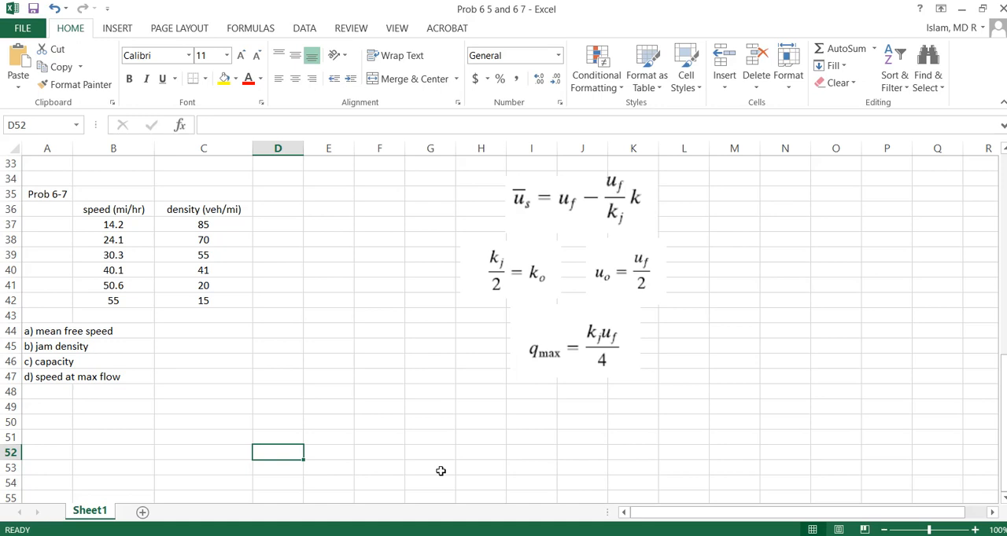
pyautogui.moveTo(321, 406)
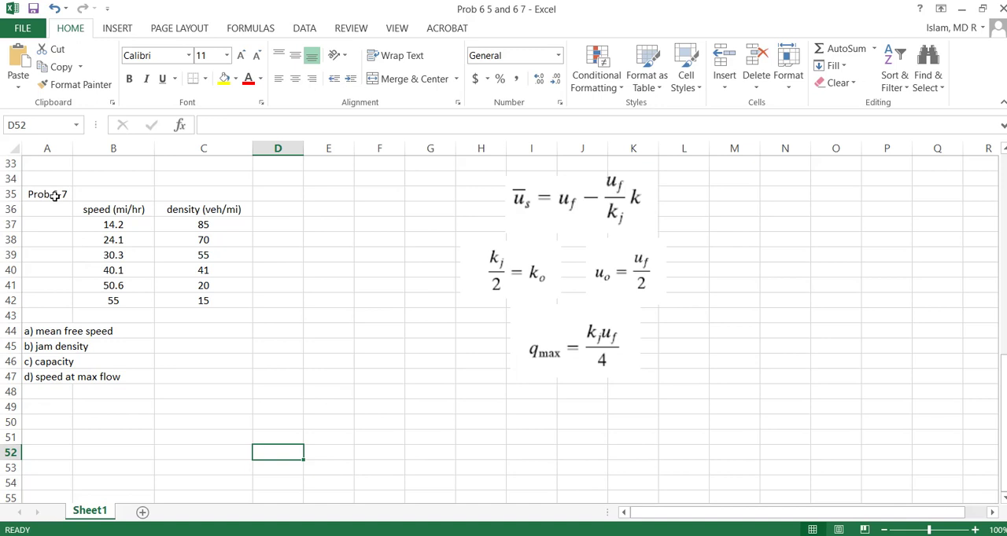
pyautogui.moveTo(135, 219)
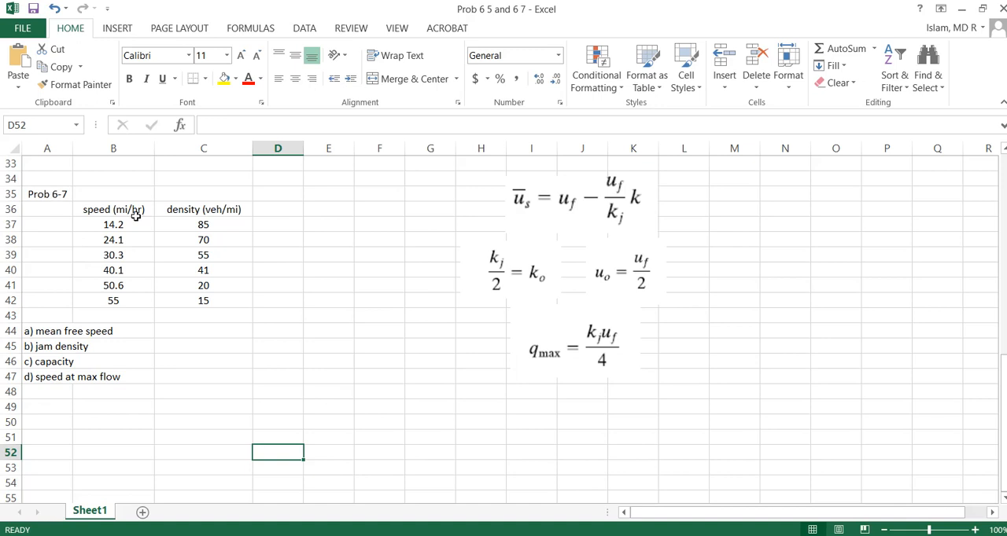
pyautogui.moveTo(119, 205)
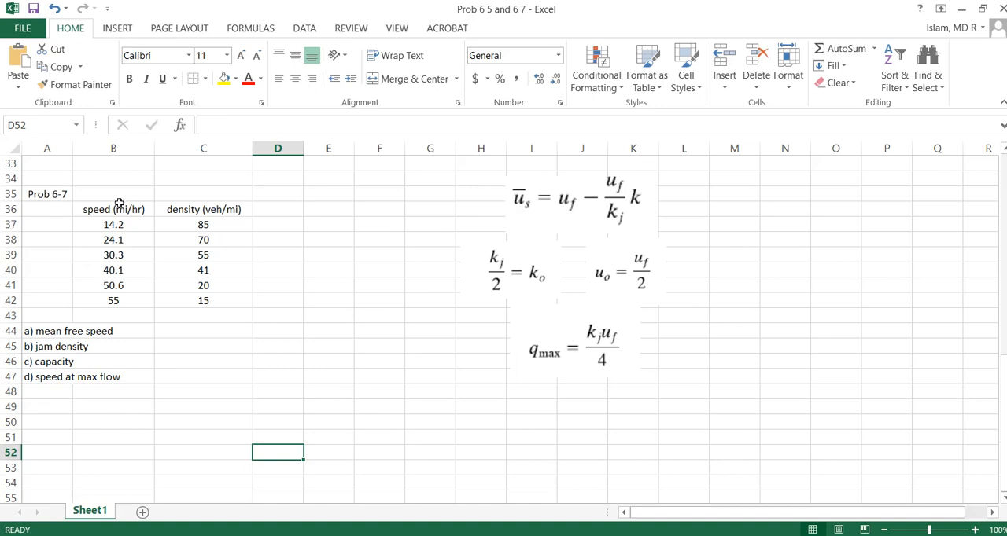
pyautogui.moveTo(143, 209)
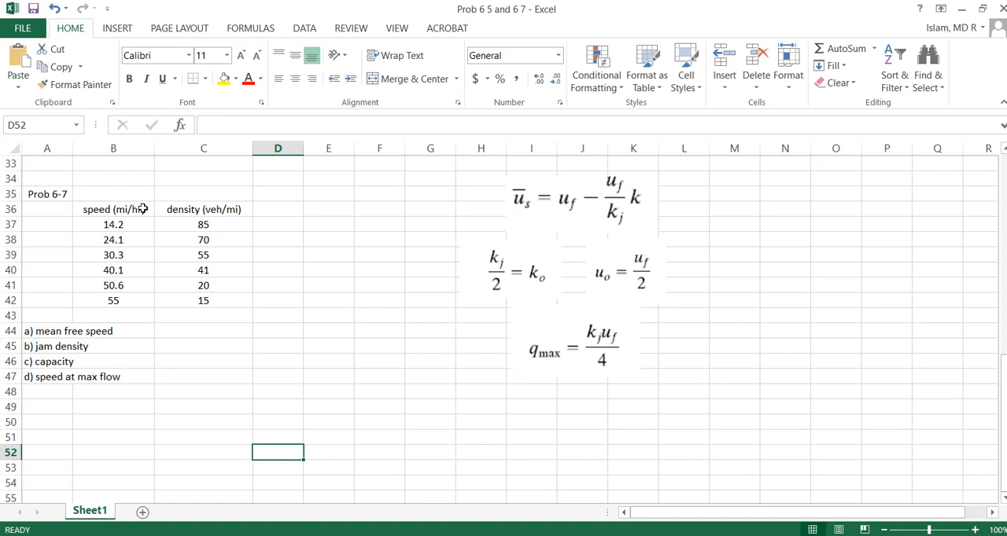
pyautogui.moveTo(198, 209)
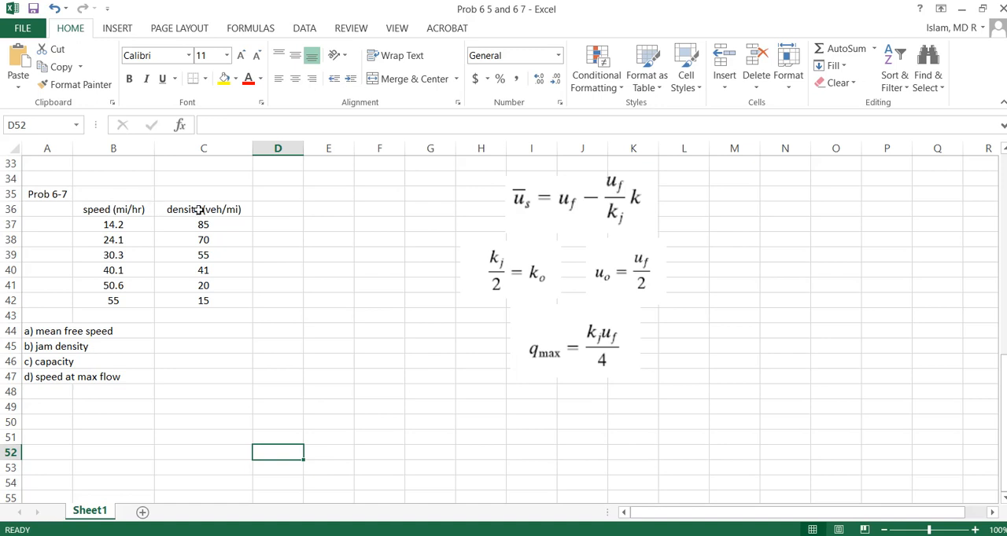
pyautogui.moveTo(272, 314)
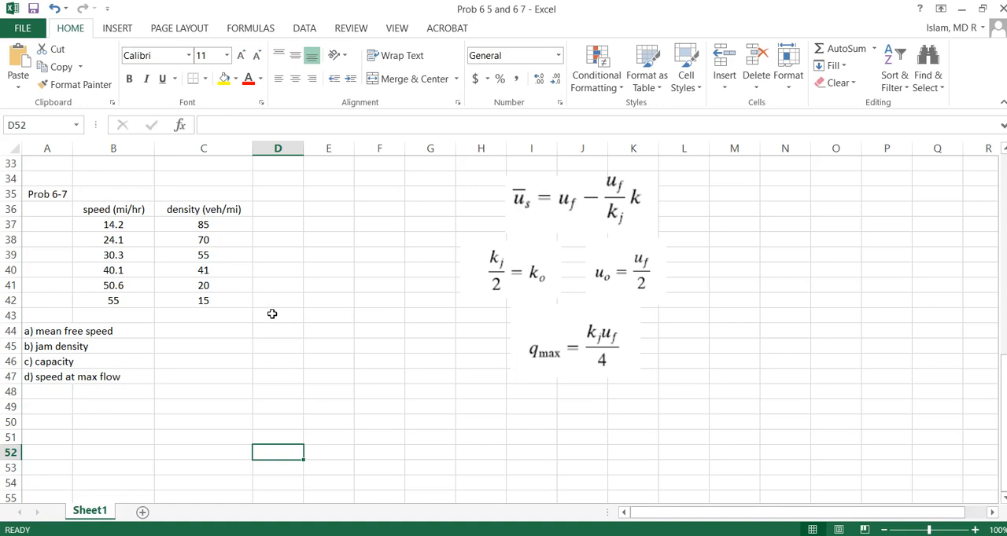
pyautogui.moveTo(121, 226)
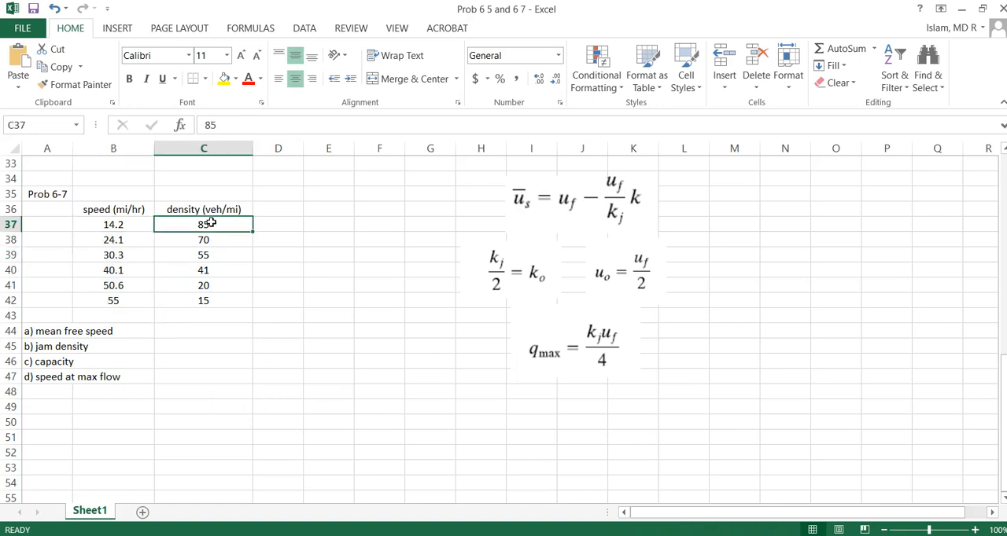
pyautogui.moveTo(211, 358)
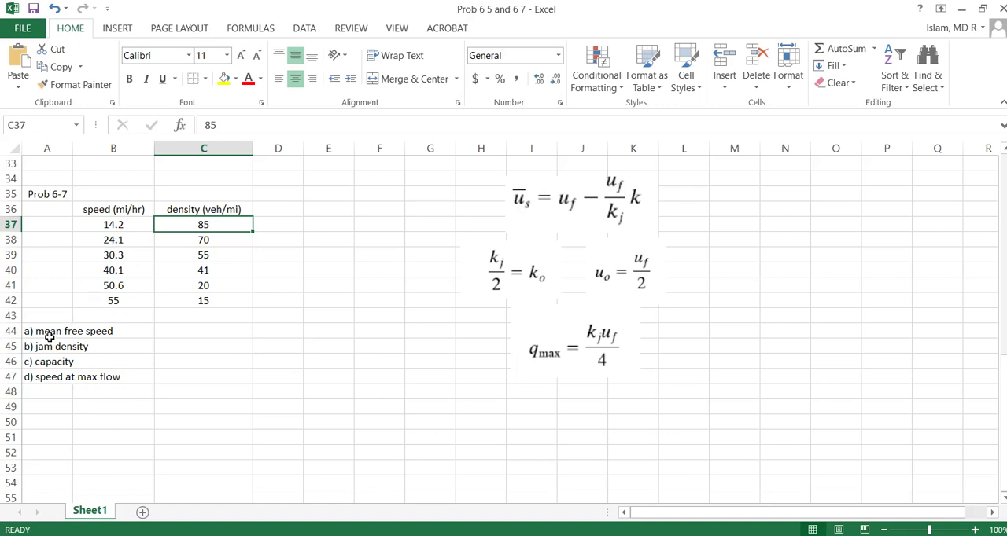
pyautogui.moveTo(57, 347)
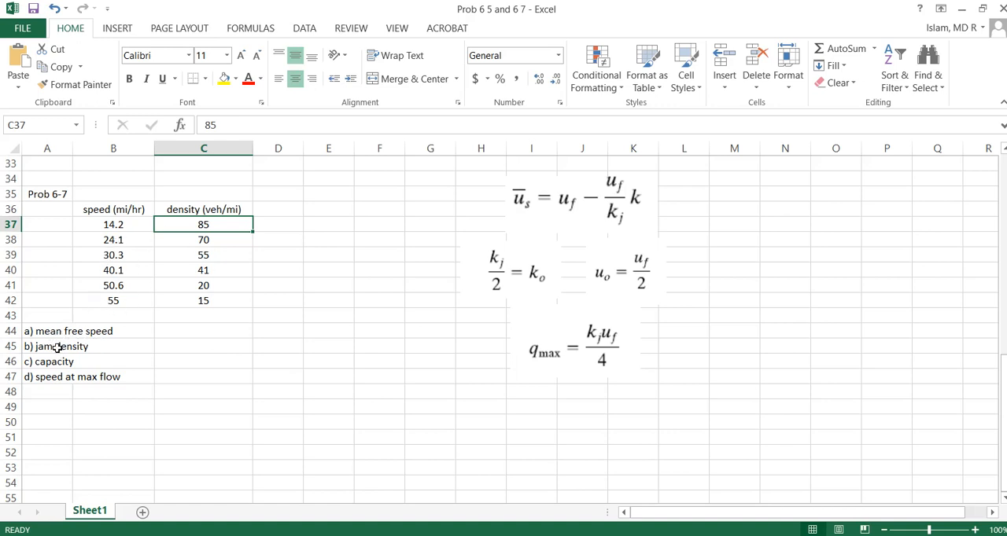
pyautogui.moveTo(72, 363)
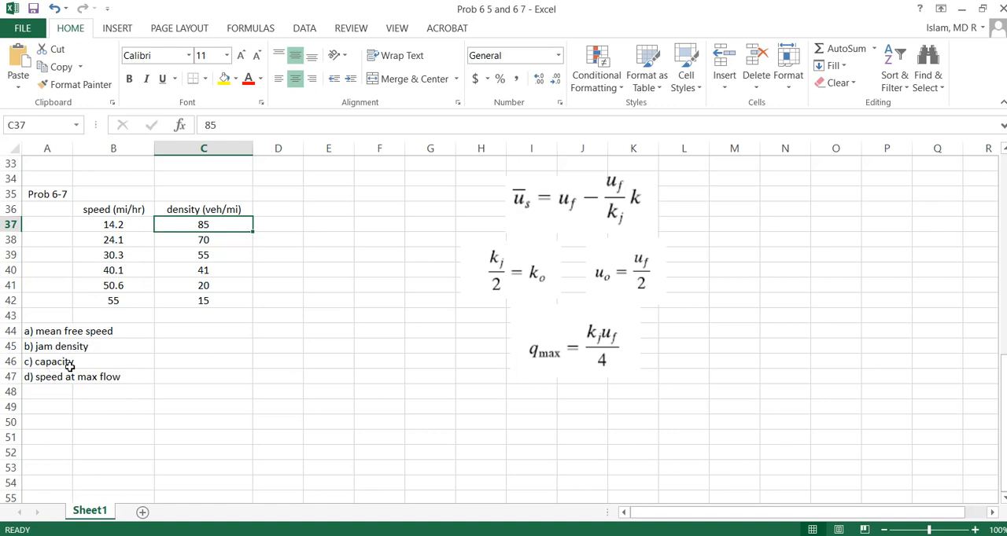
pyautogui.moveTo(61, 366)
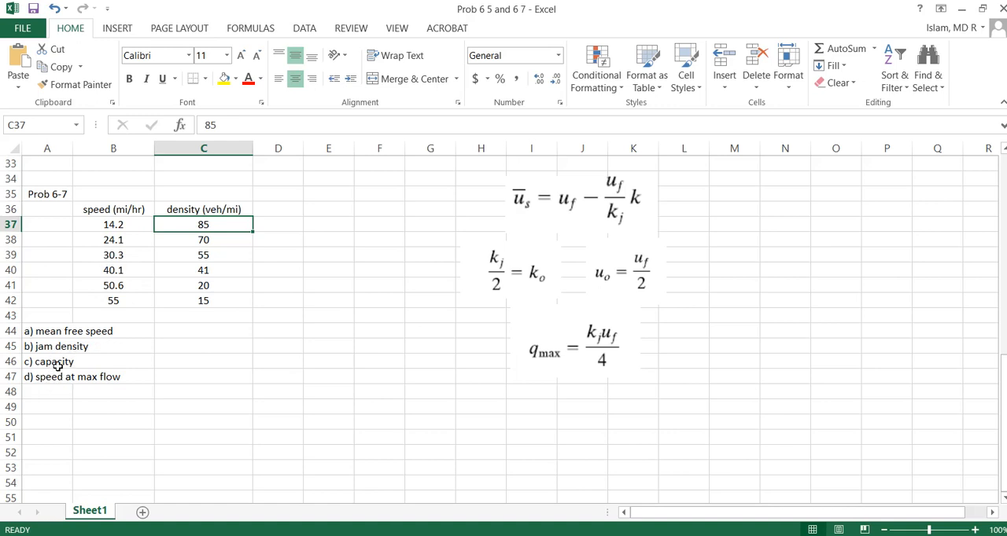
pyautogui.moveTo(85, 380)
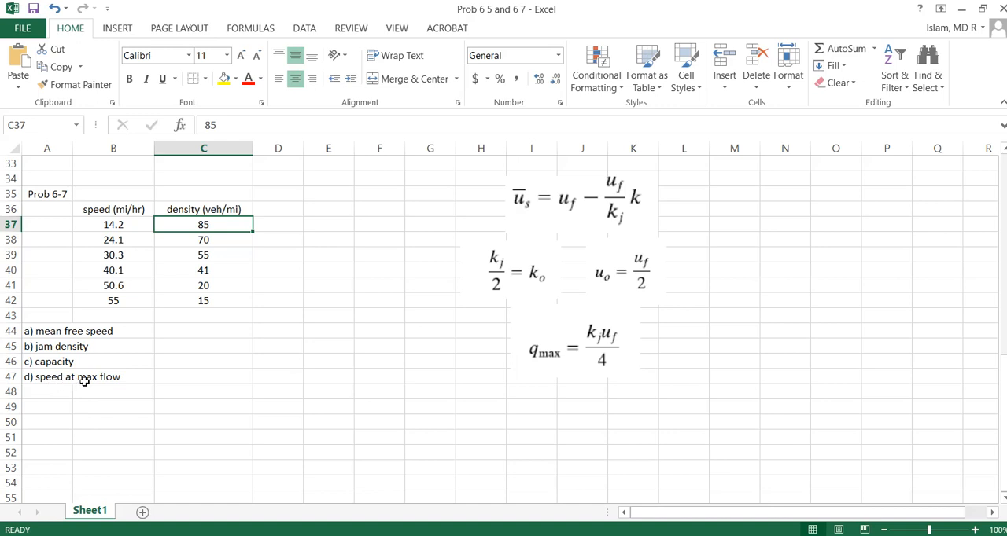
pyautogui.moveTo(99, 324)
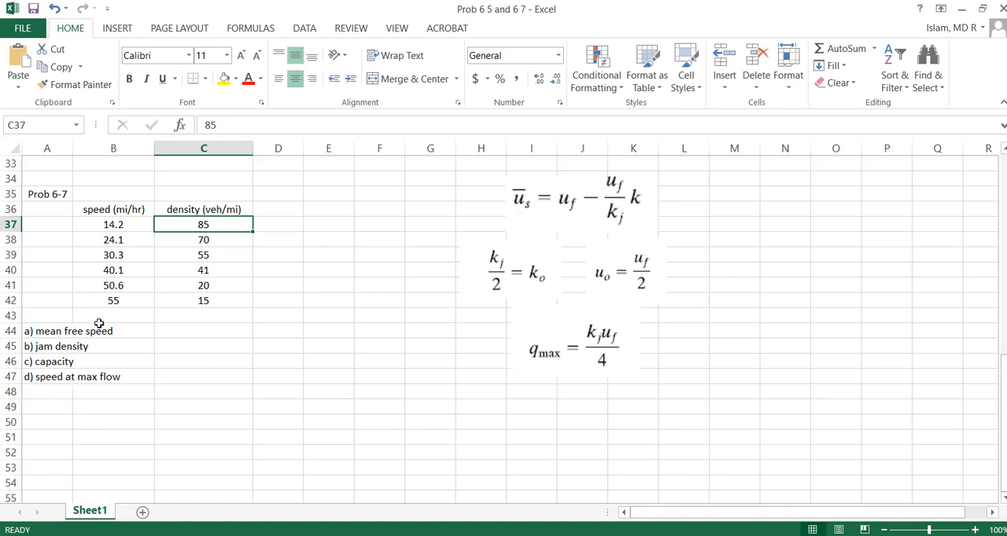
pyautogui.moveTo(144, 327)
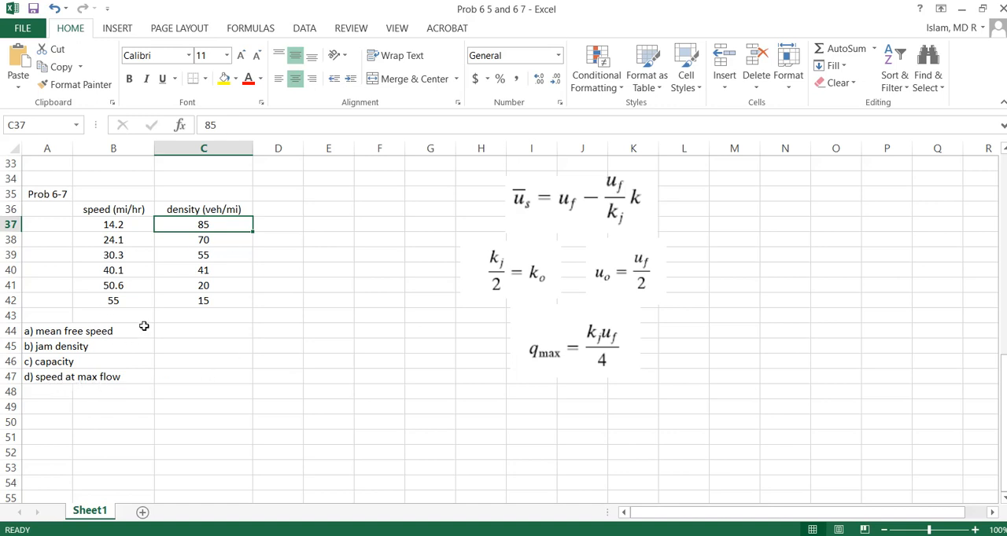
pyautogui.moveTo(532, 206)
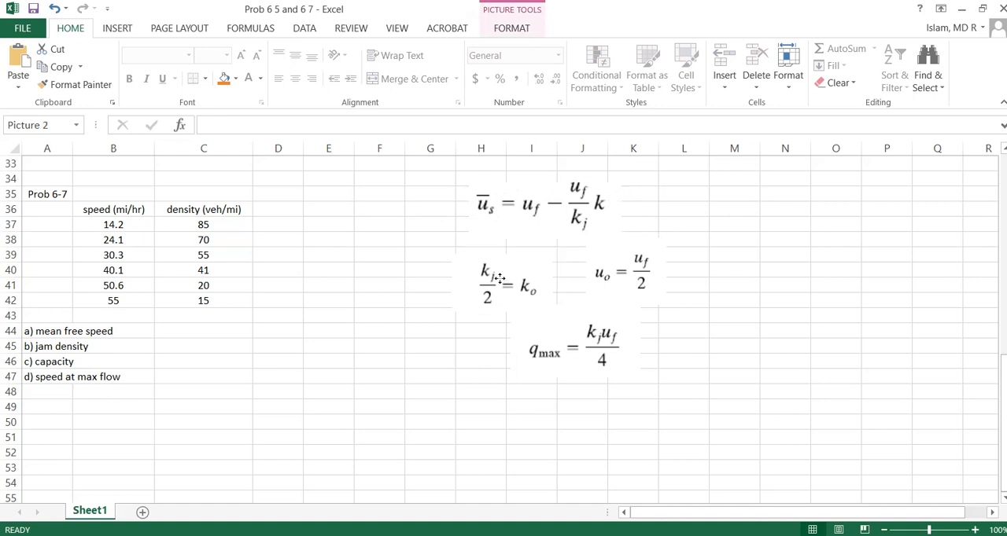
# Select the uo = uf/2 equation image to position it beside the data table
pyautogui.click(504, 278)
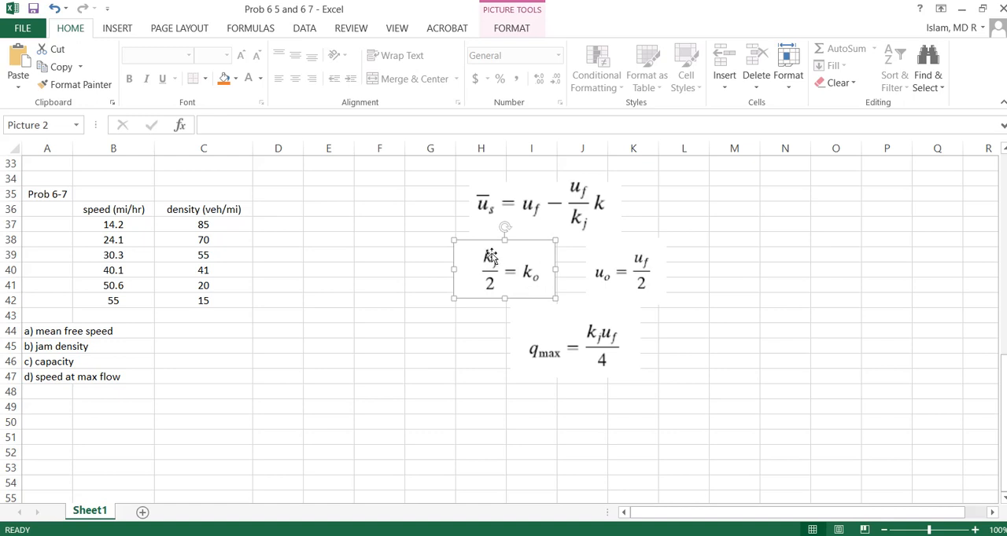
pyautogui.click(626, 274)
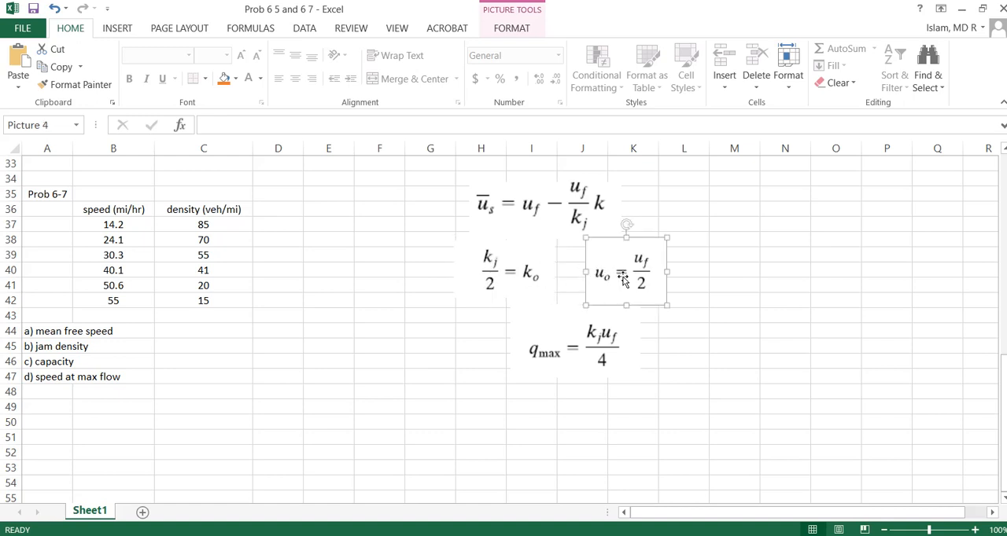
pyautogui.moveTo(638, 274)
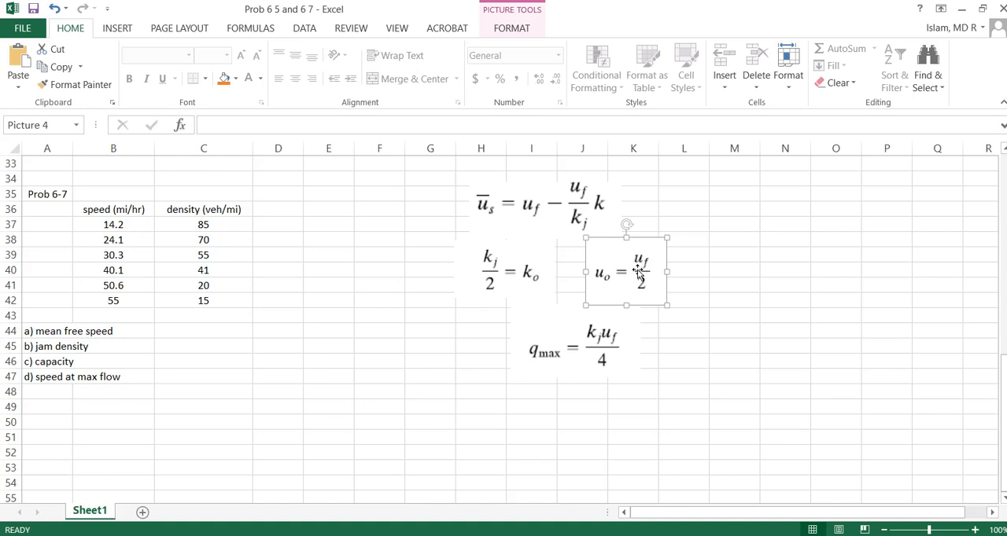
pyautogui.moveTo(593, 349)
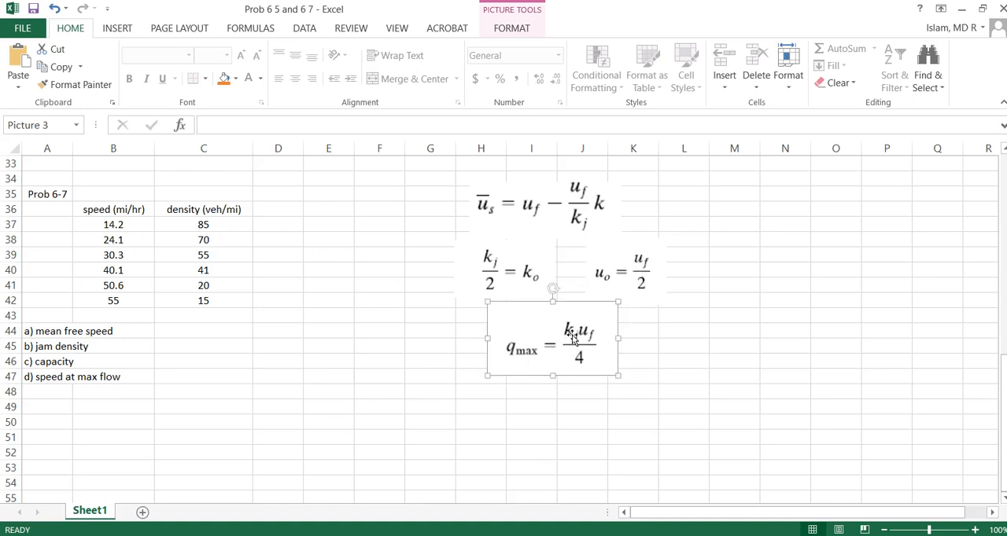
pyautogui.moveTo(583, 370)
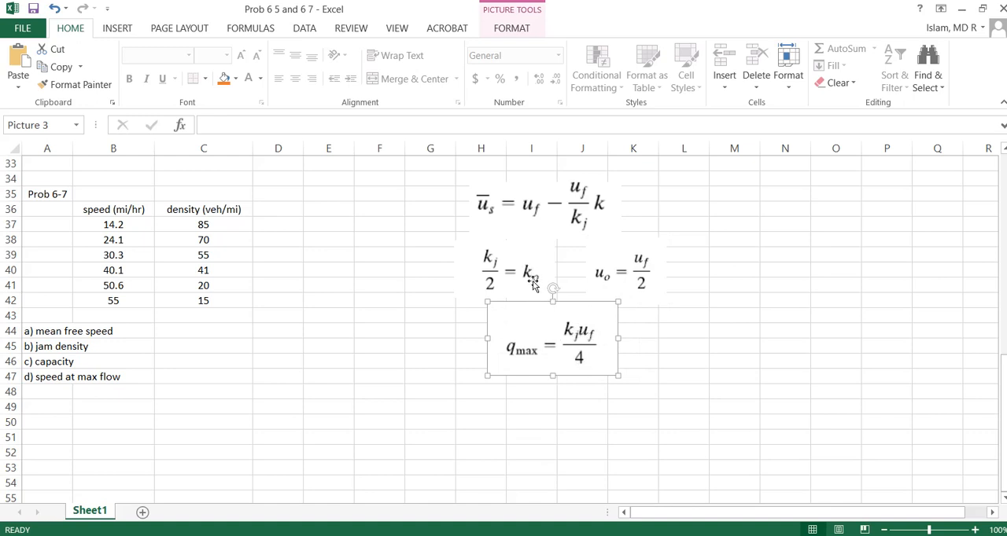
pyautogui.moveTo(605, 274)
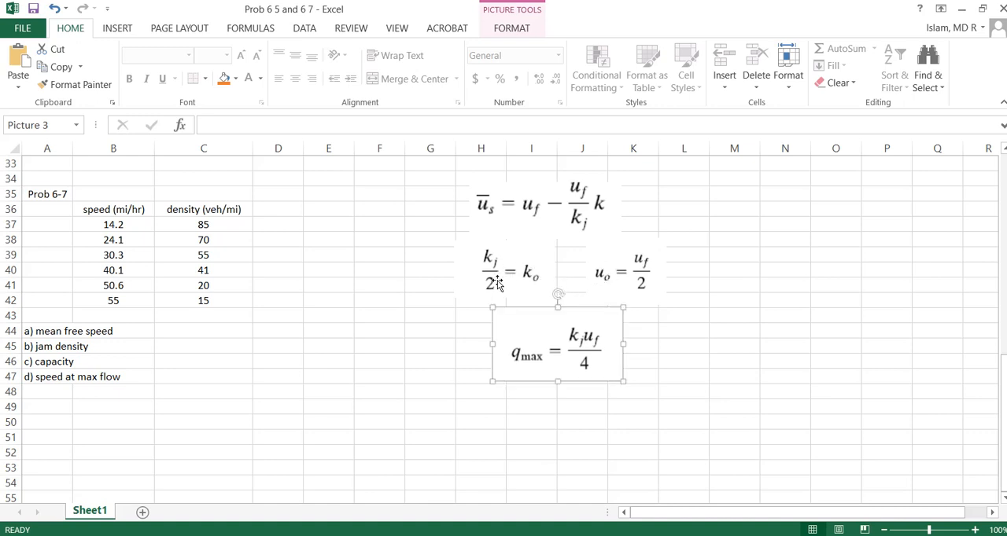
pyautogui.moveTo(178, 286)
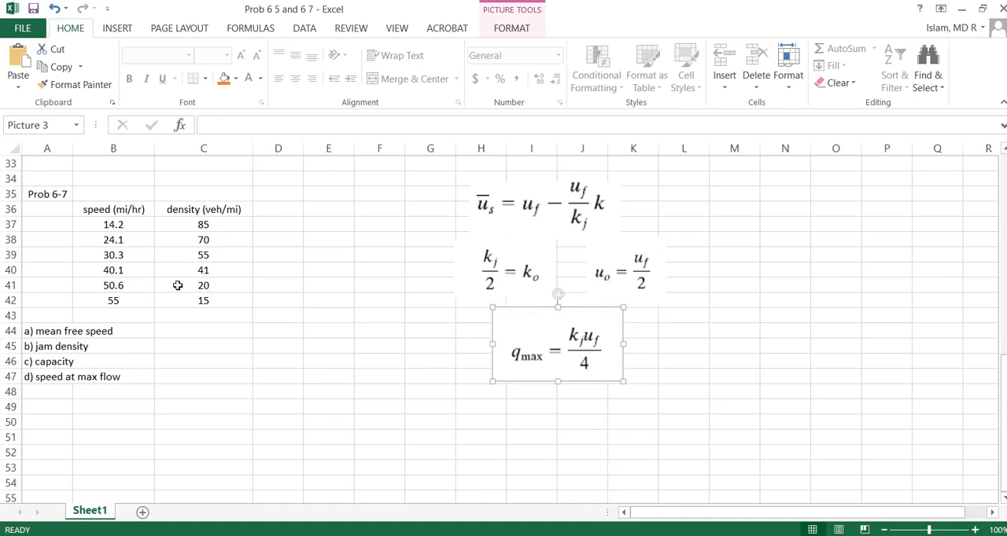
pyautogui.moveTo(412, 242)
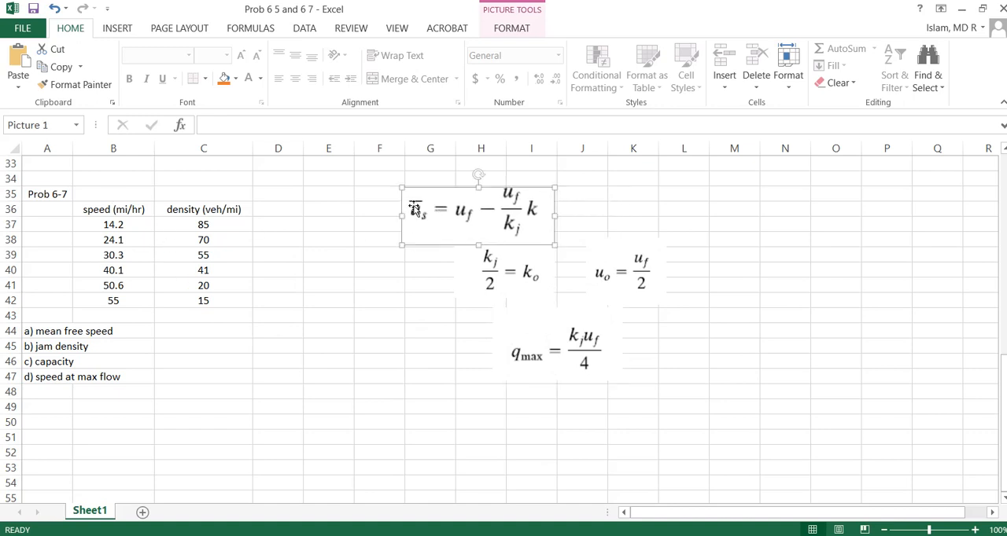
pyautogui.moveTo(464, 218)
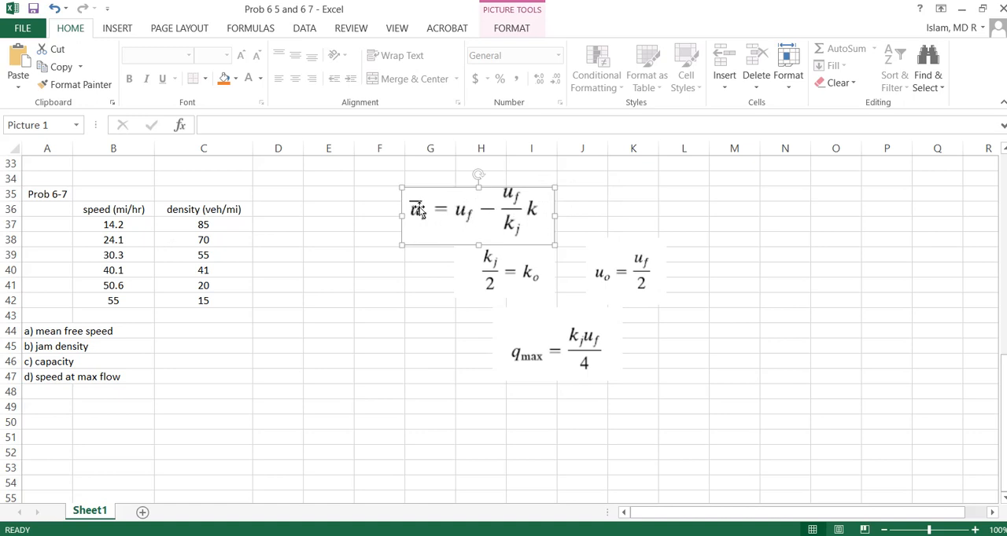
pyautogui.moveTo(166, 244)
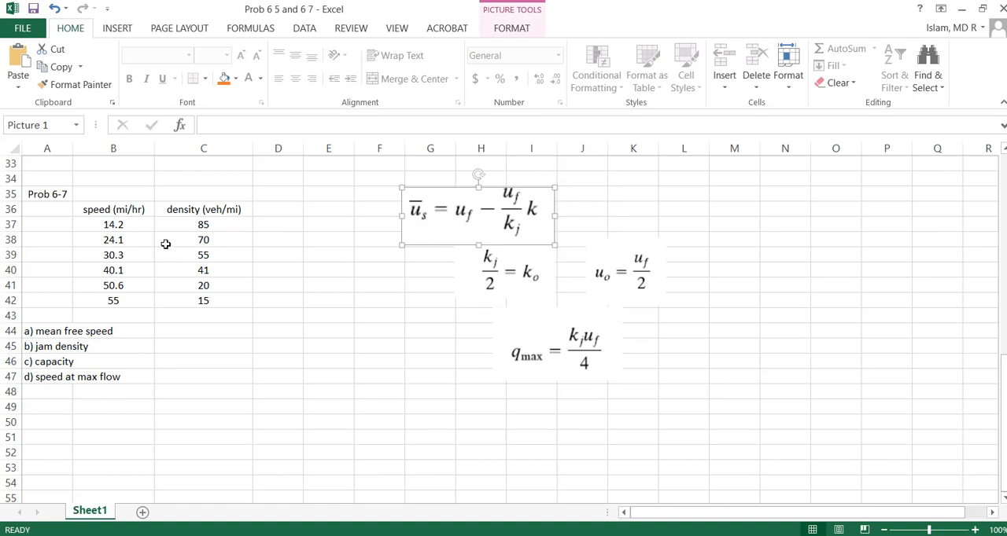
pyautogui.moveTo(189, 254)
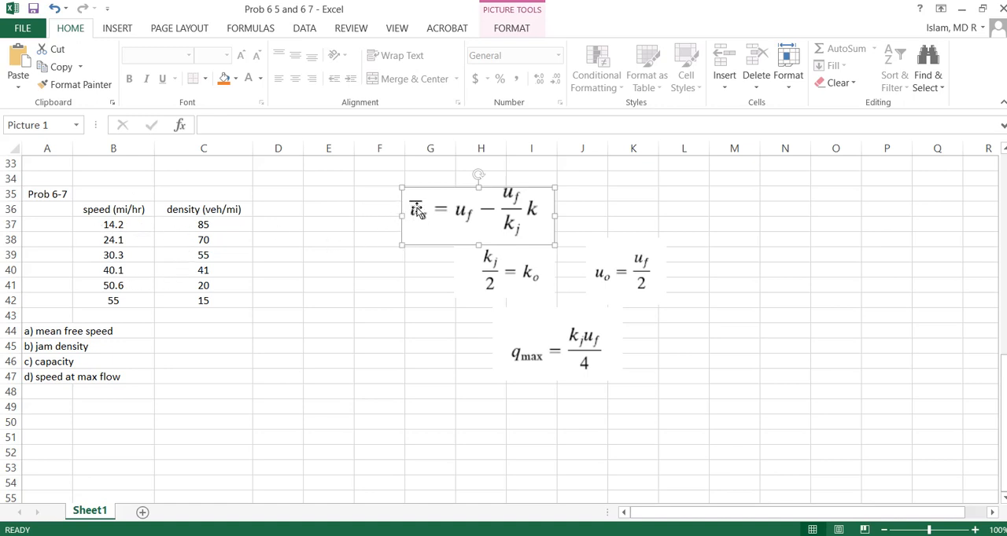
pyautogui.moveTo(535, 220)
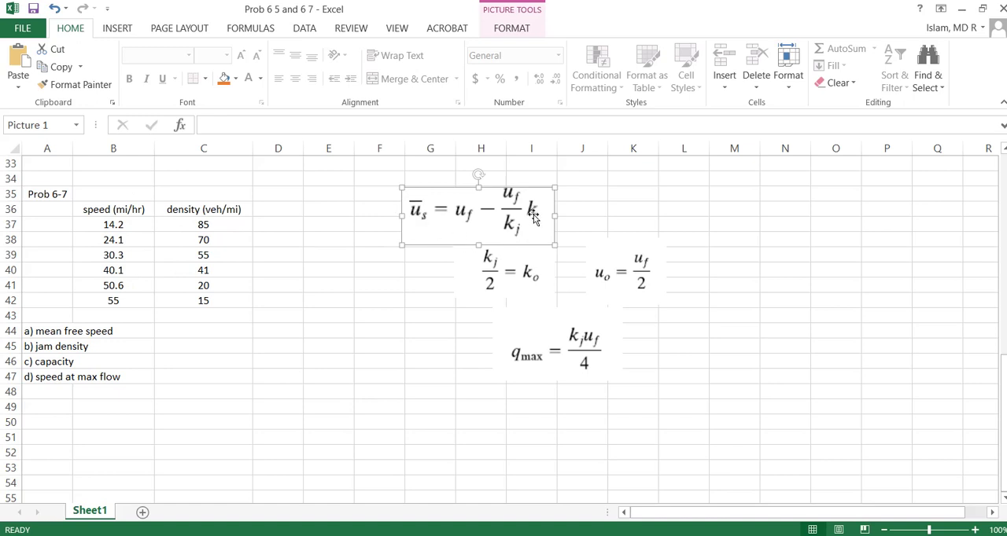
pyautogui.moveTo(521, 227)
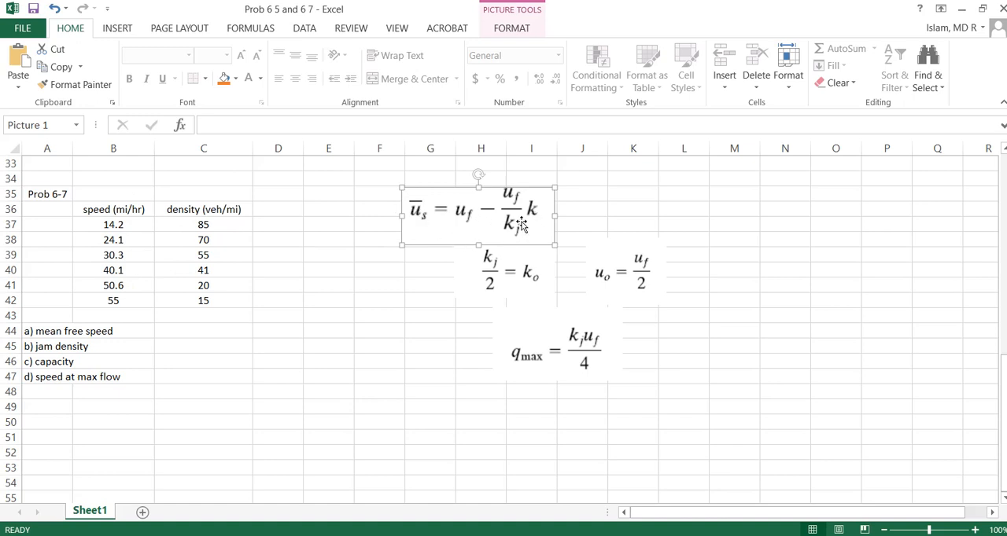
pyautogui.moveTo(500, 204)
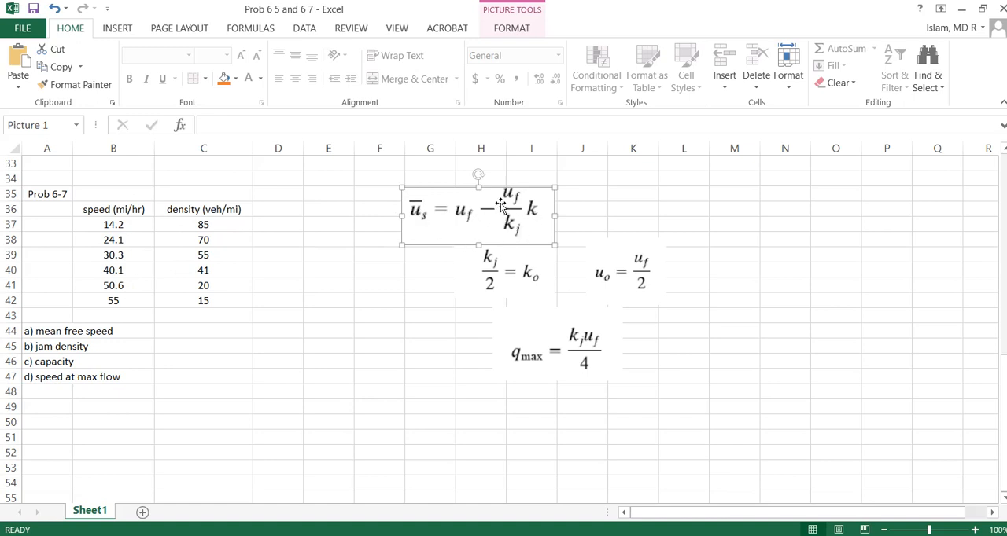
# Start the regression note 'y=a' in M41 and revisit the #NAME? error cell
pyautogui.click(733, 280)
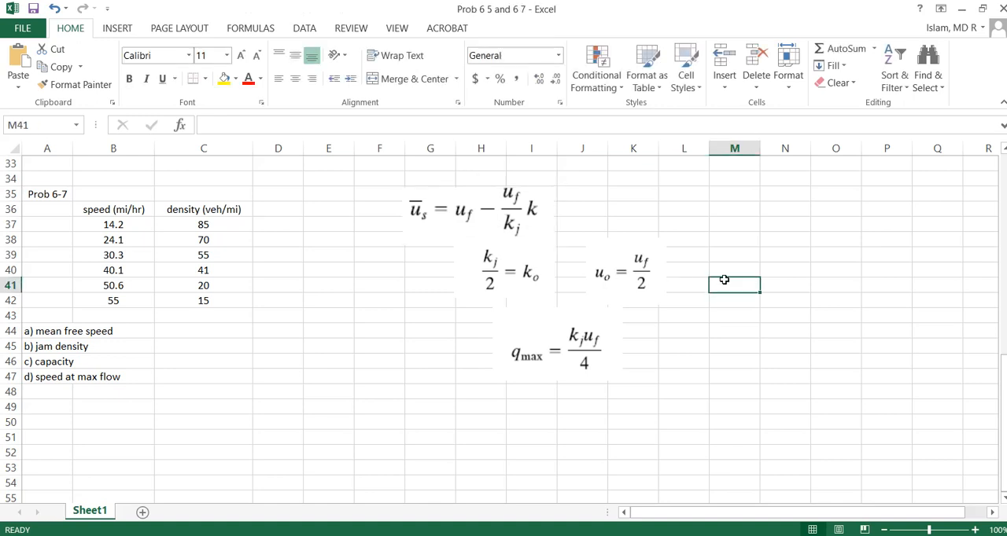
pyautogui.write('y')
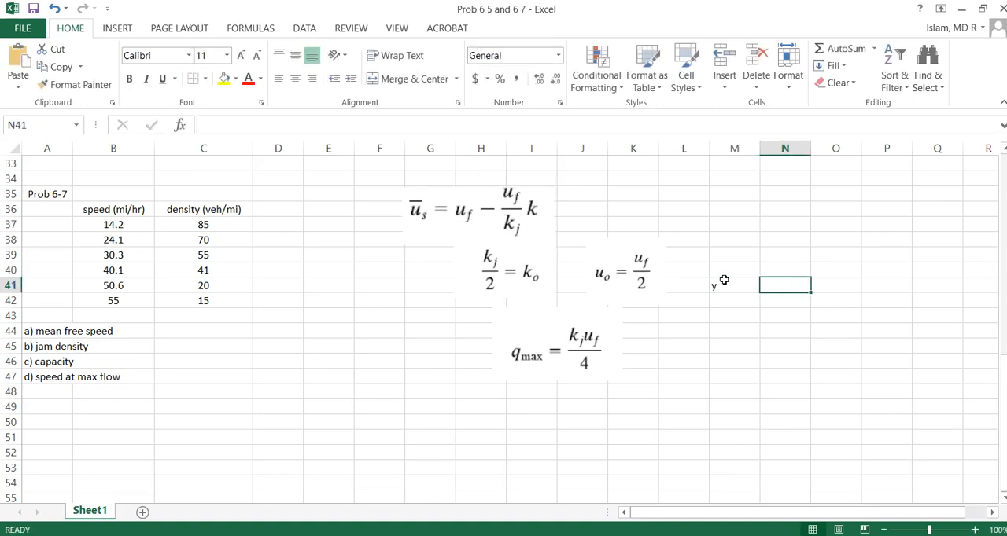
pyautogui.write('=')
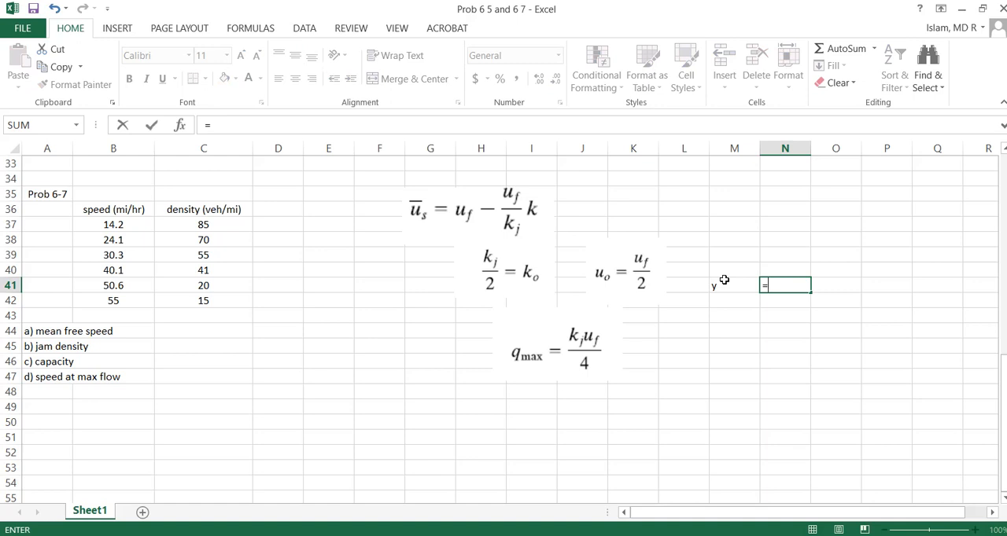
pyautogui.write('a')
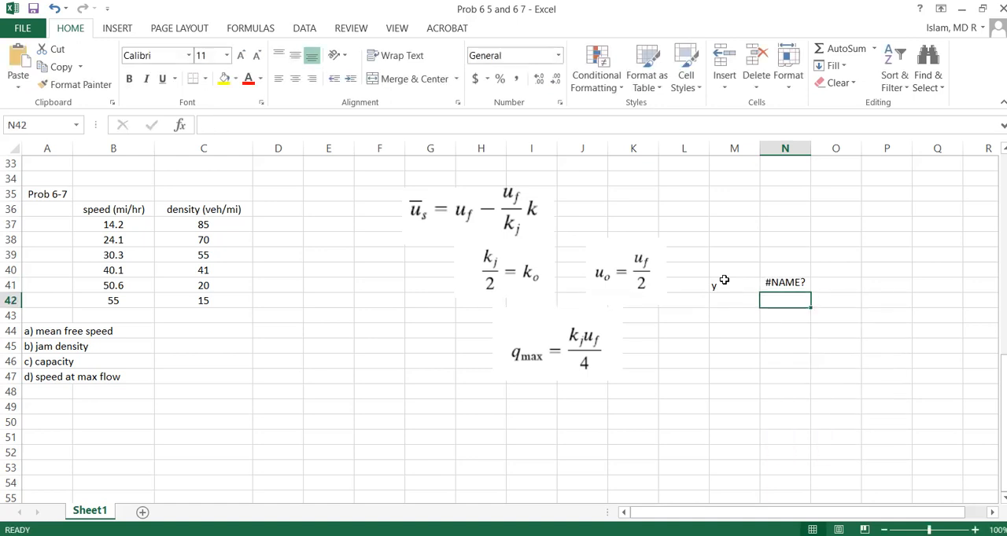
pyautogui.click(784, 285)
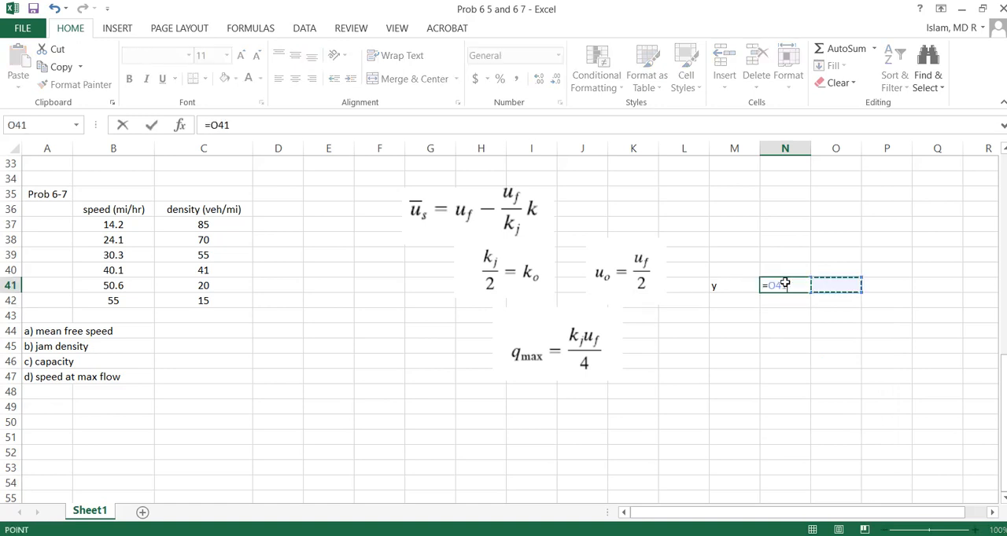
pyautogui.press('Enter')
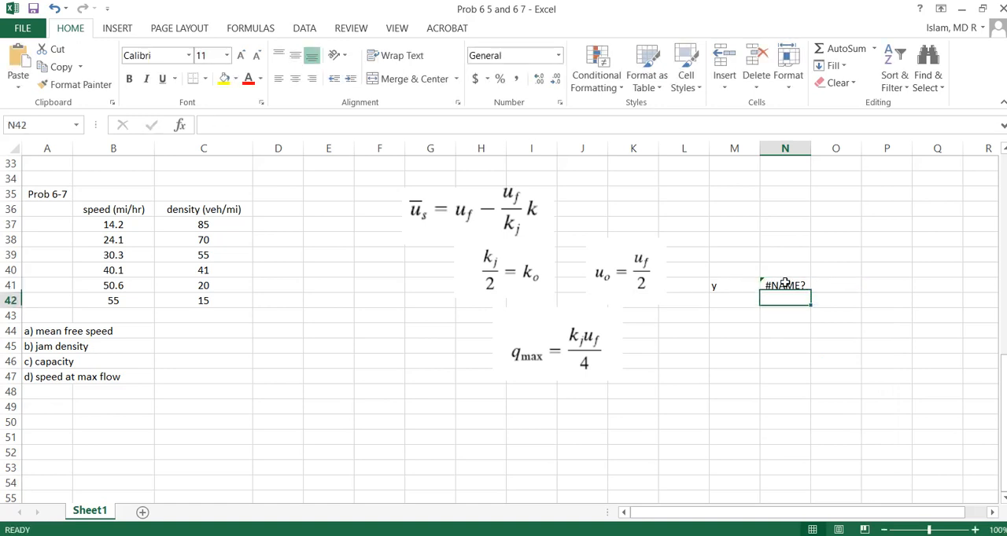
pyautogui.click(783, 285)
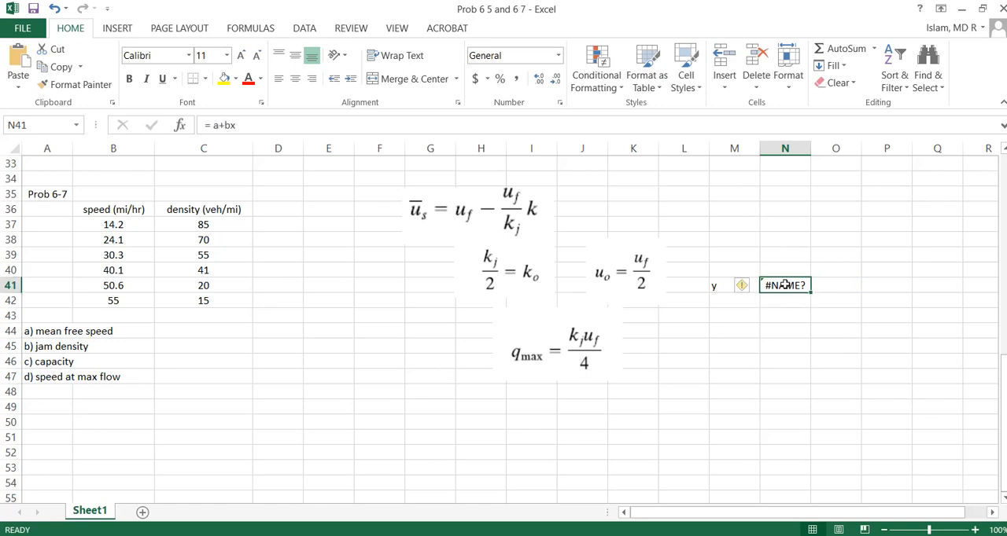
# Complete the note as text 'y=a+bx', then select the speed (mi/hr) heading
pyautogui.click(733, 286)
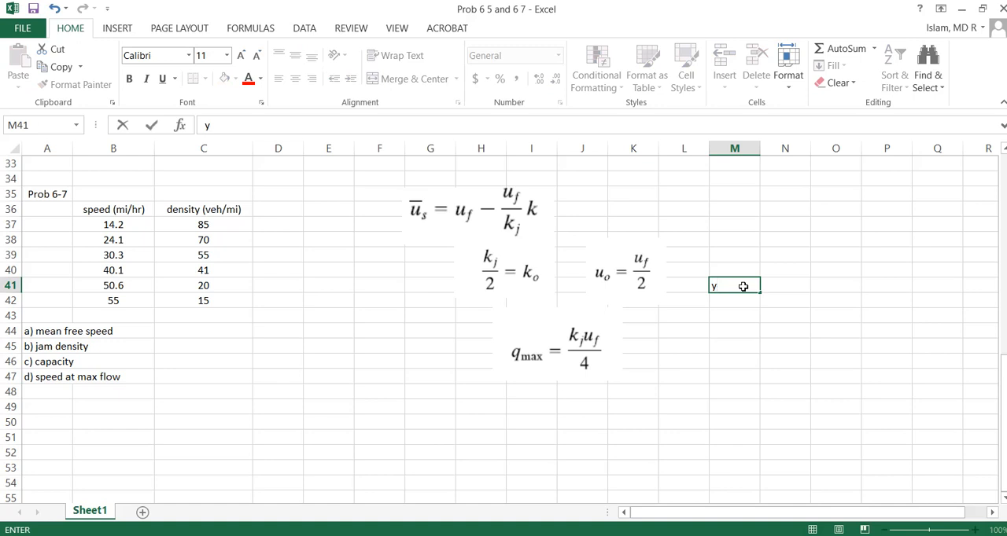
pyautogui.write('=a+bx')
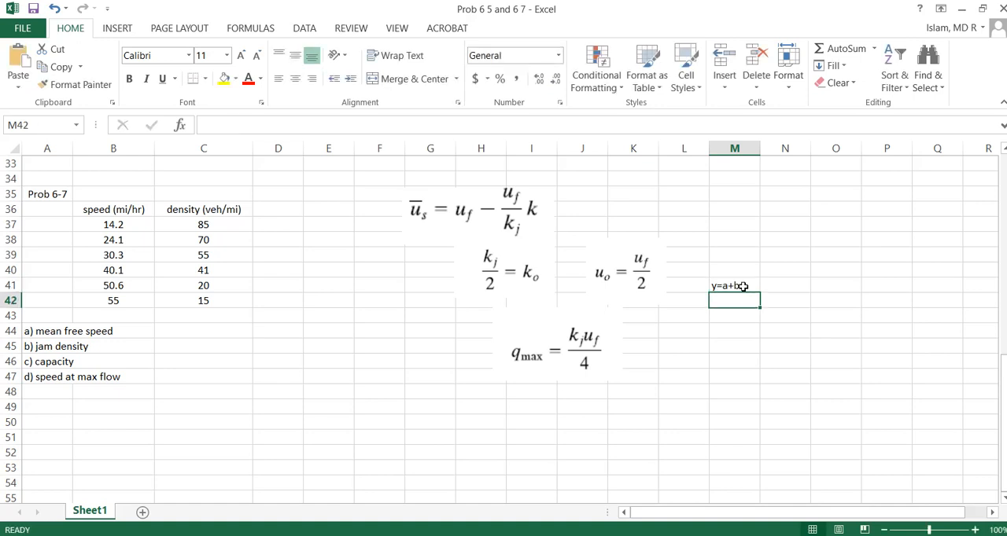
pyautogui.click(733, 346)
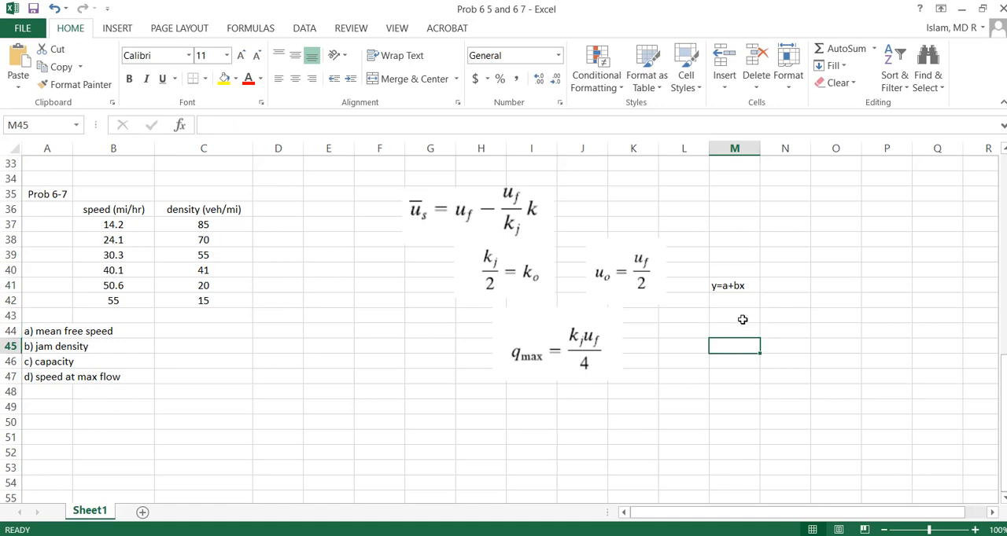
pyautogui.click(733, 286)
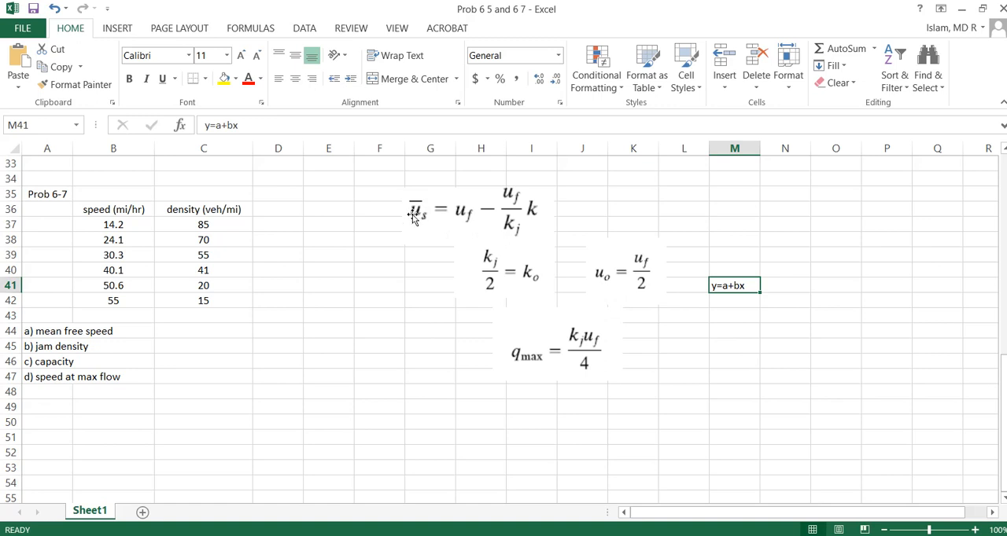
pyautogui.moveTo(541, 270)
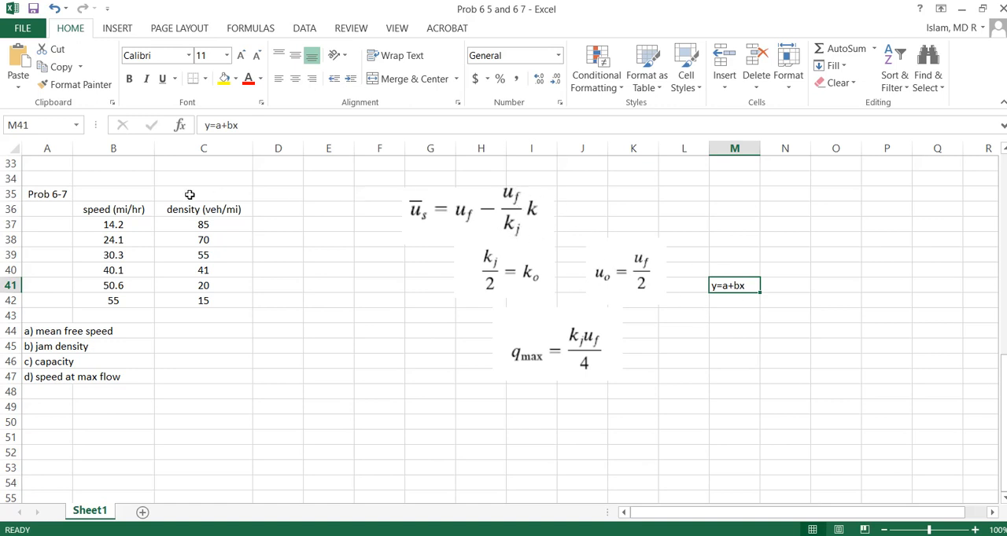
pyautogui.moveTo(202, 209)
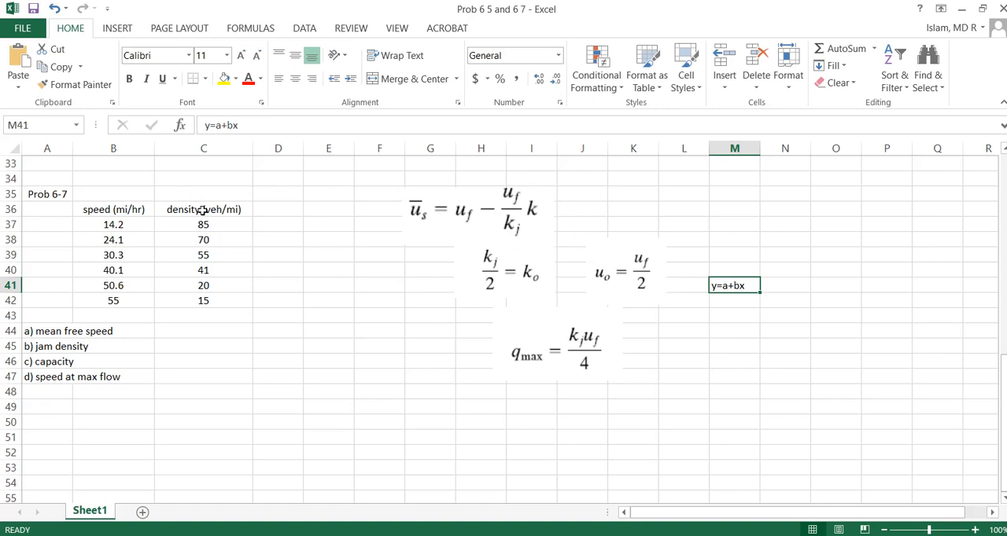
pyautogui.click(113, 209)
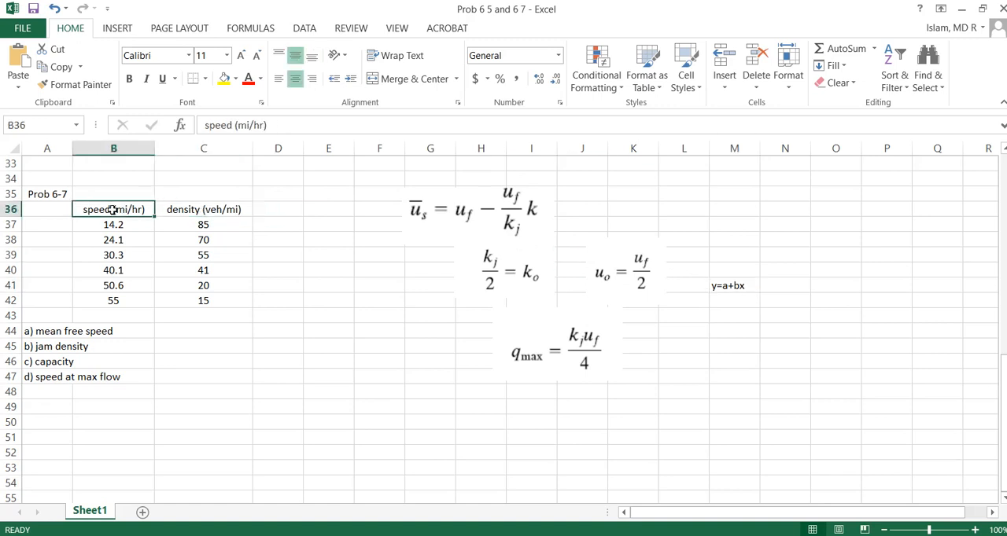
pyautogui.moveTo(132, 209)
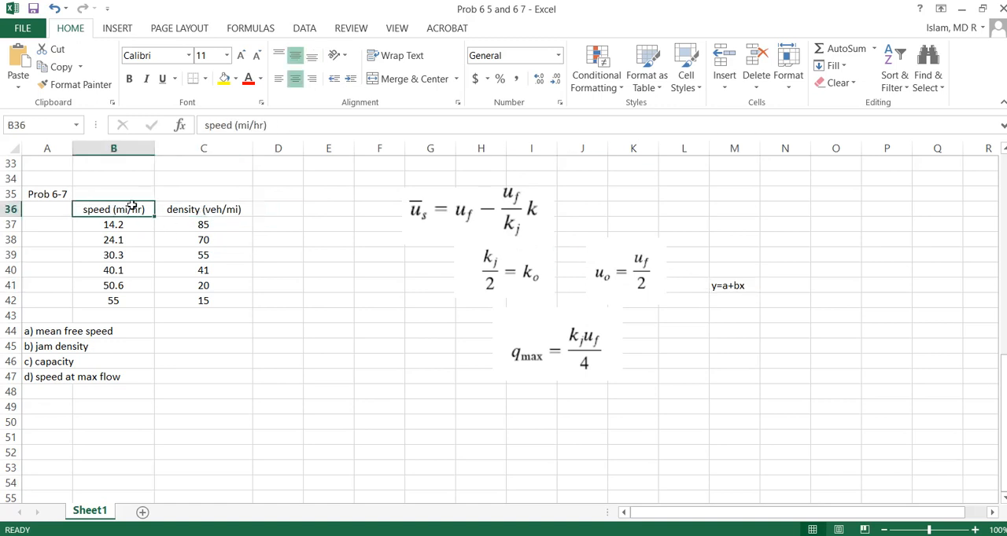
# Select the speed heading with its values to copy them beside the density column
pyautogui.moveTo(113, 209); pyautogui.dragTo(113, 300)
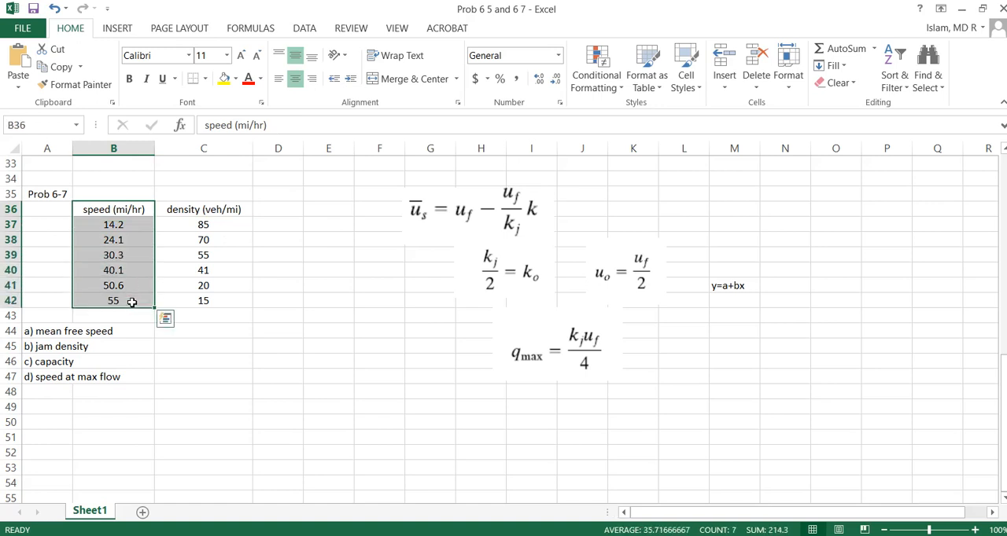
pyautogui.click(277, 209)
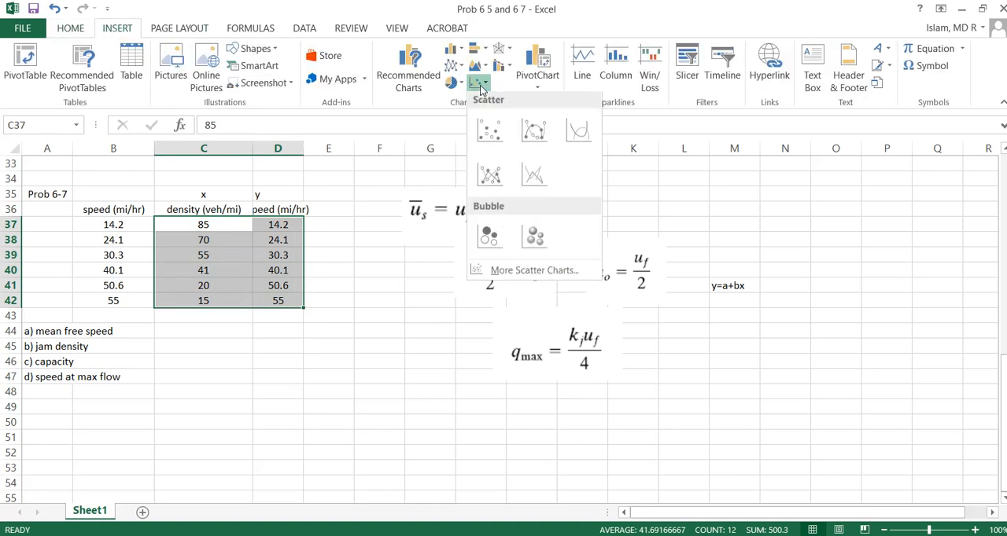
# Insert a scatter chart of speed against density from the Insert chart options
pyautogui.click(487, 129)
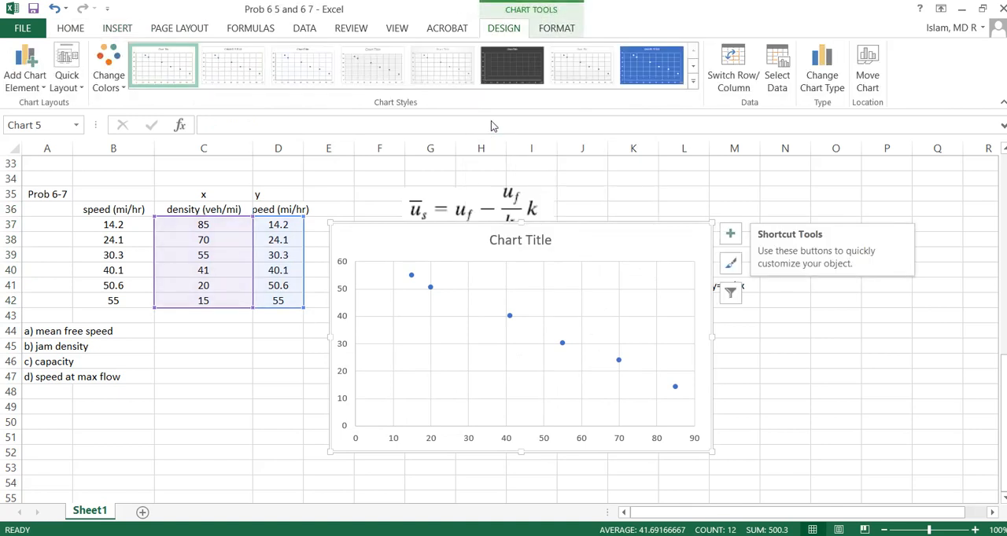
pyautogui.moveTo(472, 227)
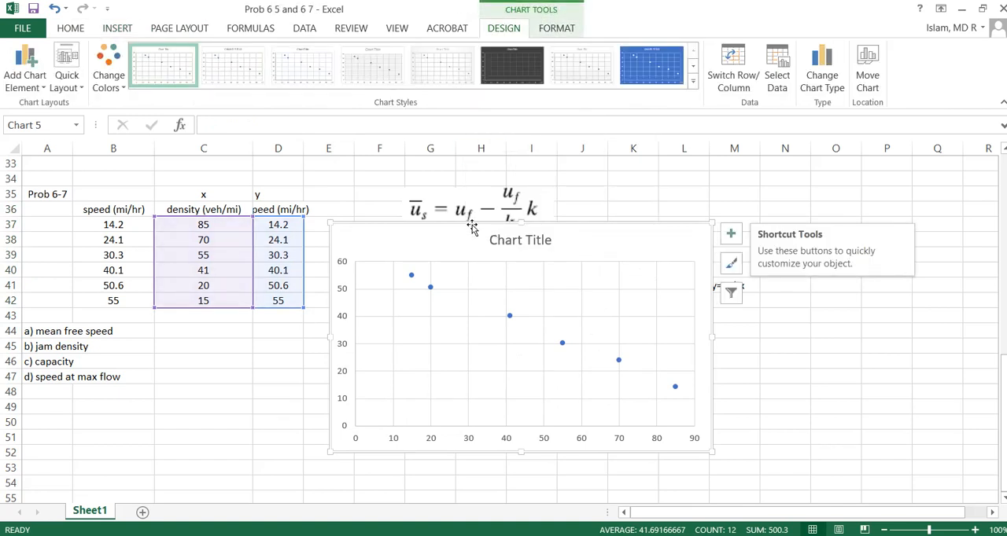
pyautogui.click(117, 28)
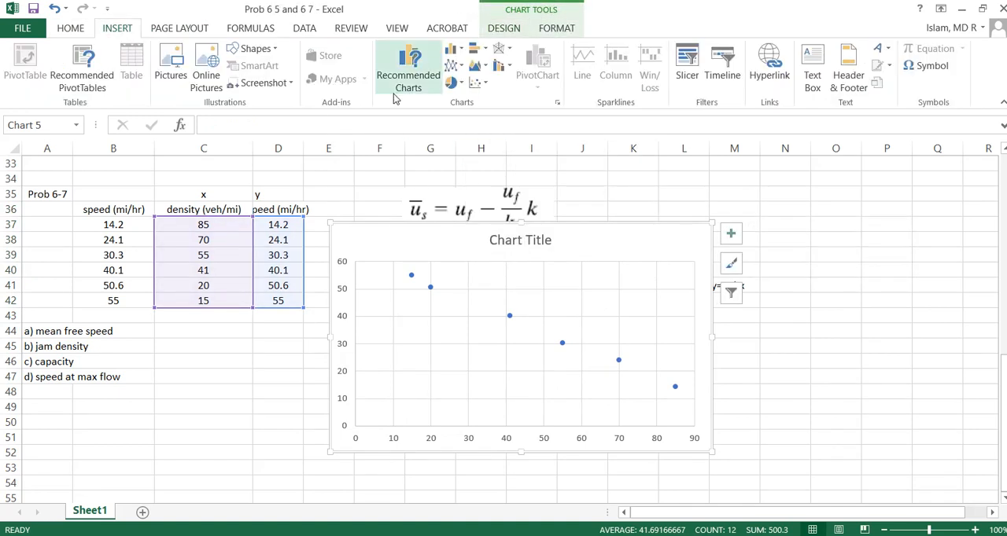
pyautogui.click(470, 63)
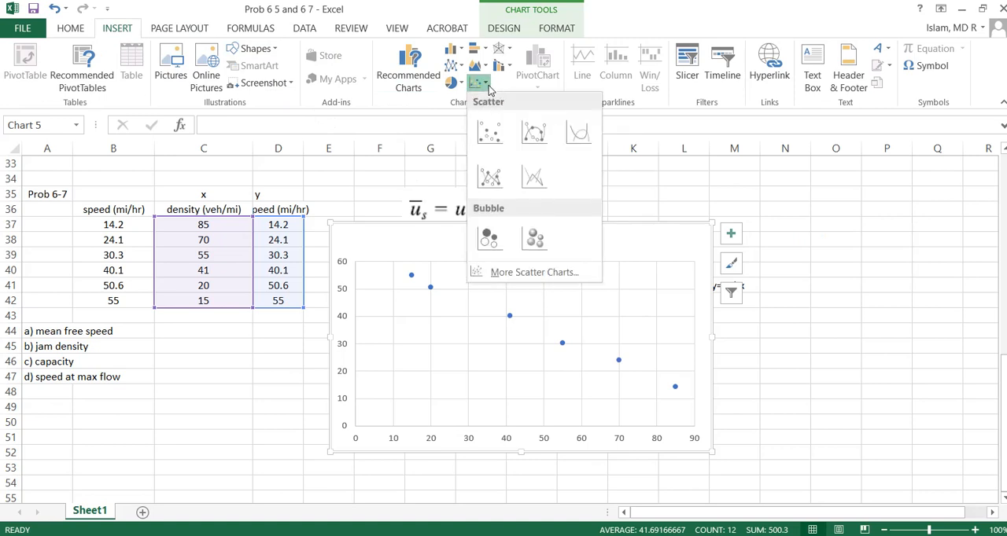
pyautogui.click(491, 132)
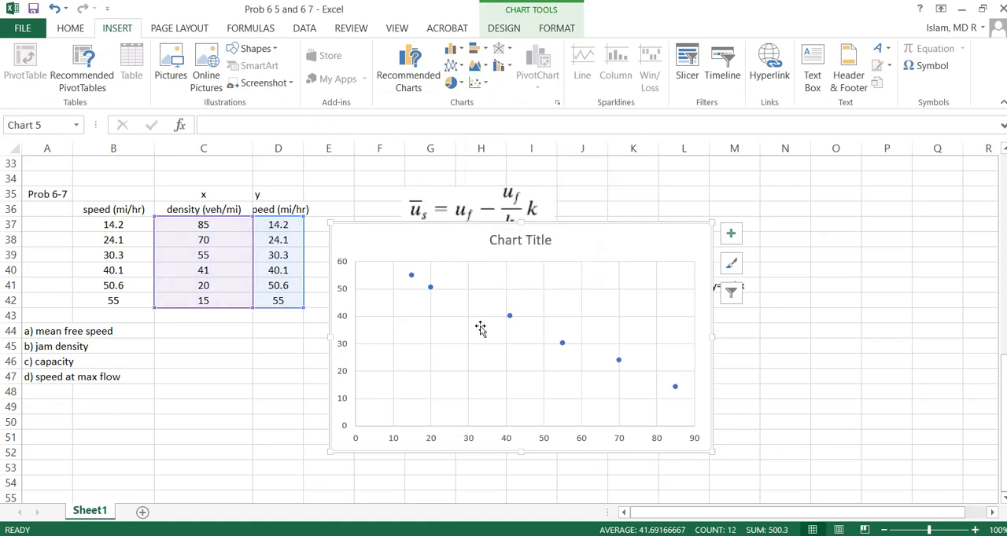
pyautogui.moveTo(507, 315)
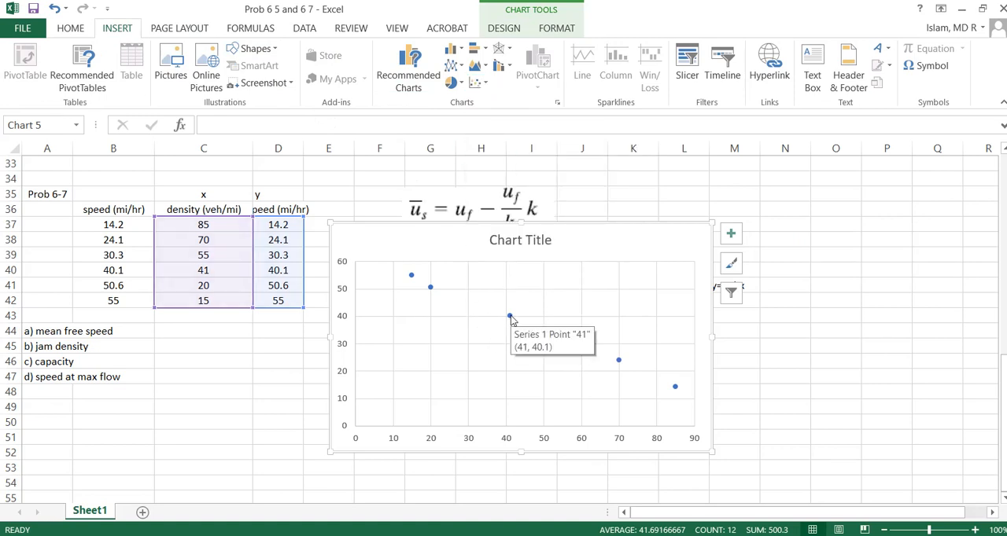
# Add a linear trendline on the data points displaying its equation and R-squared value
pyautogui.click(507, 315)
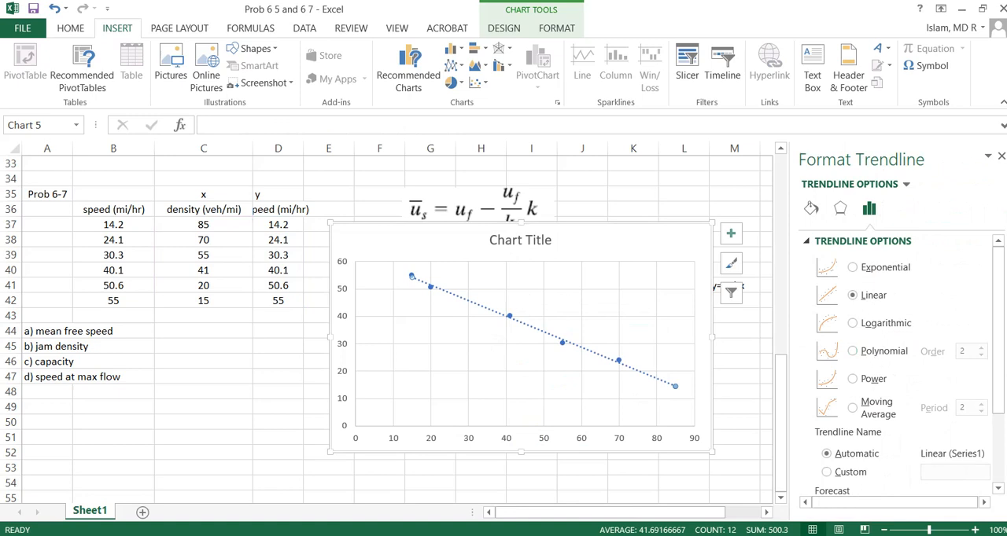
pyautogui.scroll(-3)
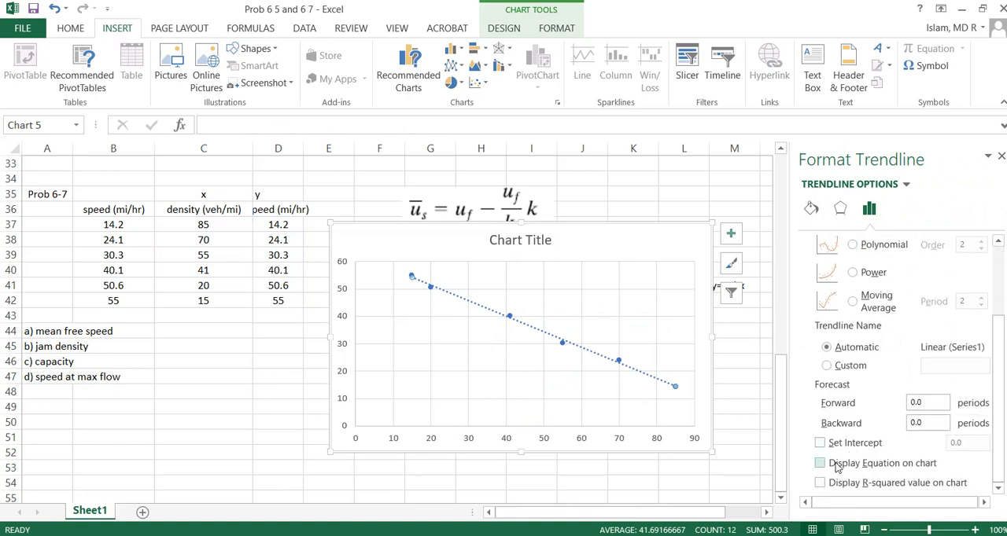
pyautogui.click(816, 462)
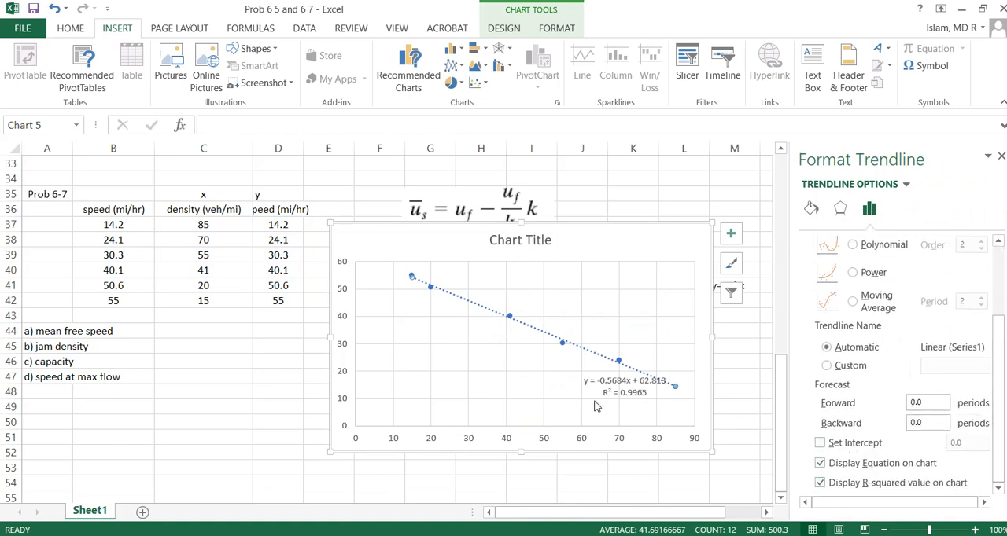
# Make the trendline equation label size 14, bold, red, positioned inside the plot area
pyautogui.moveTo(626, 386); pyautogui.dragTo(453, 338)
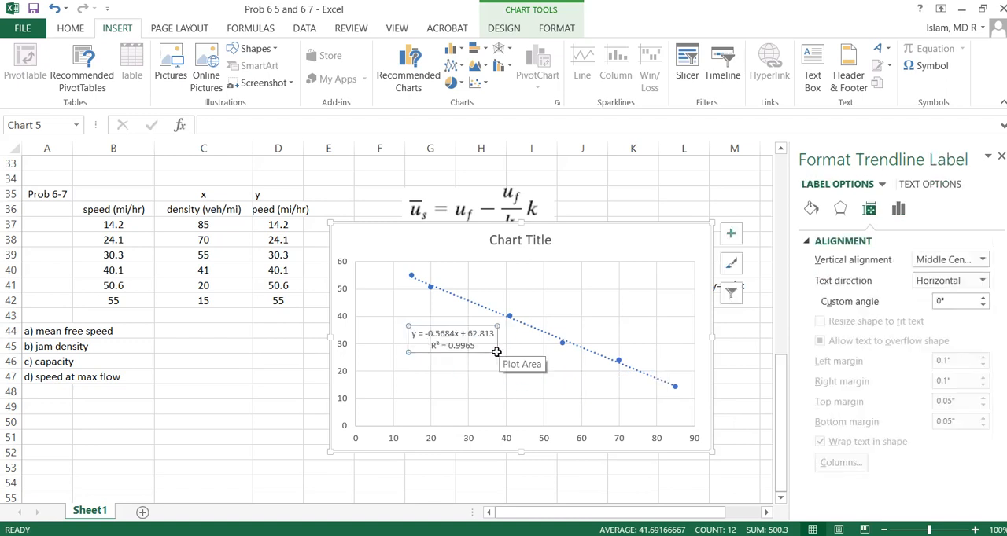
pyautogui.moveTo(494, 349)
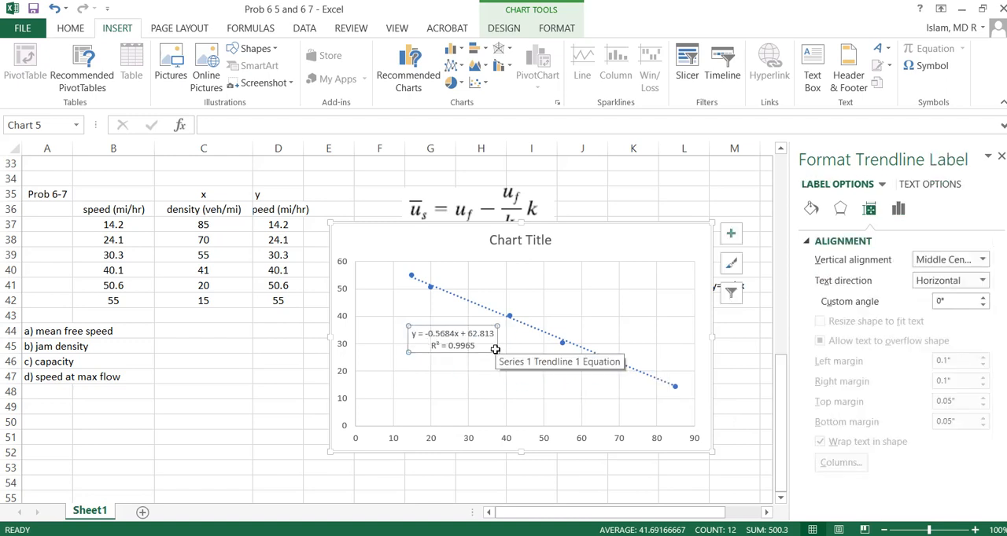
pyautogui.click(69, 29)
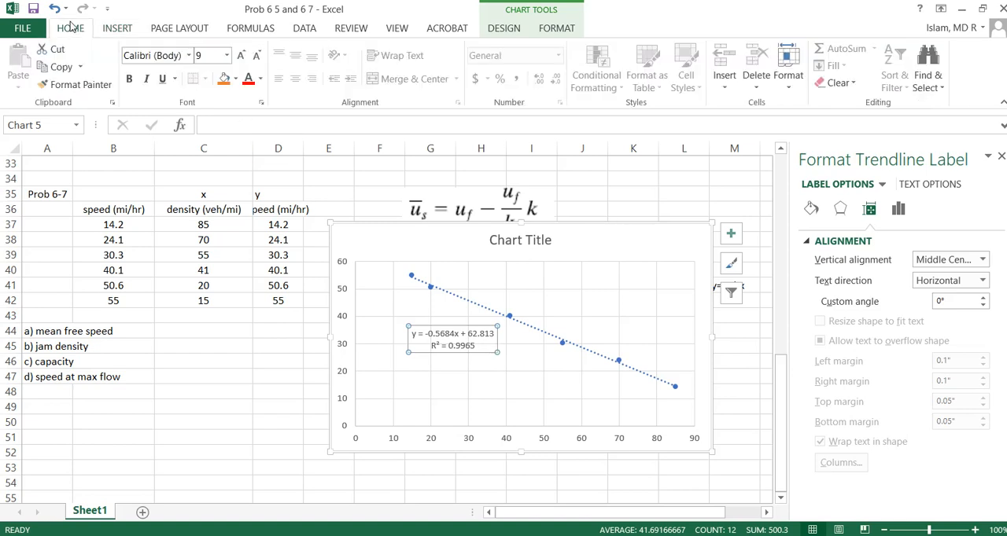
pyautogui.write('14')
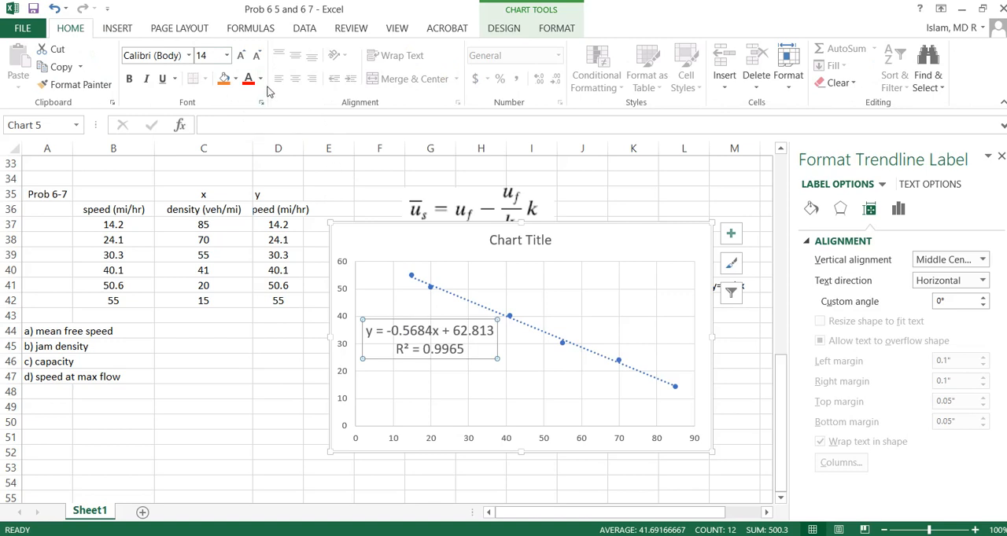
pyautogui.click(258, 78)
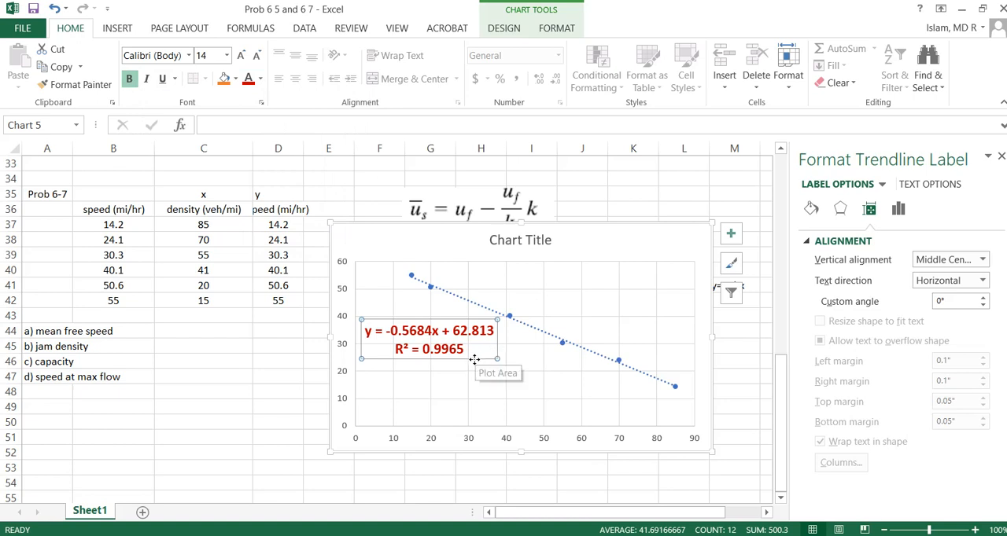
pyautogui.moveTo(428, 338); pyautogui.dragTo(469, 365)
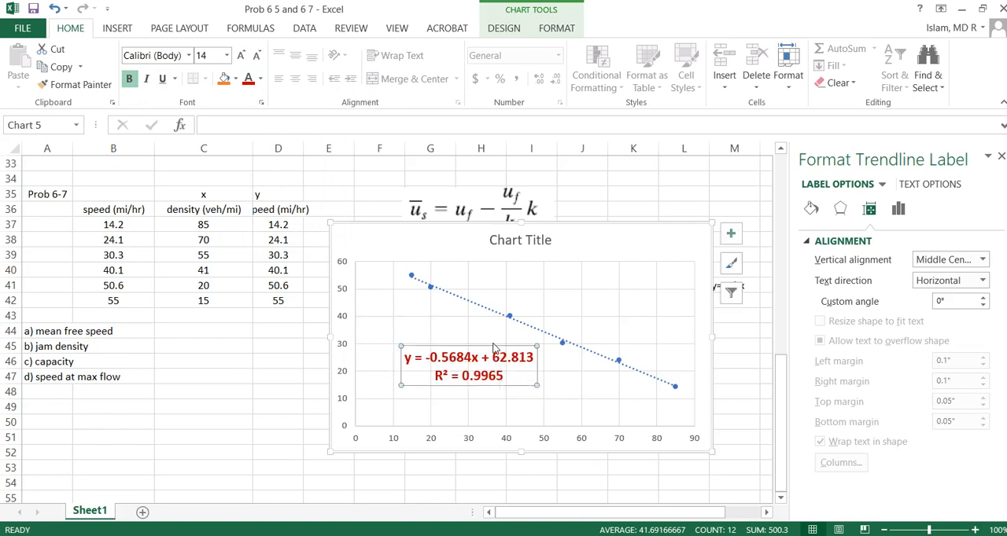
pyautogui.moveTo(494, 365); pyautogui.dragTo(488, 354)
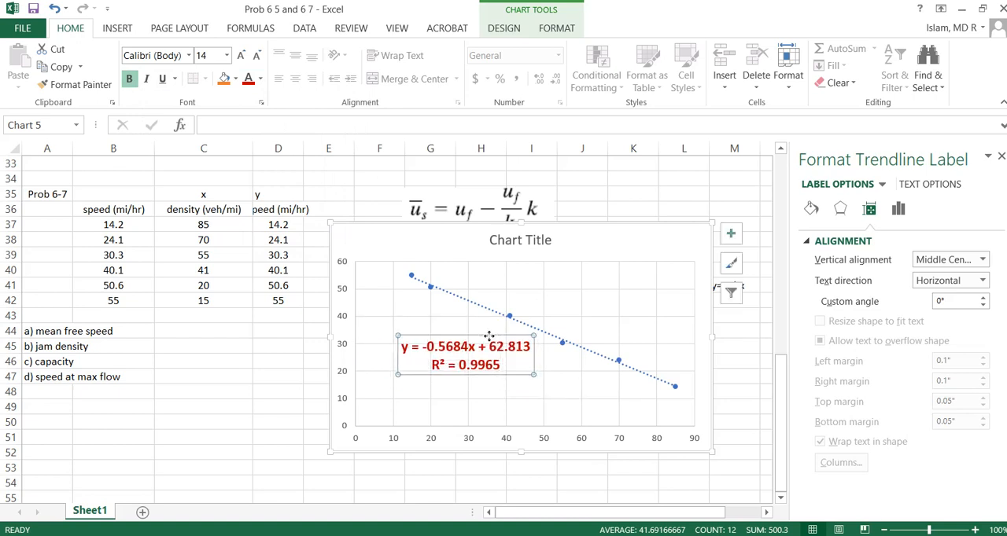
pyautogui.moveTo(667, 242)
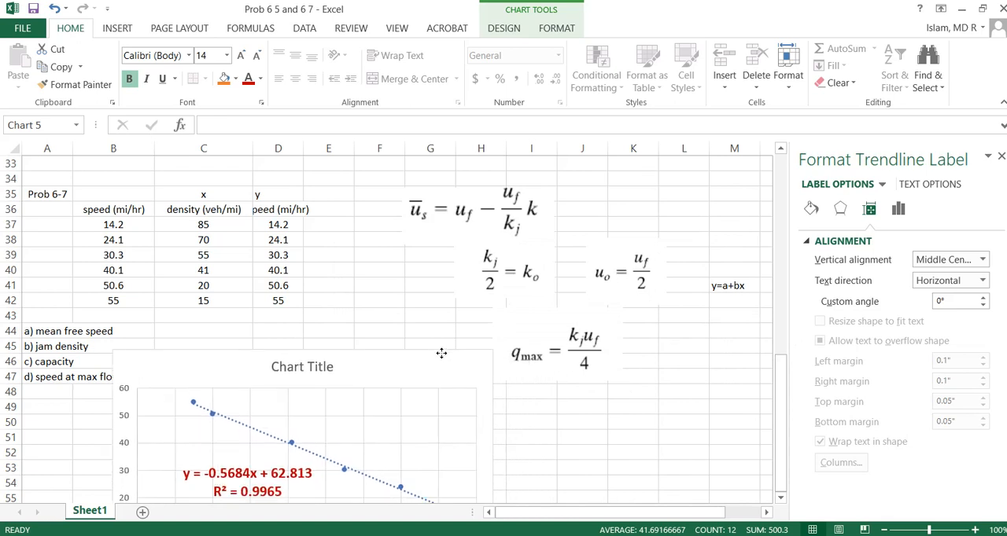
# Move the chart to sit below the formula images and the answer list
pyautogui.moveTo(441, 352); pyautogui.dragTo(551, 343)
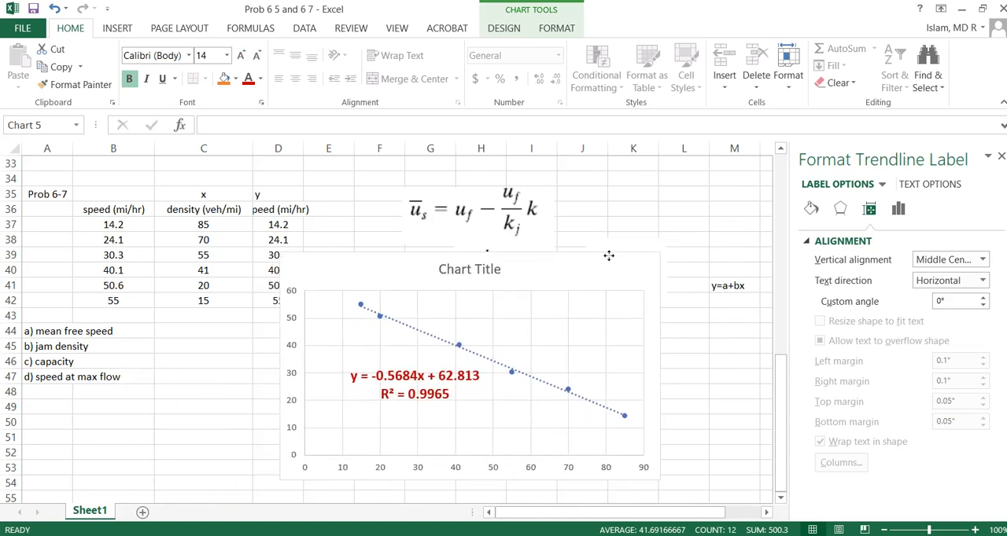
pyautogui.moveTo(609, 255); pyautogui.dragTo(632, 308)
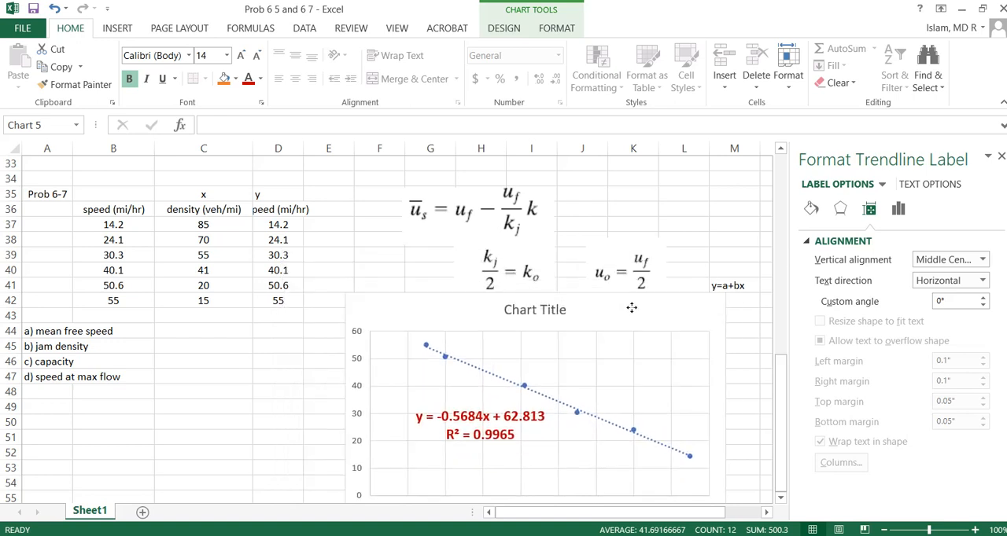
pyautogui.moveTo(631, 308); pyautogui.dragTo(565, 324)
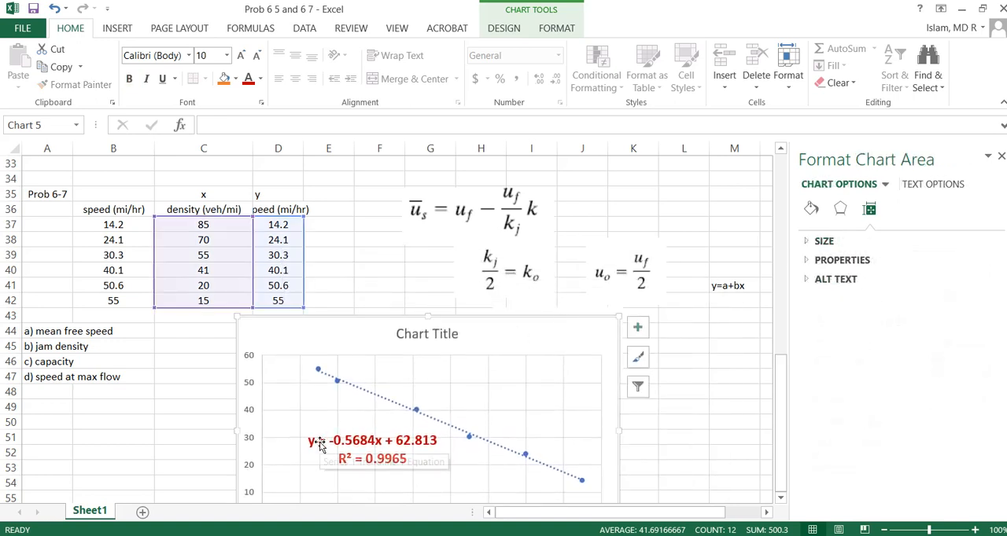
pyautogui.moveTo(365, 419)
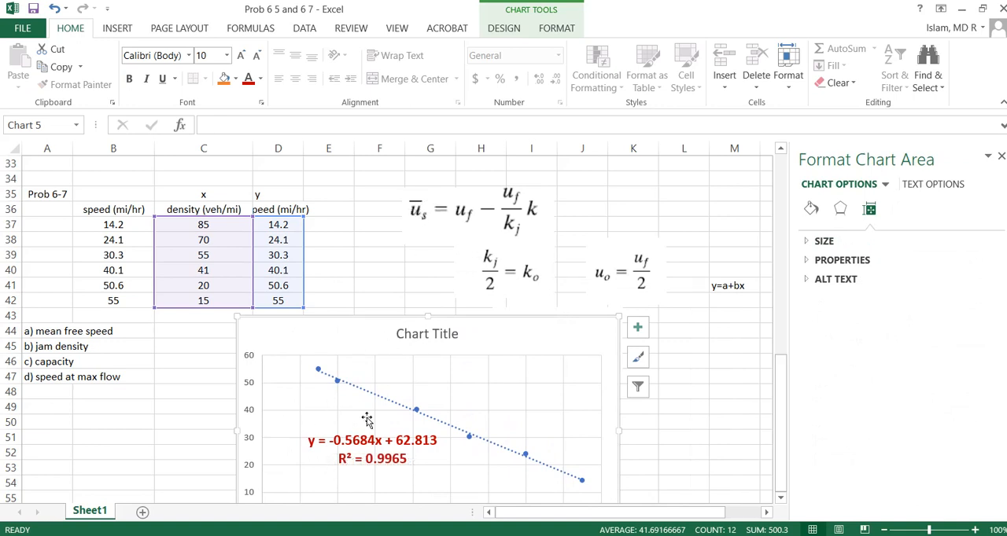
pyautogui.moveTo(427, 443)
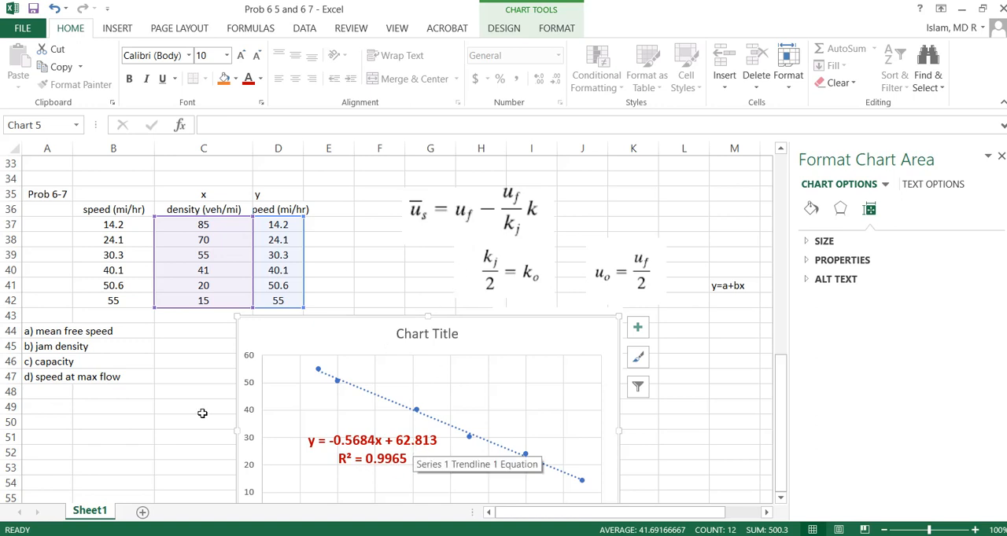
# Enter the mean free speed answer 62.8 mph in C44 and fill it yellow
pyautogui.click(87, 330)
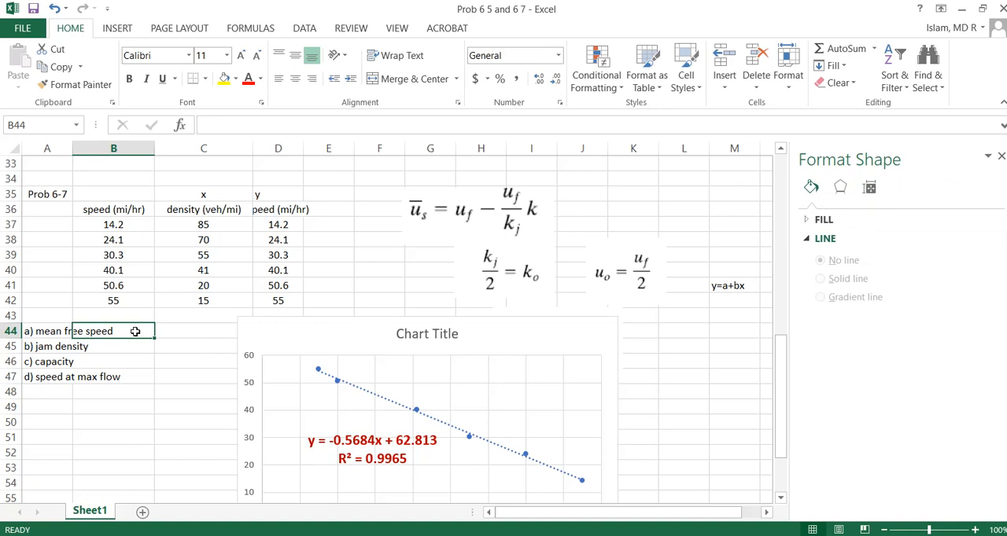
pyautogui.moveTo(168, 334)
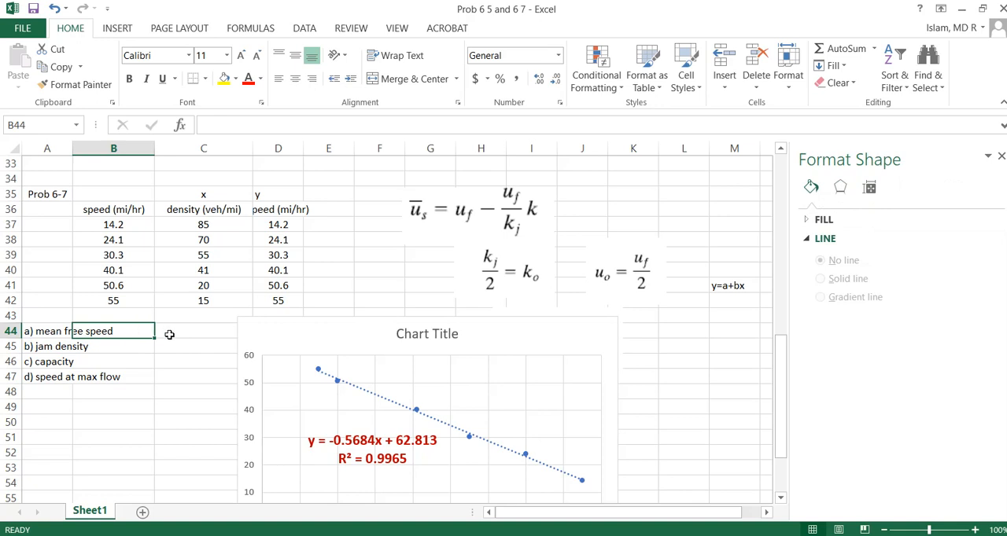
pyautogui.write('62.8')
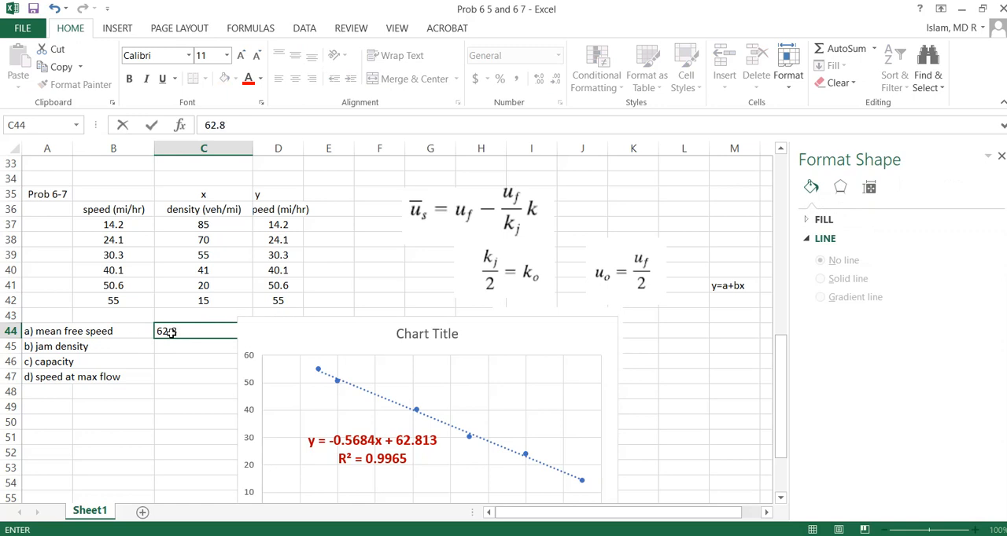
pyautogui.write('mph')
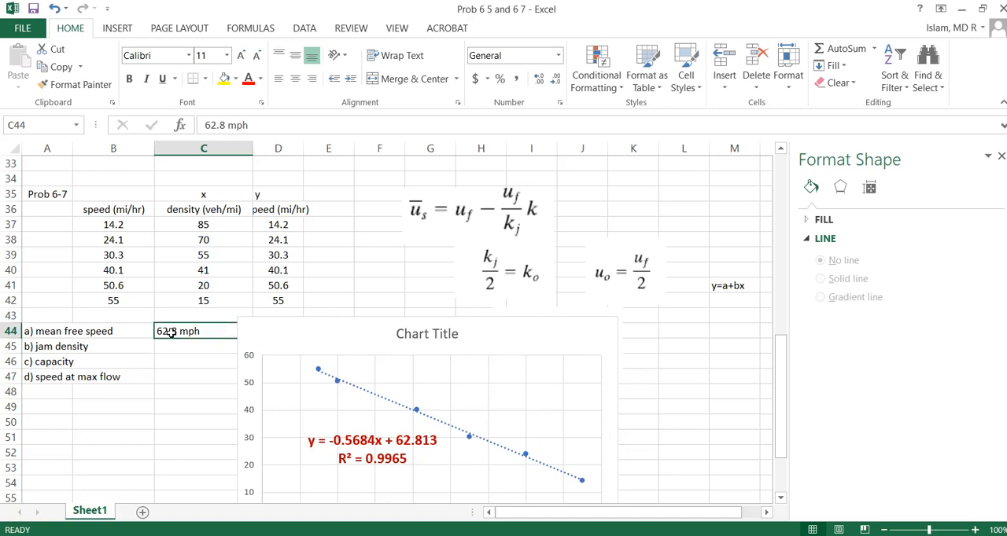
pyautogui.click(195, 330)
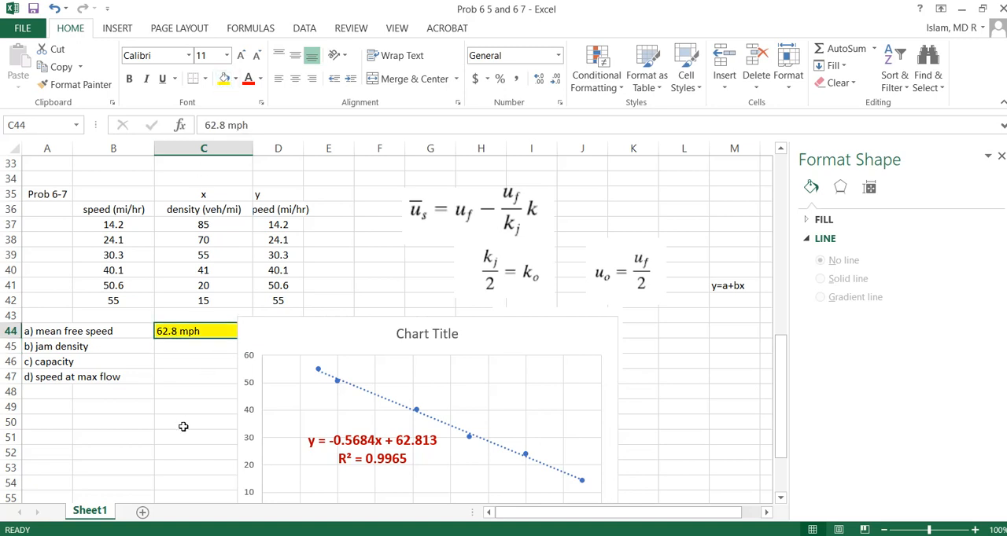
pyautogui.moveTo(346, 277)
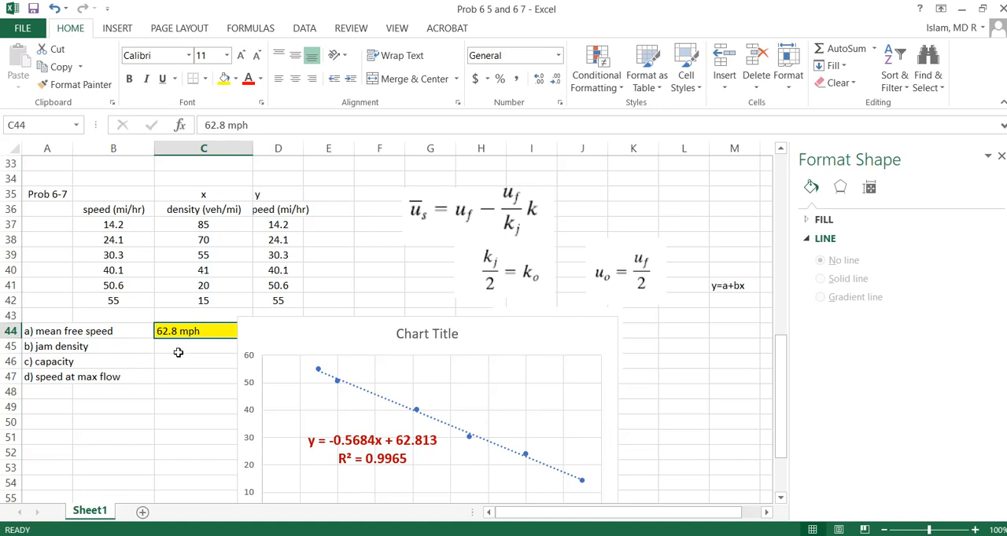
pyautogui.moveTo(368, 437)
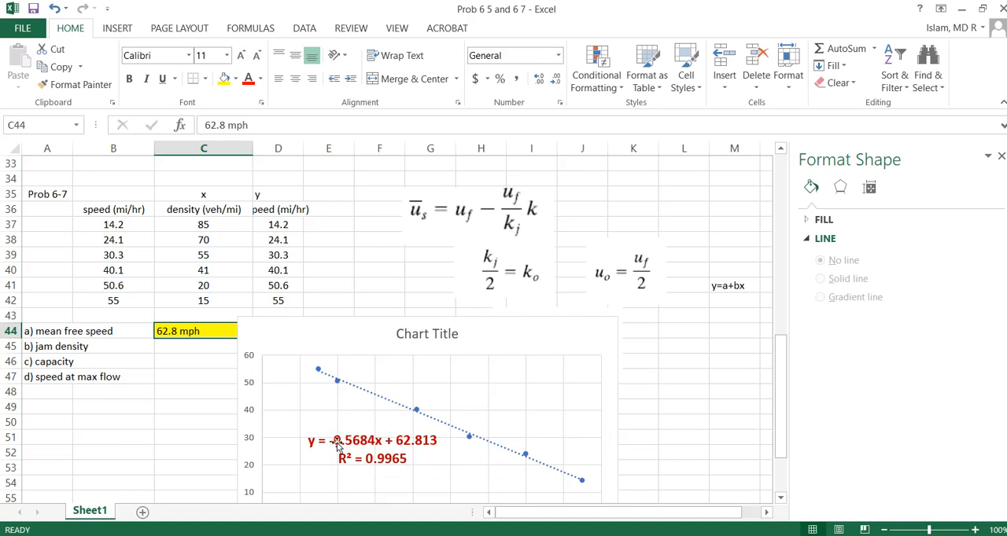
pyautogui.moveTo(507, 228)
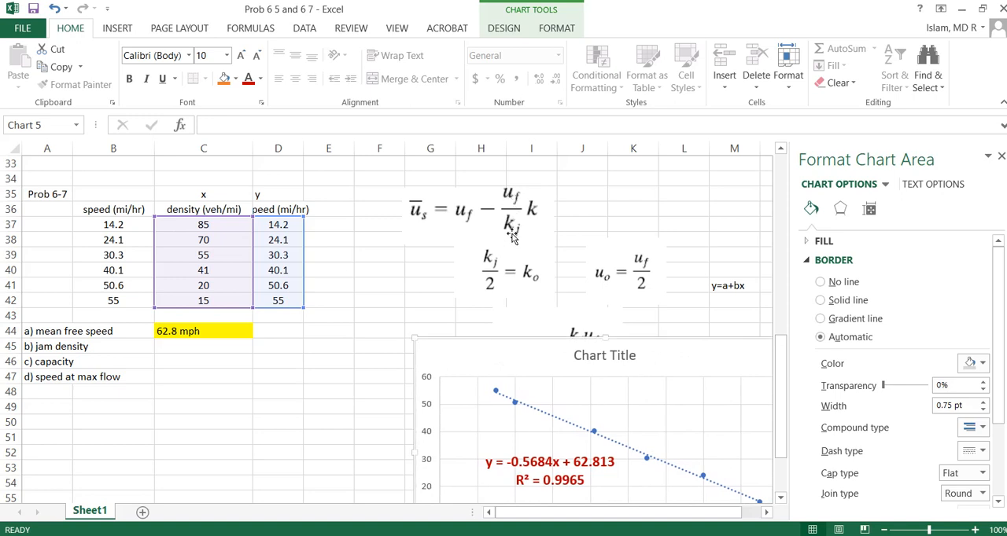
pyautogui.moveTo(516, 485)
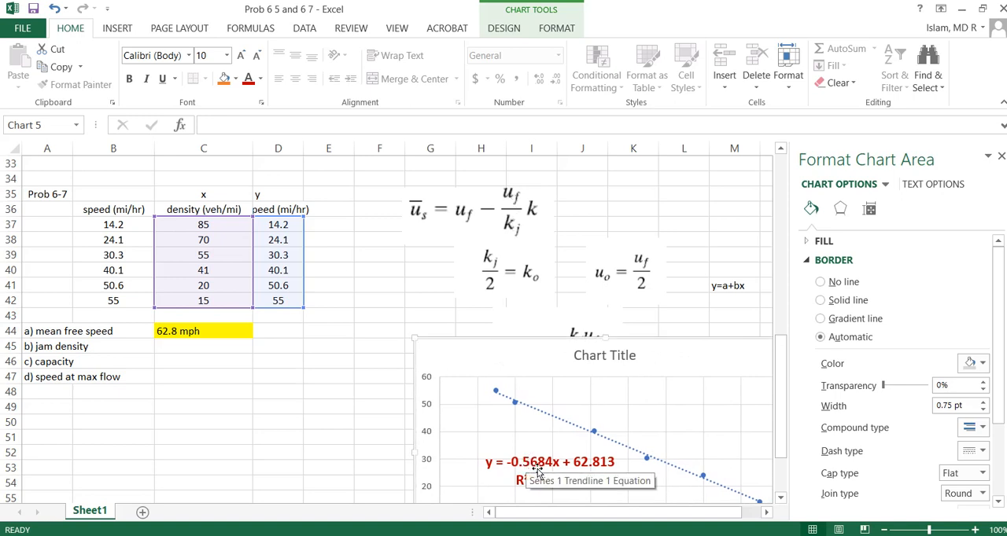
pyautogui.moveTo(544, 472)
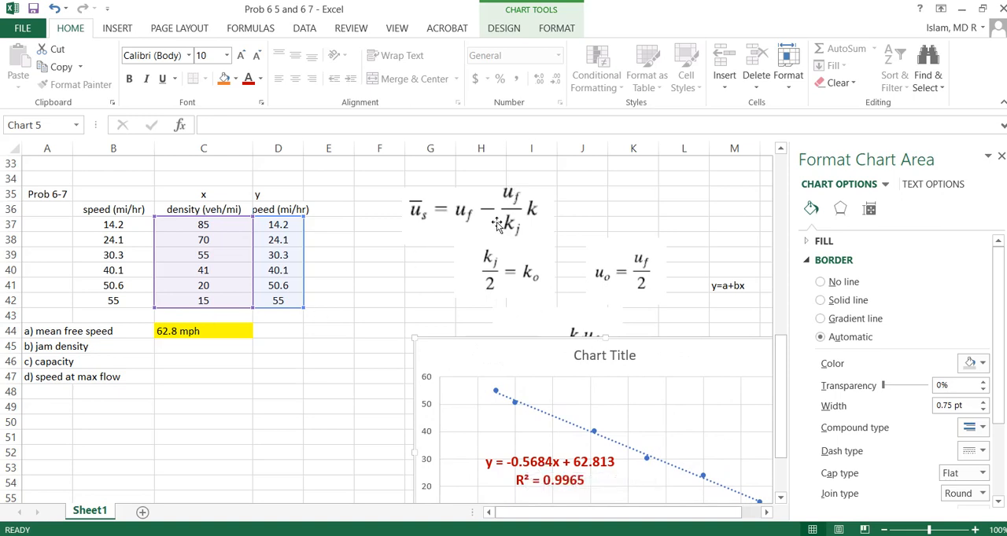
pyautogui.moveTo(204, 353)
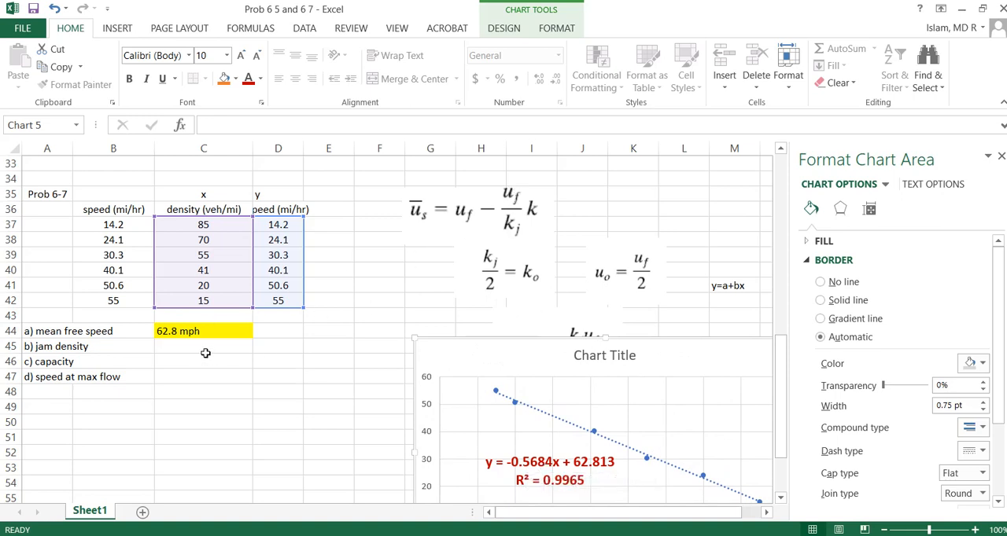
# Enter a first jam density formula from 0.56 and 62.8, then reopen it for correction
pyautogui.click(198, 349)
pyautogui.write('=')
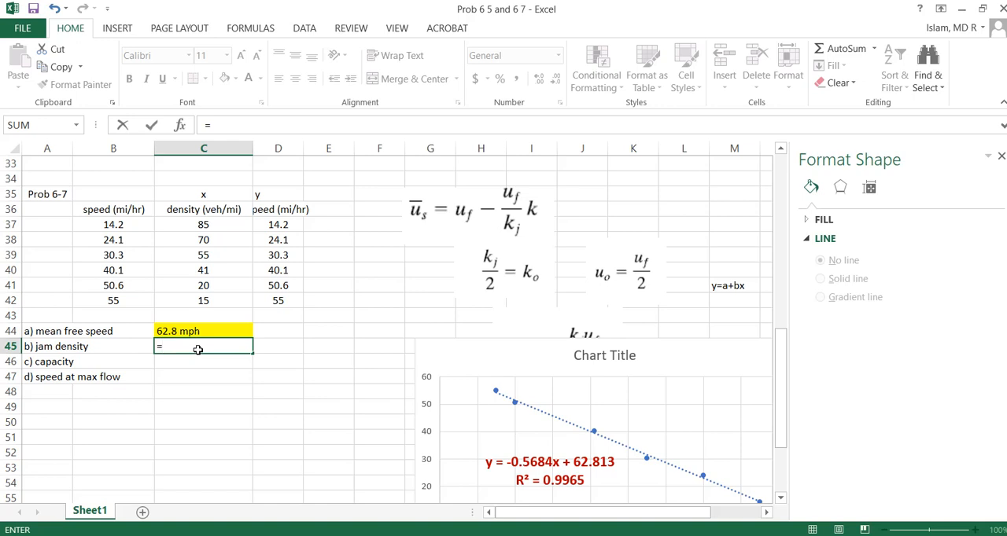
pyautogui.write('0.')
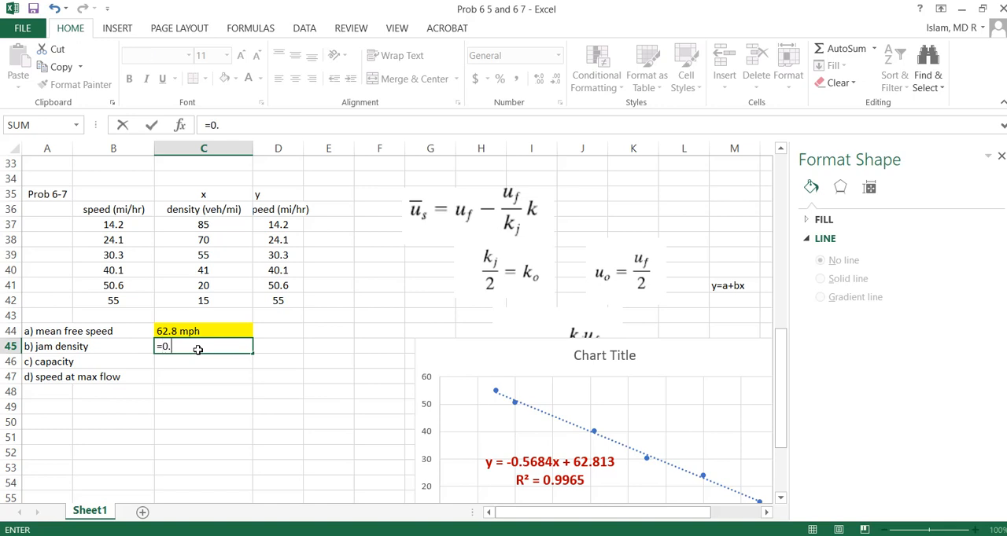
pyautogui.write('5684/')
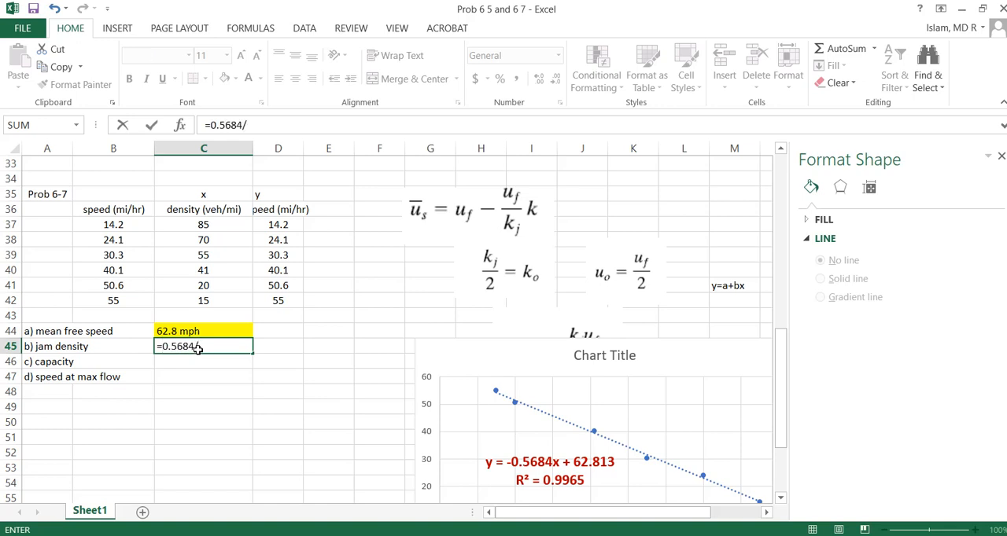
pyautogui.write('6')
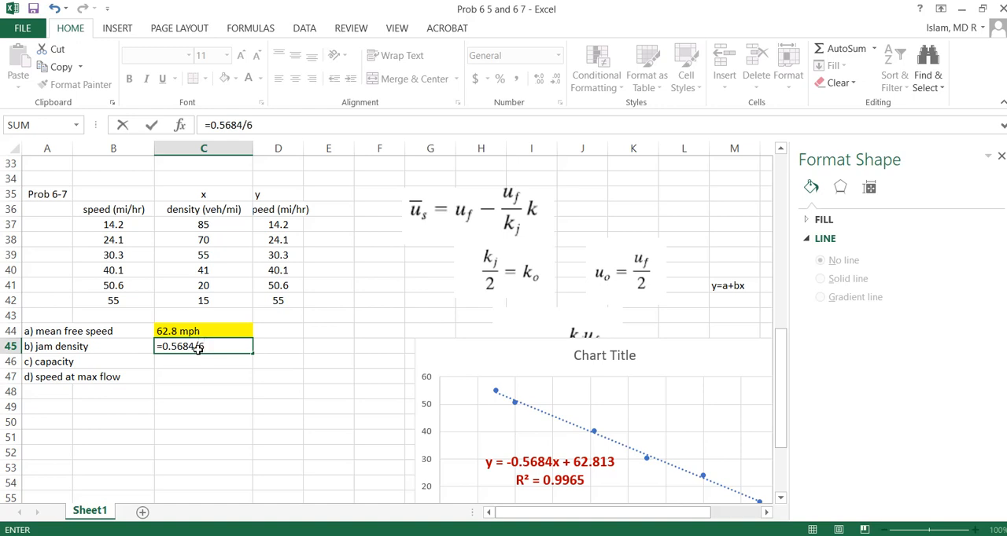
pyautogui.write('2.8')
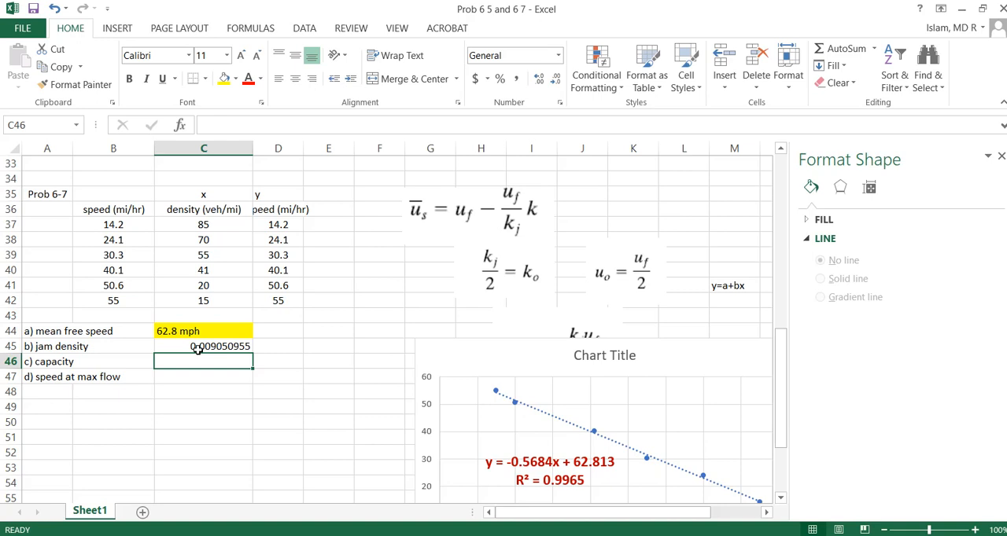
pyautogui.click(203, 346)
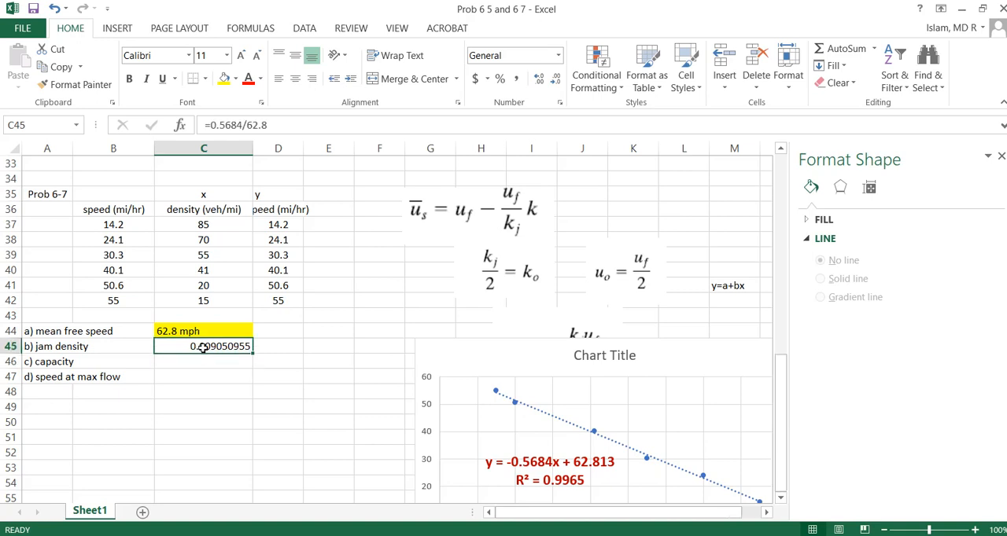
pyautogui.doubleClick(203, 346)
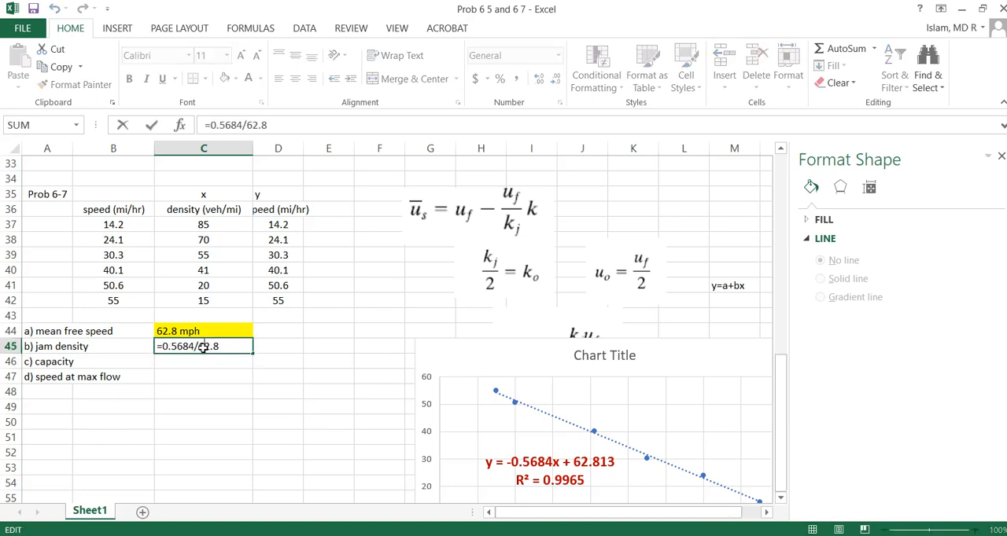
pyautogui.moveTo(513, 241)
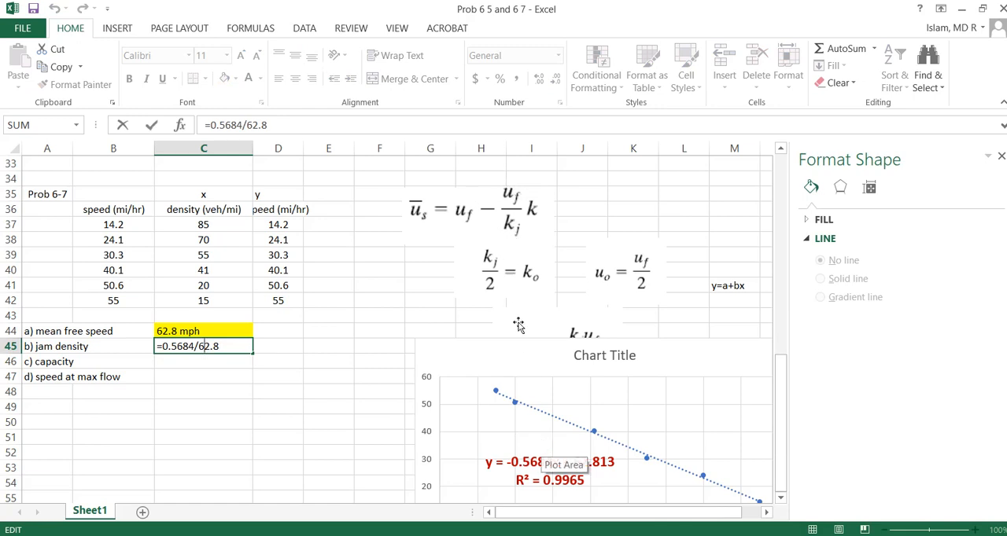
pyautogui.moveTo(581, 201)
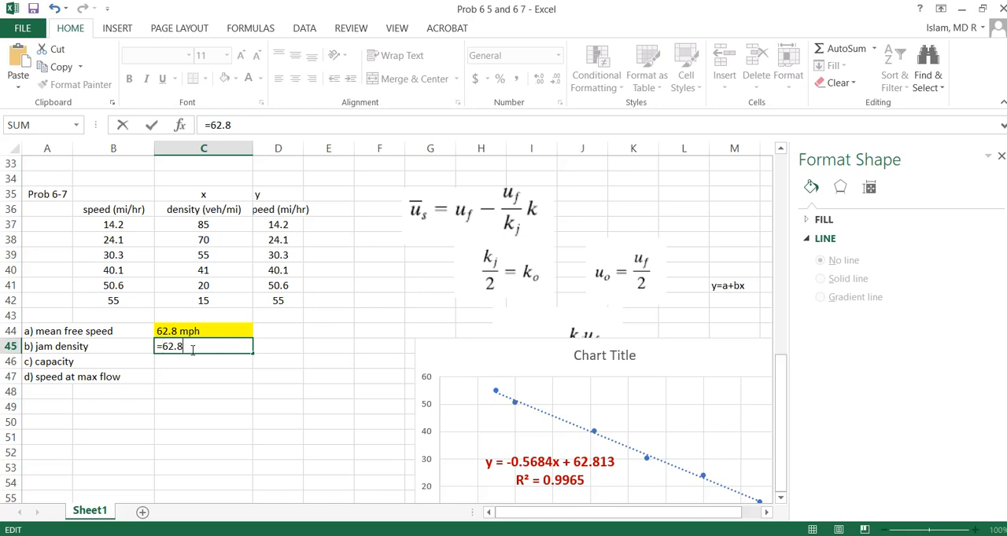
# Correct jam density to =62.8/0.5684 giving 110.4855735 and label it veh/mi
pyautogui.write('/')
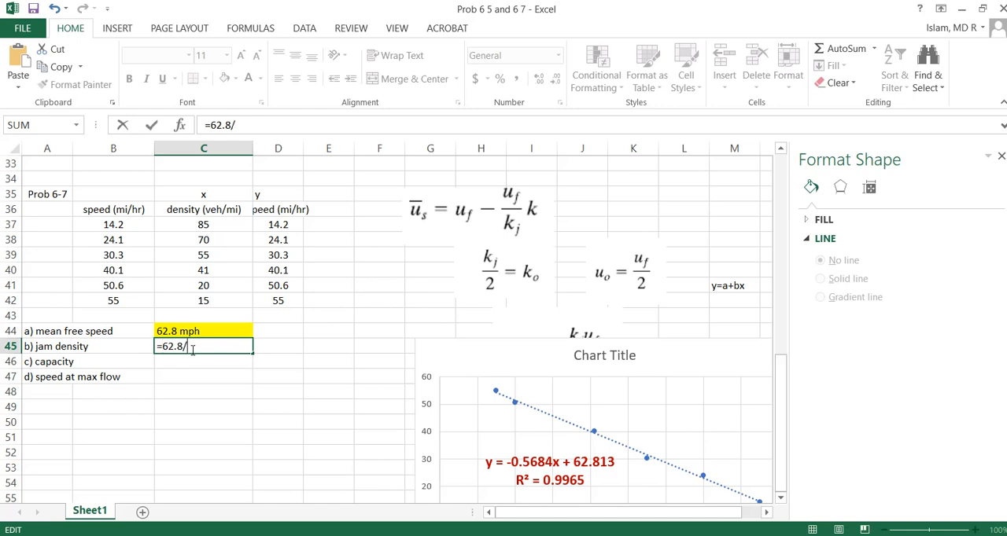
pyautogui.write('0.')
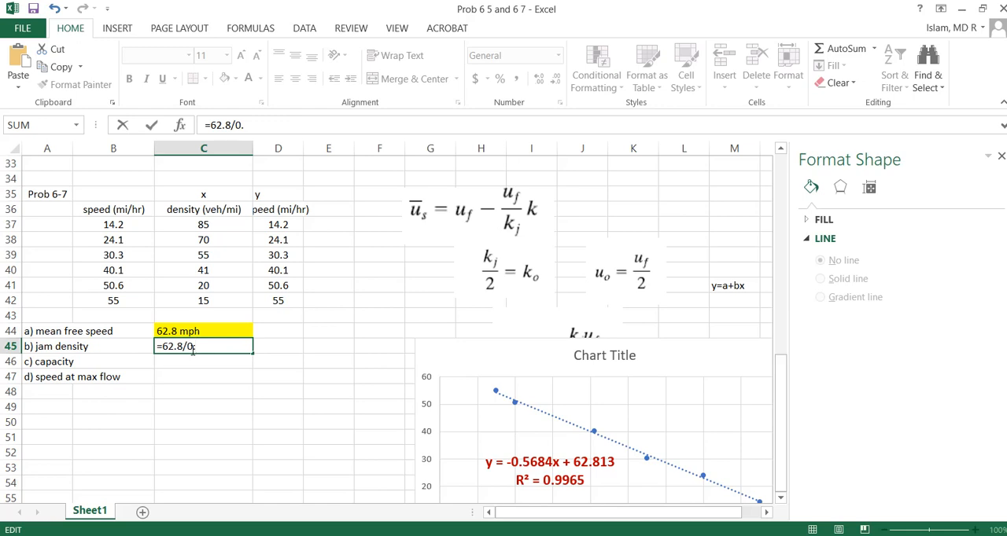
pyautogui.press('Enter')
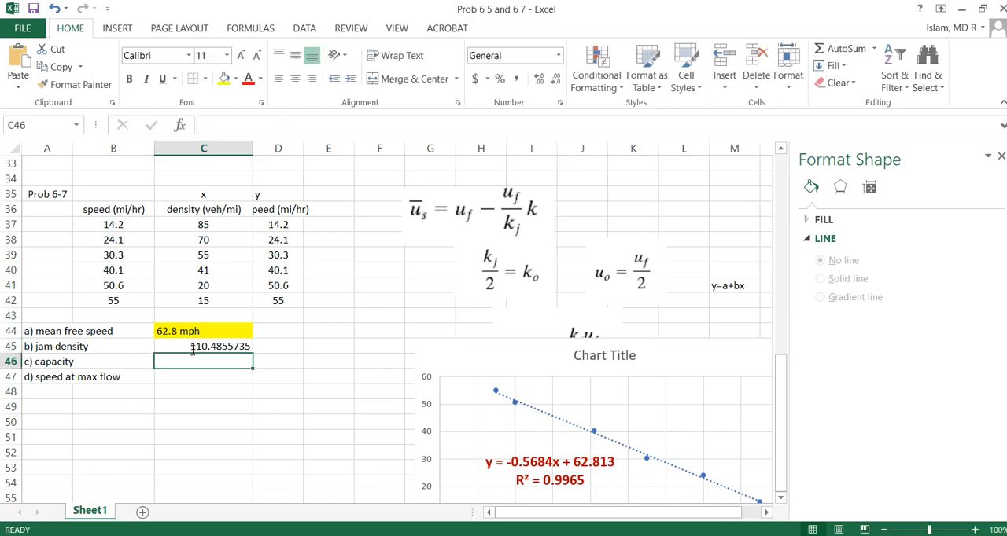
pyautogui.click(276, 346)
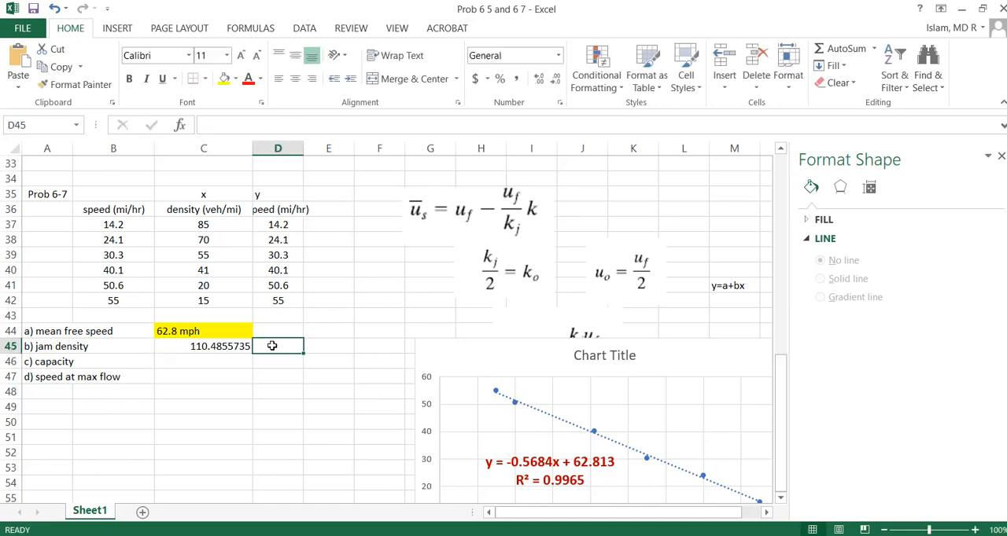
pyautogui.write('v')
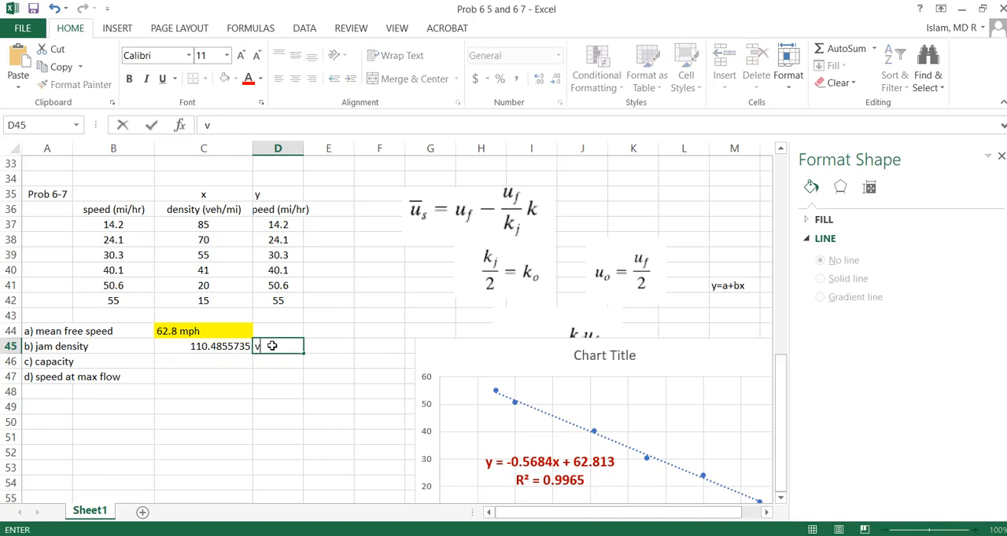
pyautogui.write('eh/mi')
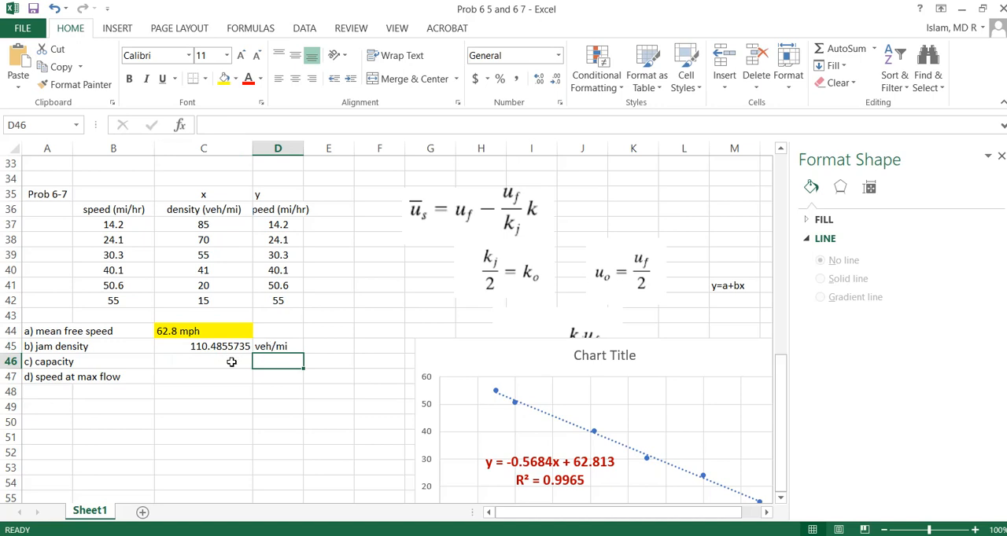
pyautogui.click(203, 362)
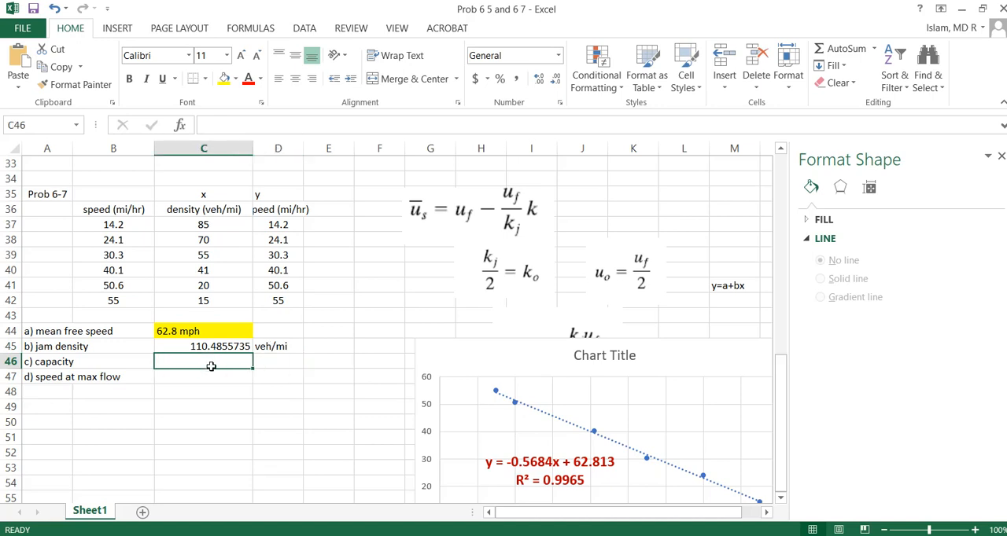
pyautogui.moveTo(396, 377)
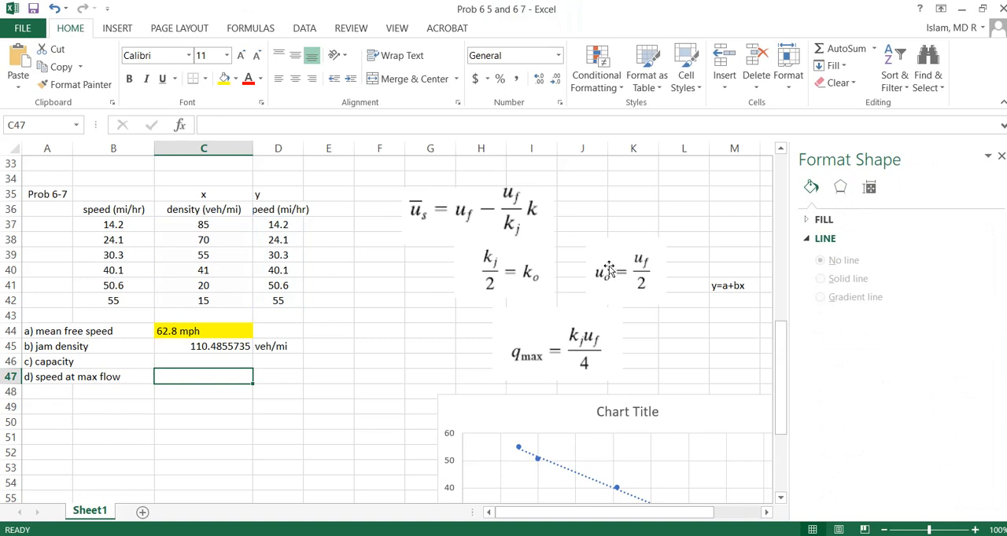
pyautogui.moveTo(601, 283)
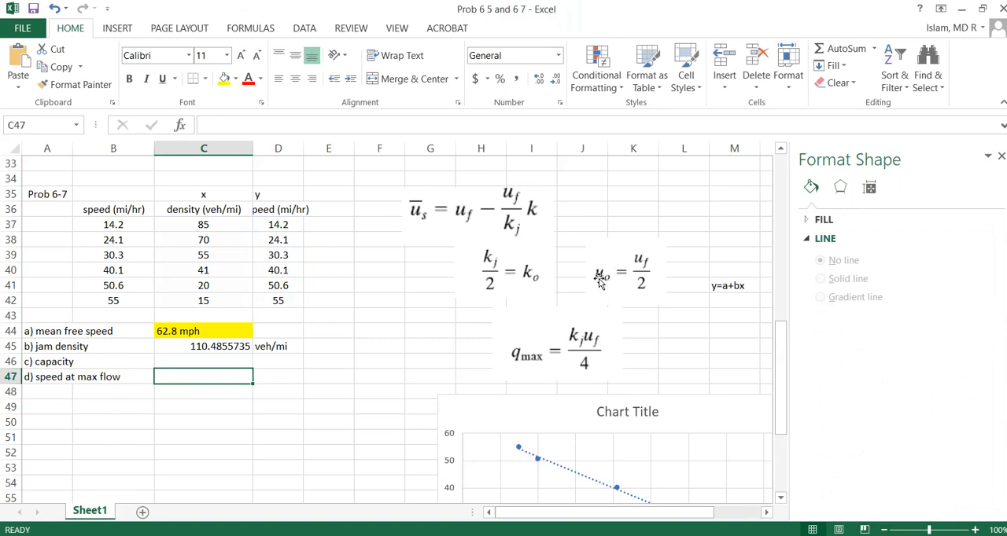
pyautogui.moveTo(204, 317)
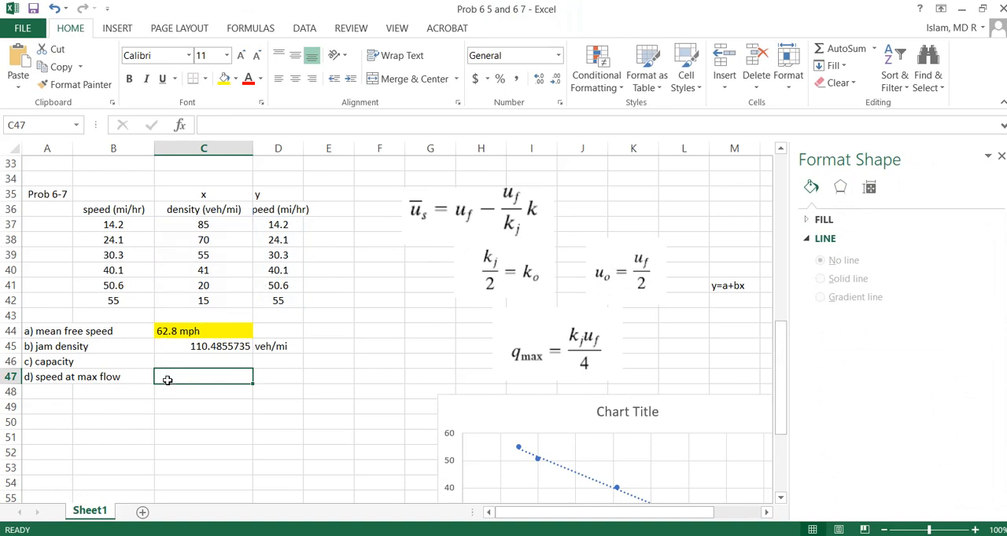
# Enter 31.4 mph as the speed at max flow, then select the capacity cell
pyautogui.write('31.4')
pyautogui.click(277, 376)
pyautogui.write('m')
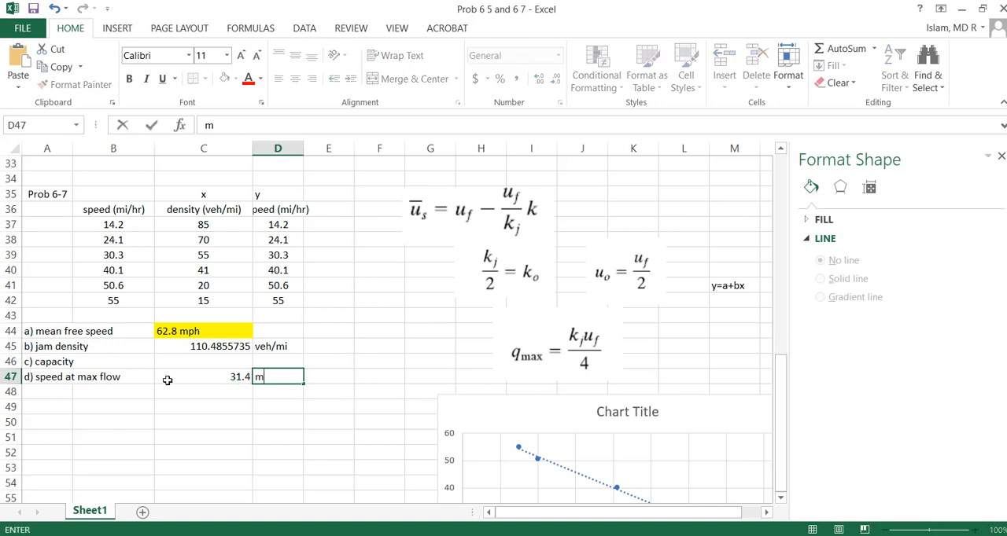
pyautogui.press('Enter')
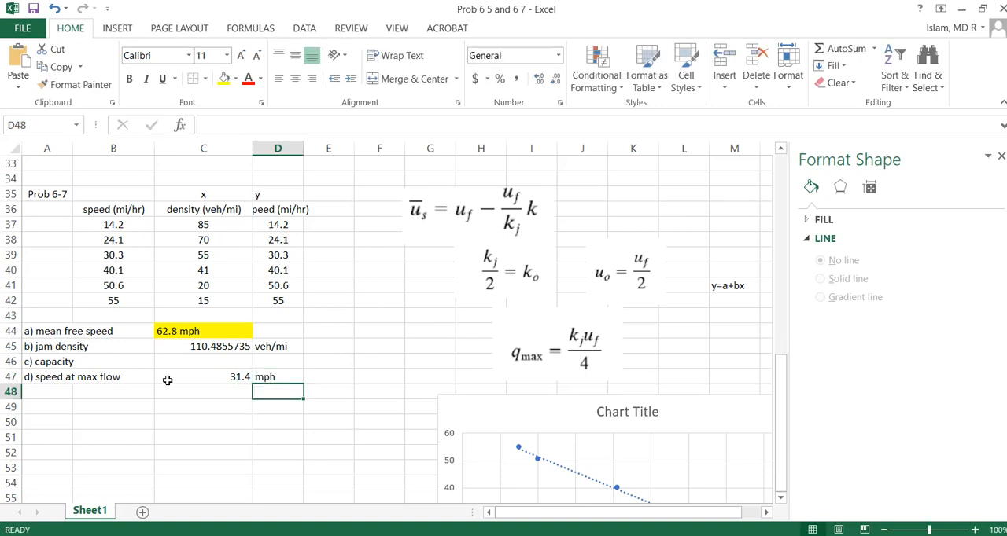
pyautogui.click(203, 360)
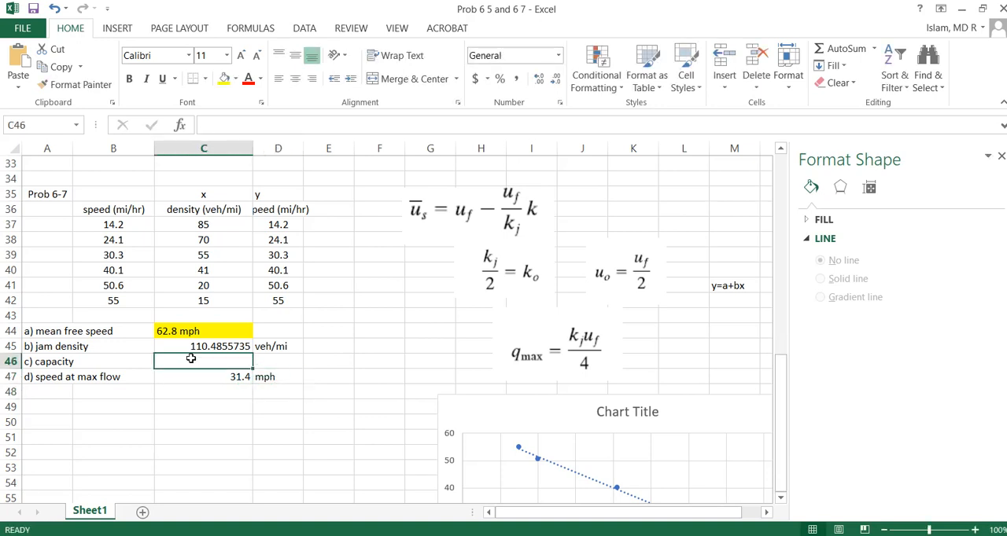
# Compute capacity as =C45/2*free speed/2 (1734.623505) and label its units veh/hr
pyautogui.write('=')
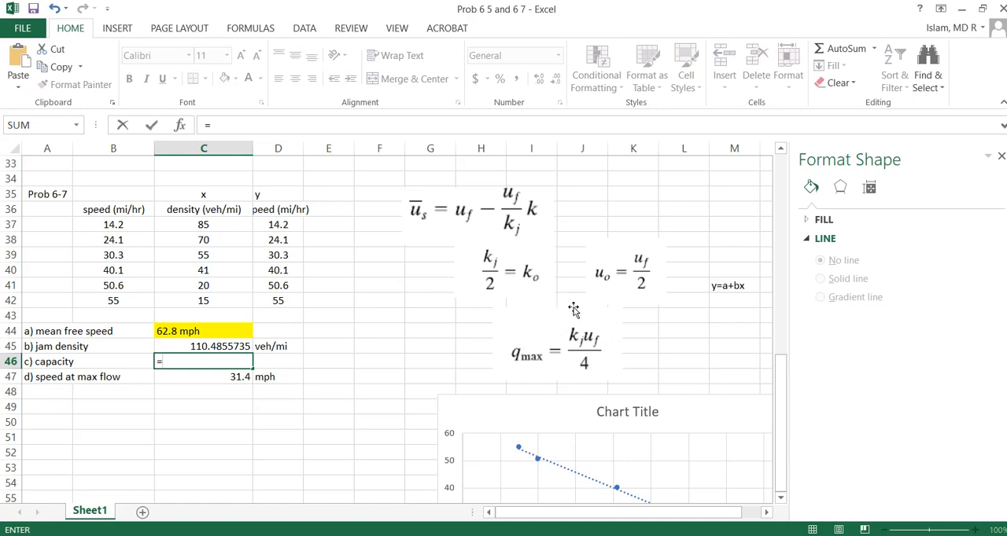
pyautogui.moveTo(189, 389)
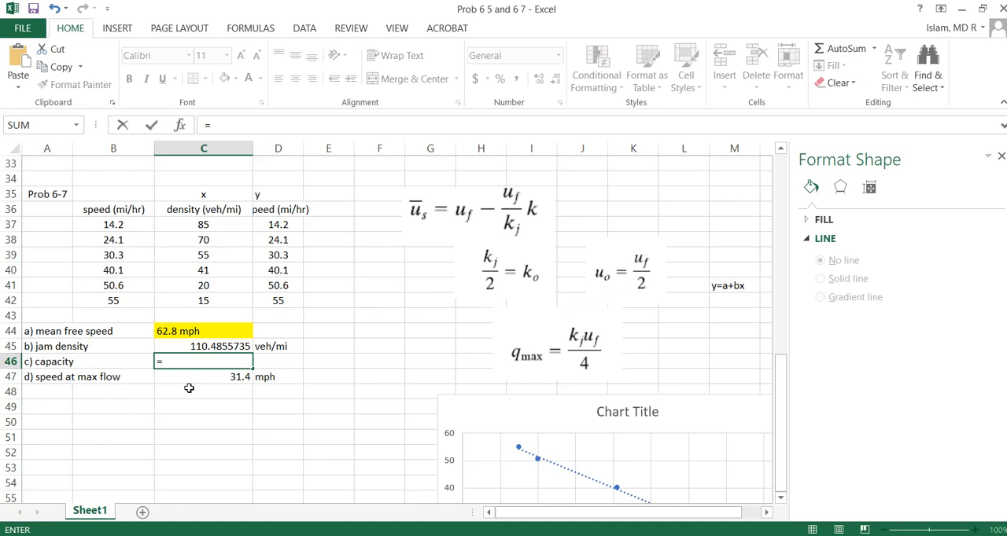
pyautogui.moveTo(195, 378)
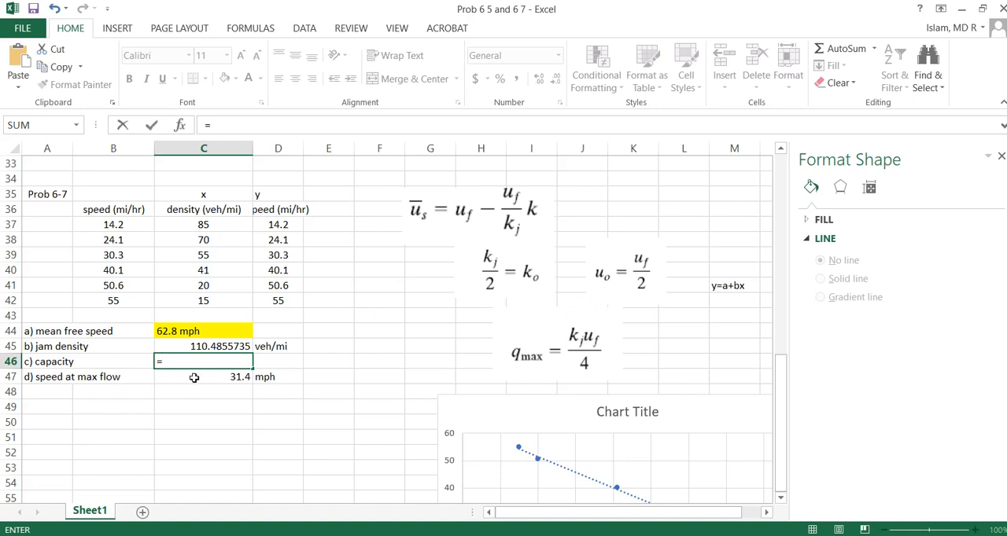
pyautogui.moveTo(203, 346)
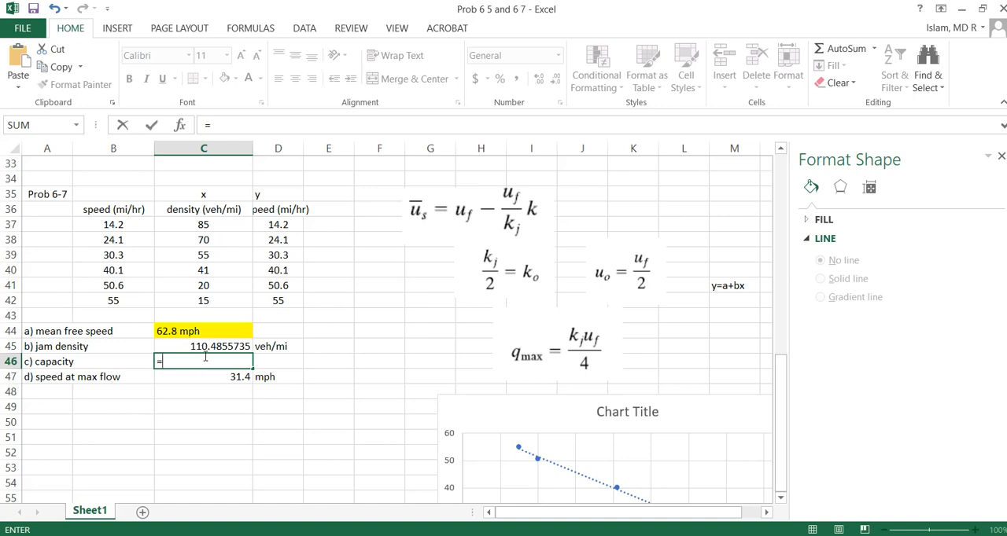
pyautogui.click(203, 346)
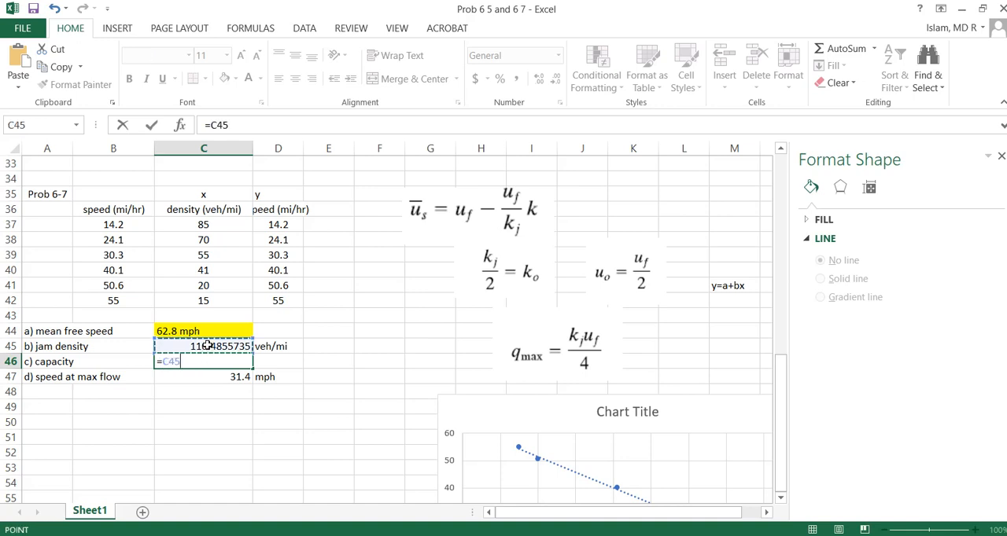
pyautogui.write('/2')
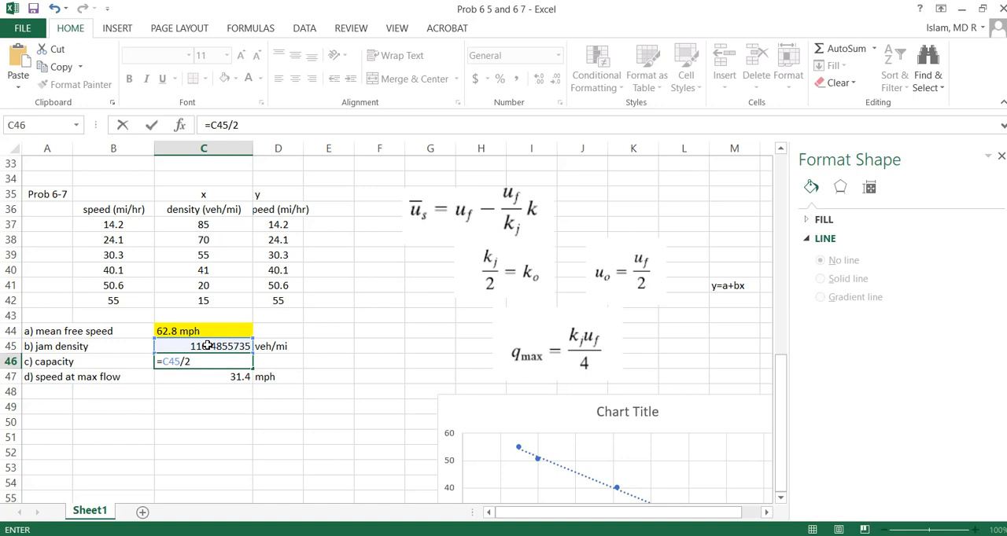
pyautogui.write('*')
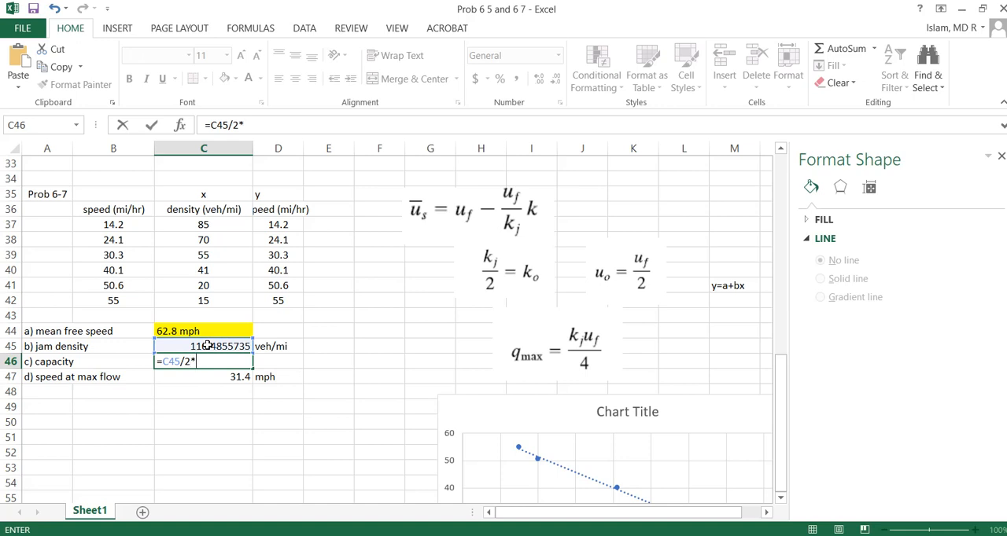
pyautogui.moveTo(207, 384)
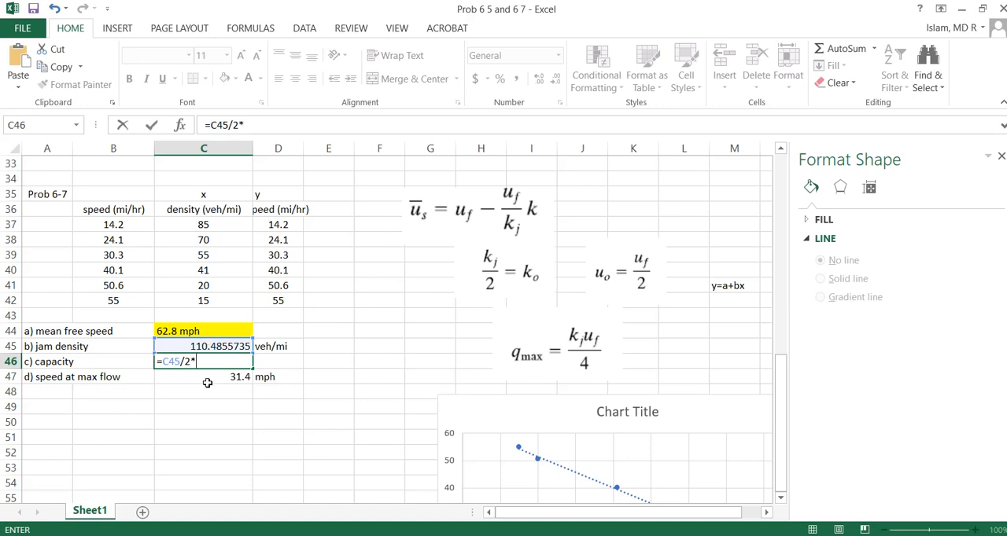
pyautogui.click(203, 378)
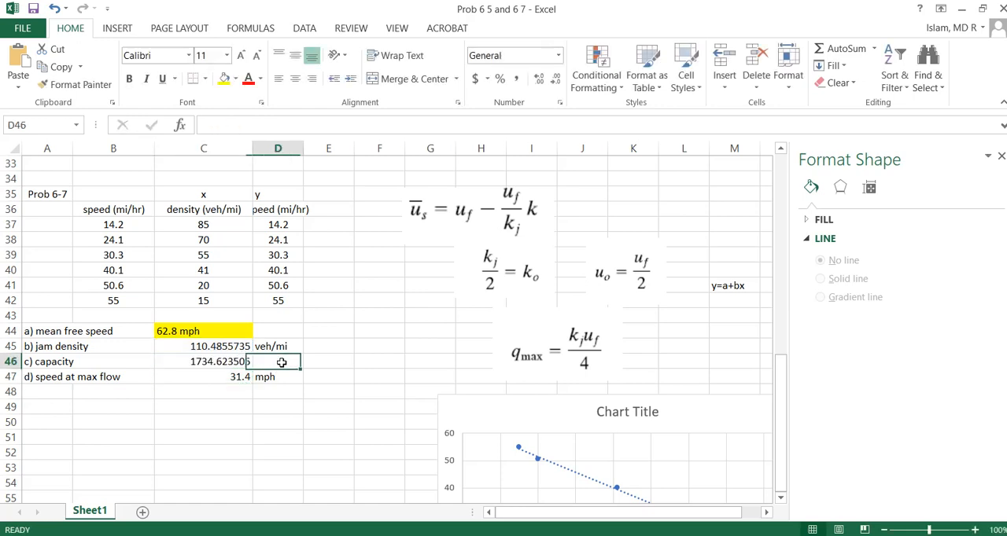
pyautogui.write('veh/mi')
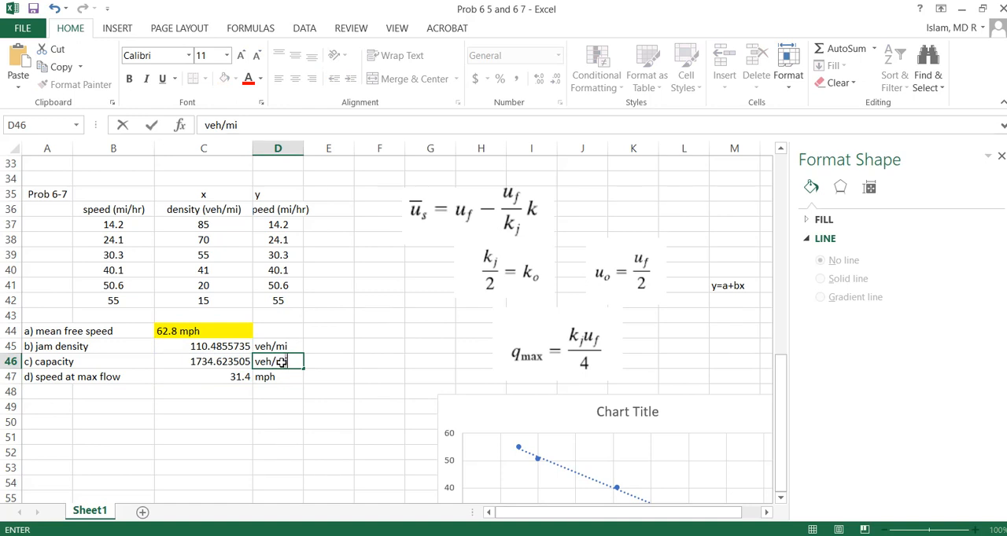
pyautogui.press('Backspace')
pyautogui.write('hr')
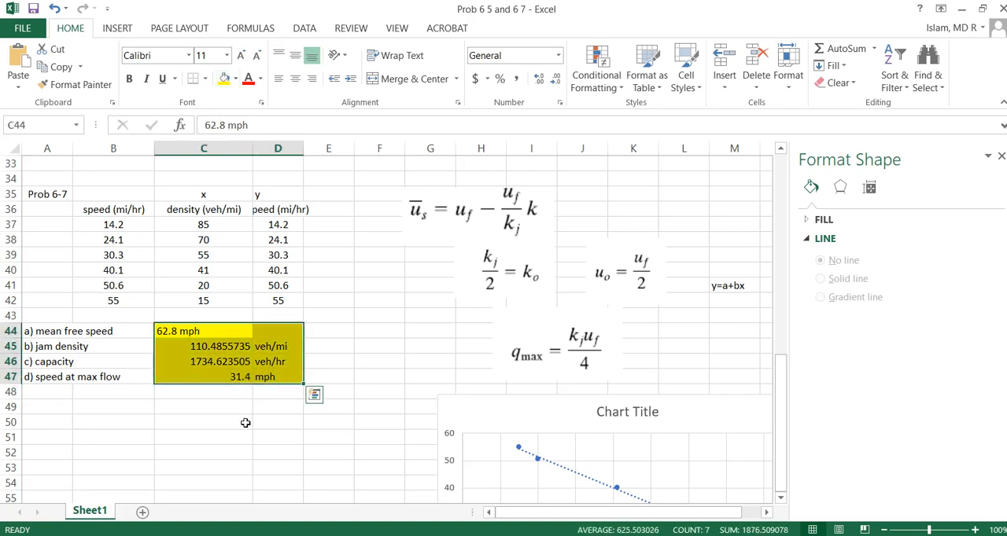
# Round the jam density and capacity answers to whole numbers (110 and 1735)
pyautogui.click(203, 346)
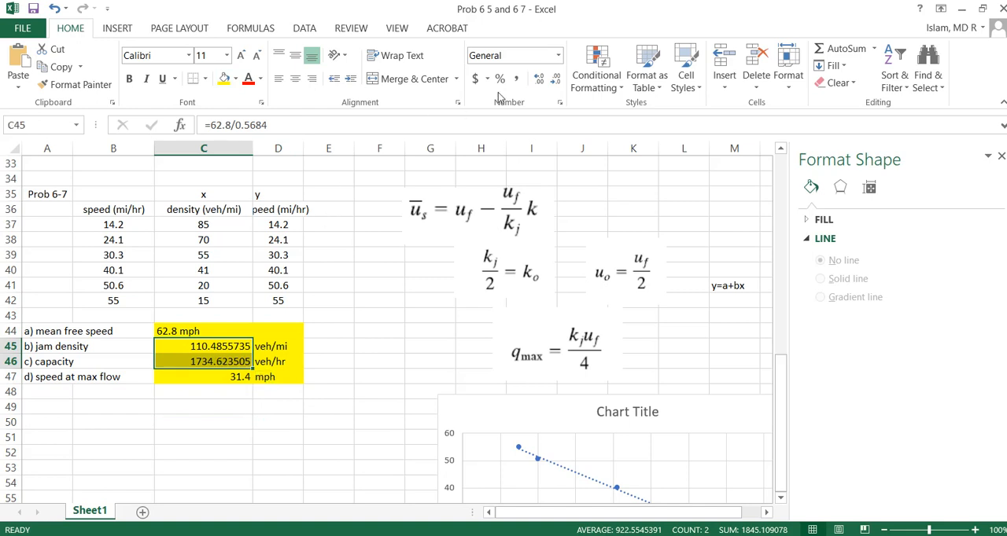
pyautogui.click(554, 79)
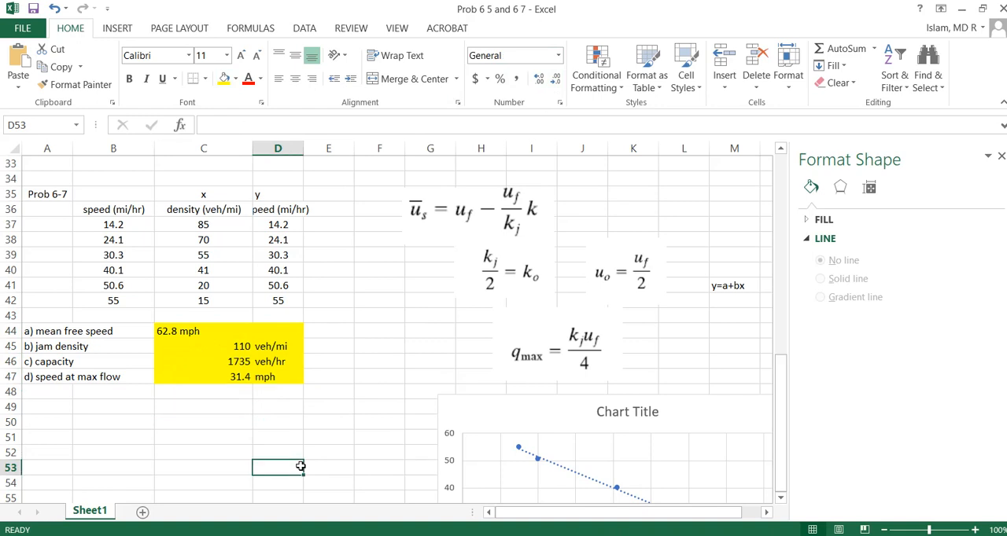
pyautogui.moveTo(203, 225)
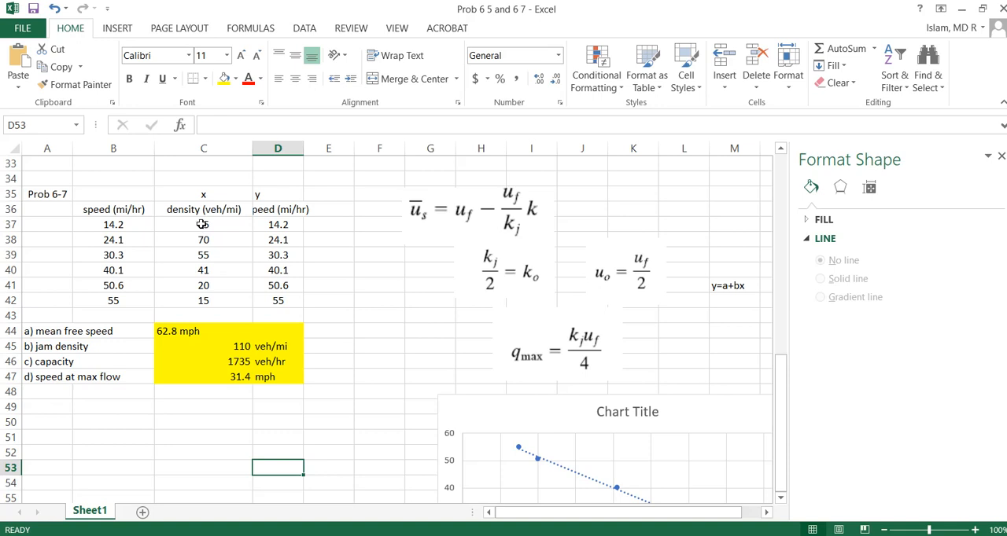
pyautogui.click(202, 223)
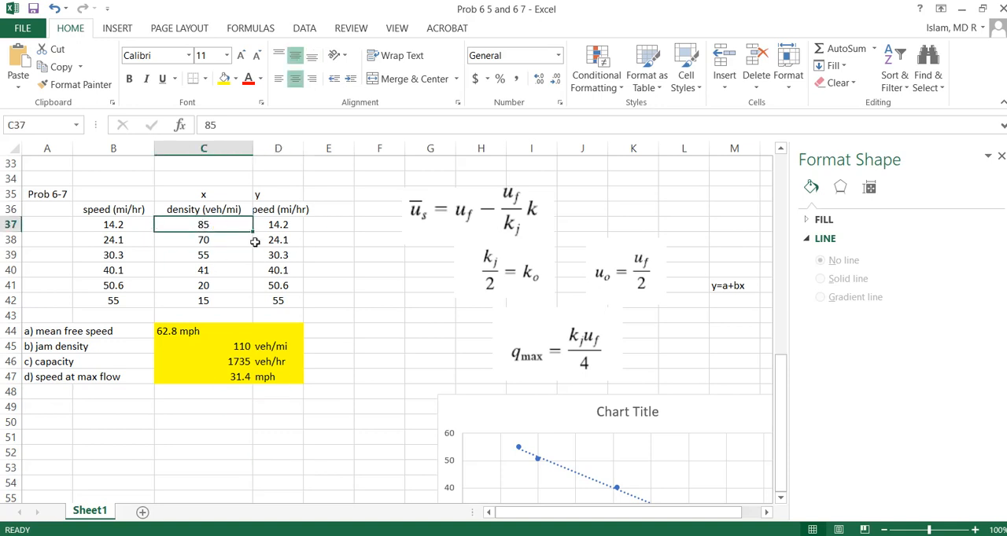
pyautogui.moveTo(202, 236)
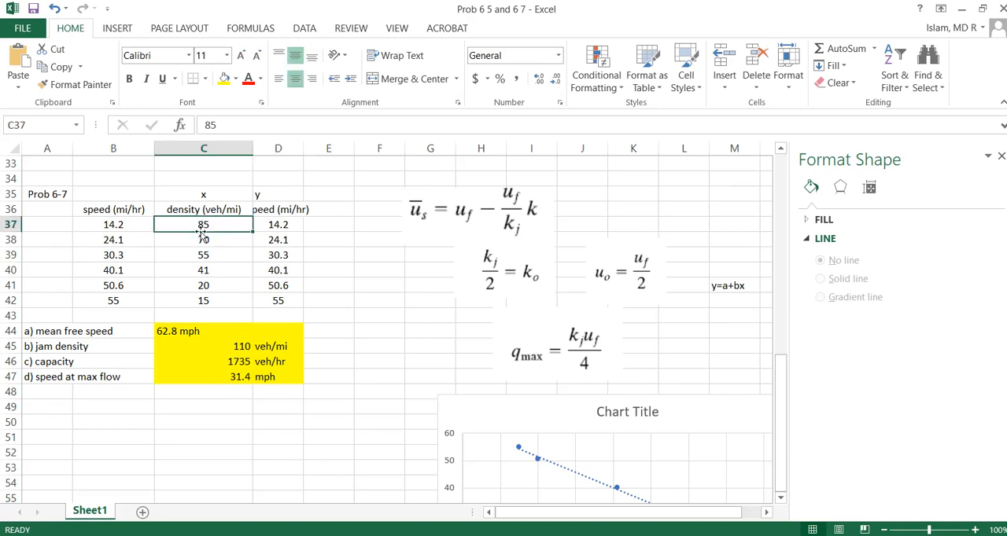
pyautogui.moveTo(203, 231)
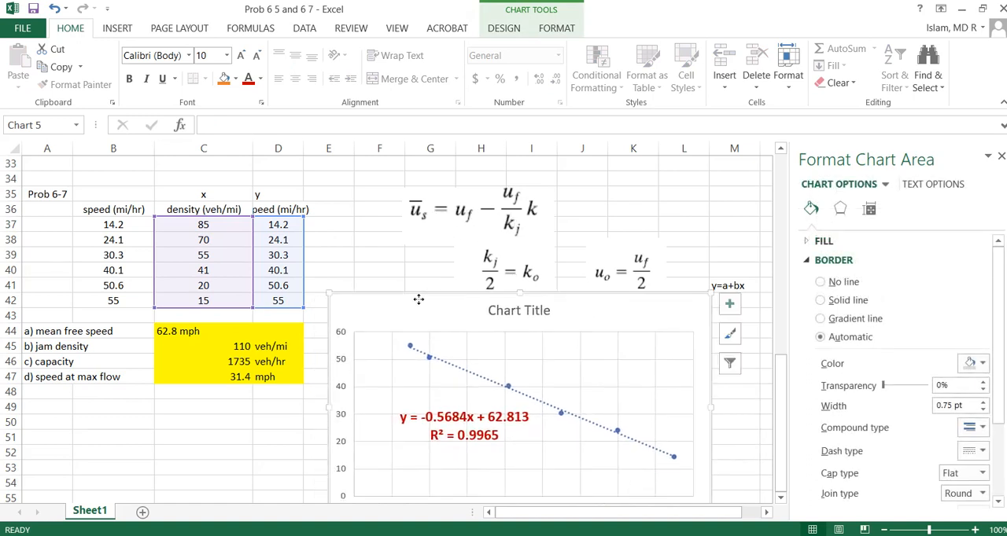
pyautogui.moveTo(367, 342)
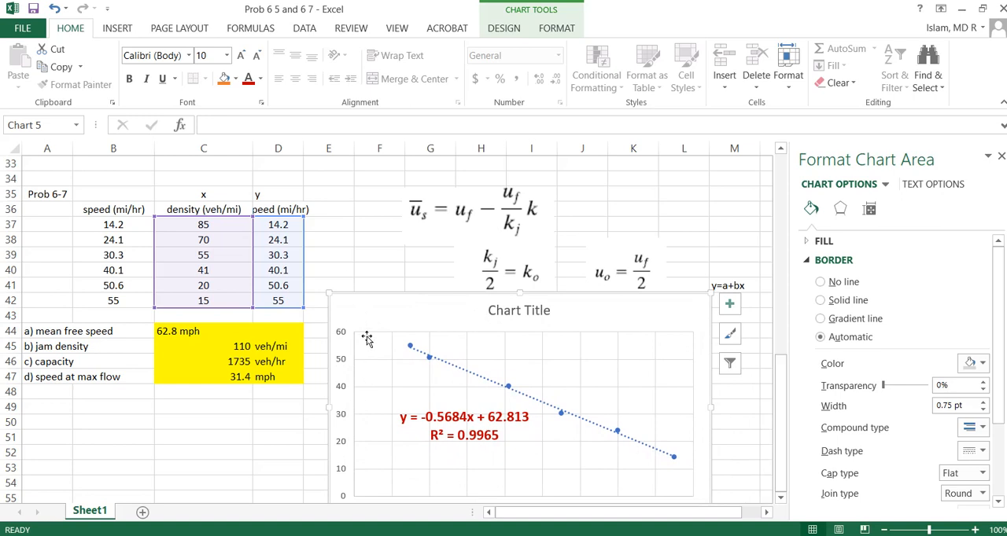
pyautogui.moveTo(531, 239)
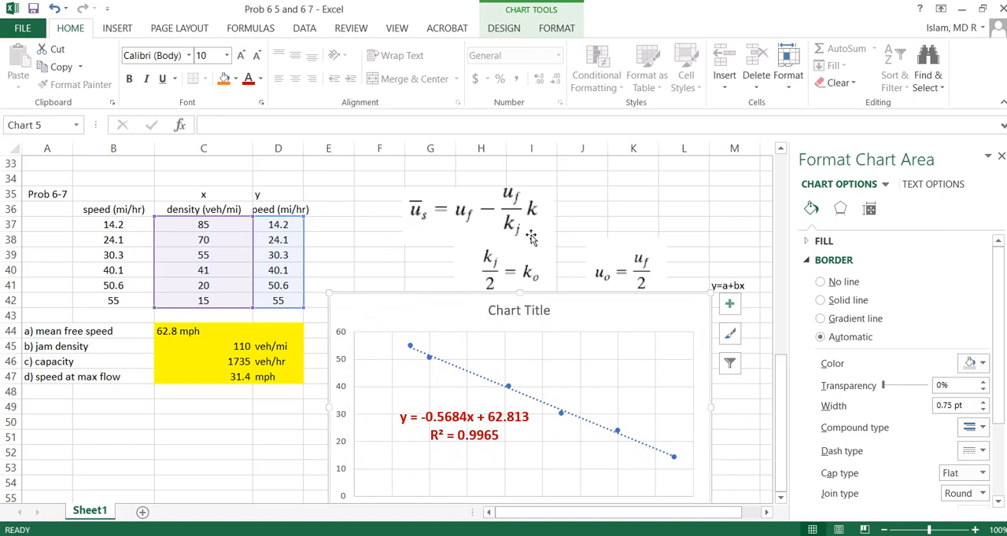
pyautogui.moveTo(538, 220)
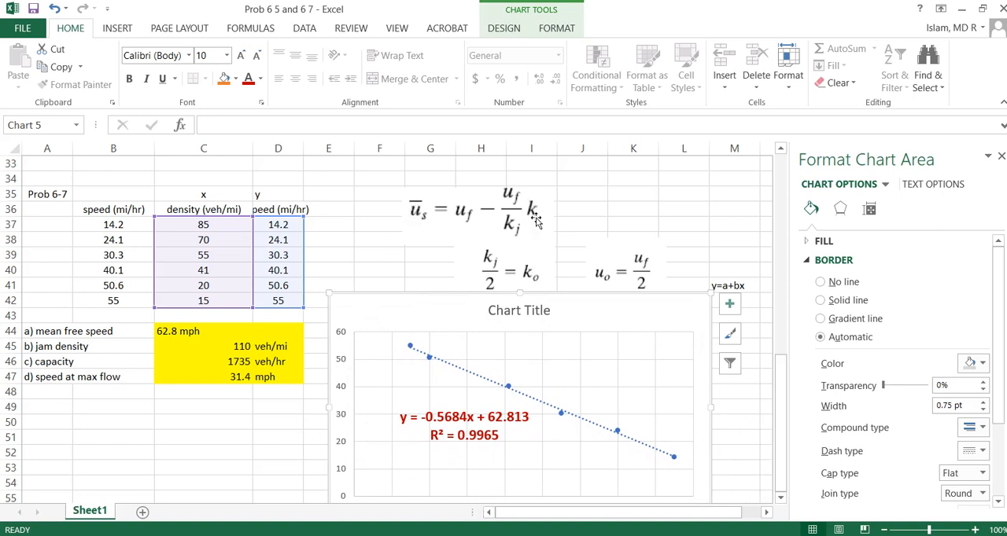
pyautogui.moveTo(463, 435)
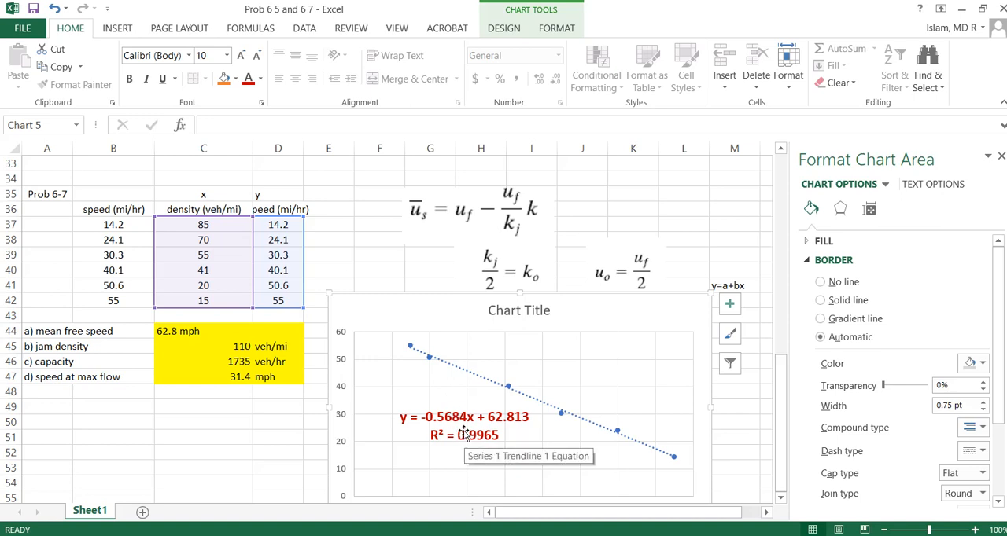
pyautogui.moveTo(484, 214)
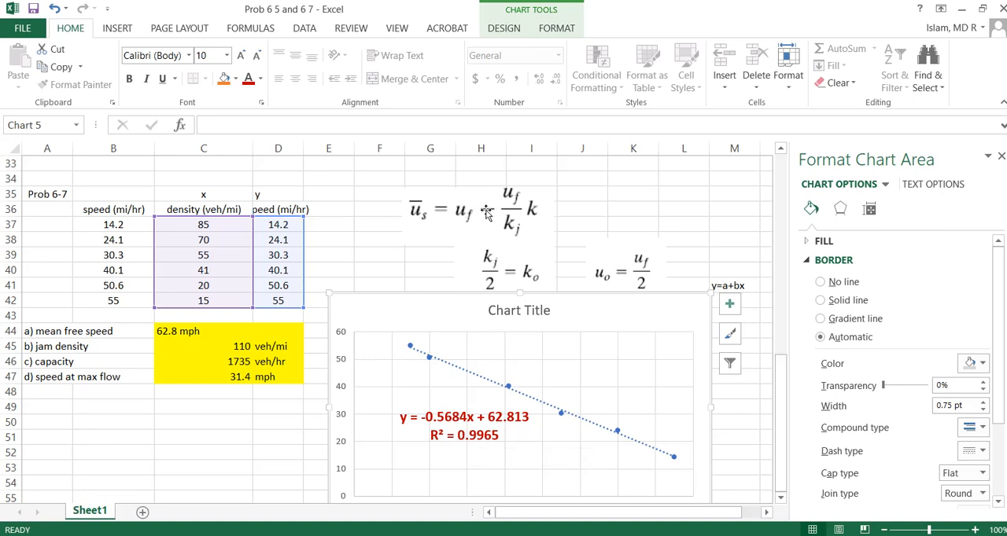
pyautogui.moveTo(478, 283)
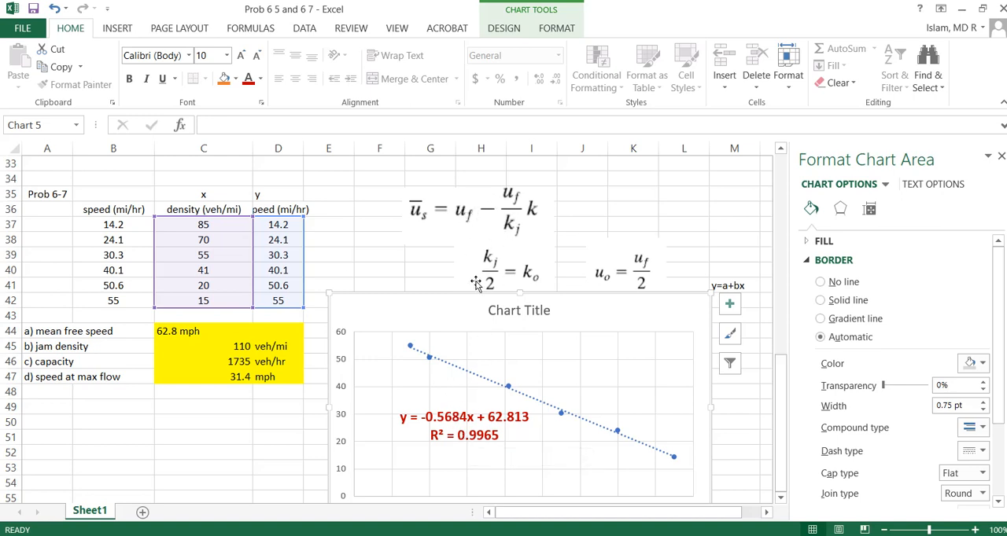
pyautogui.moveTo(453, 217)
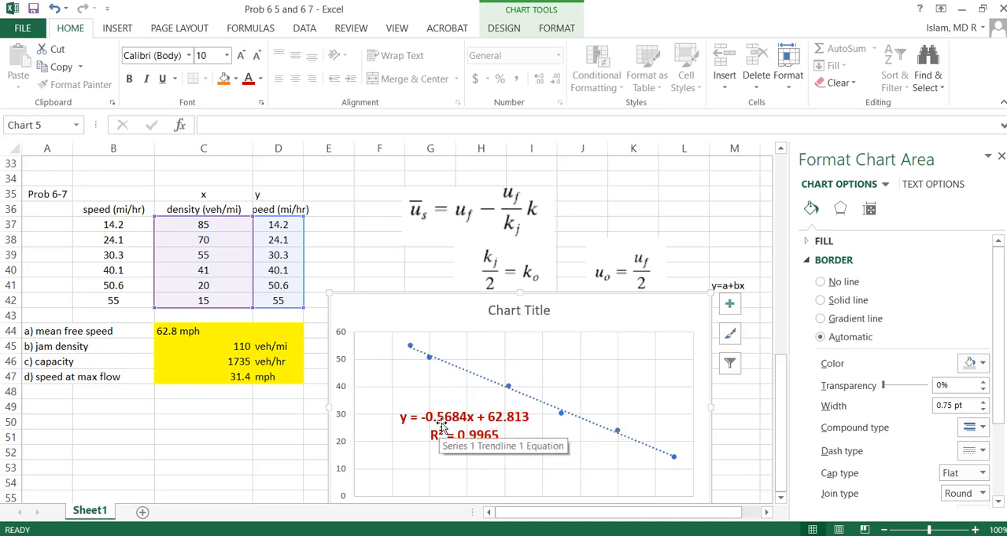
pyautogui.moveTo(513, 230)
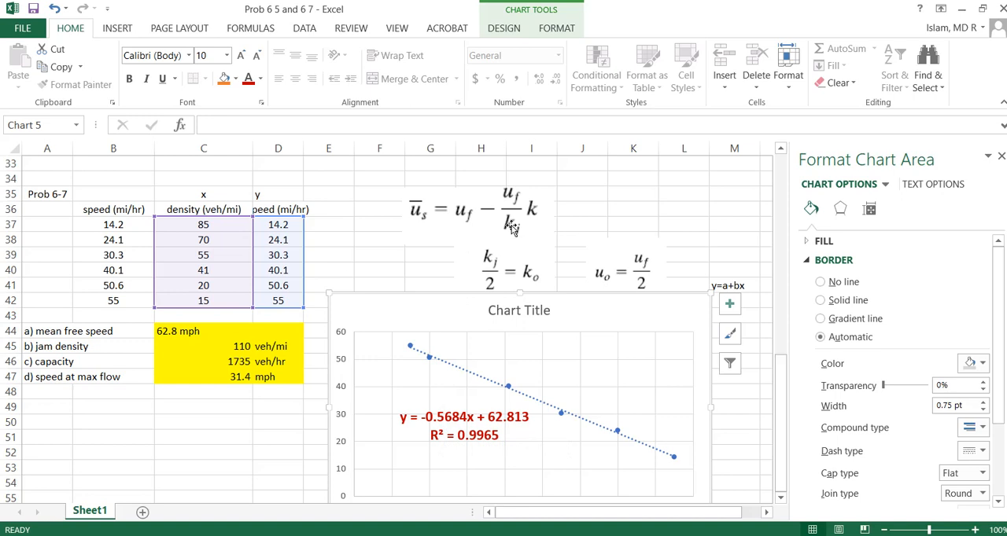
pyautogui.moveTo(465, 223)
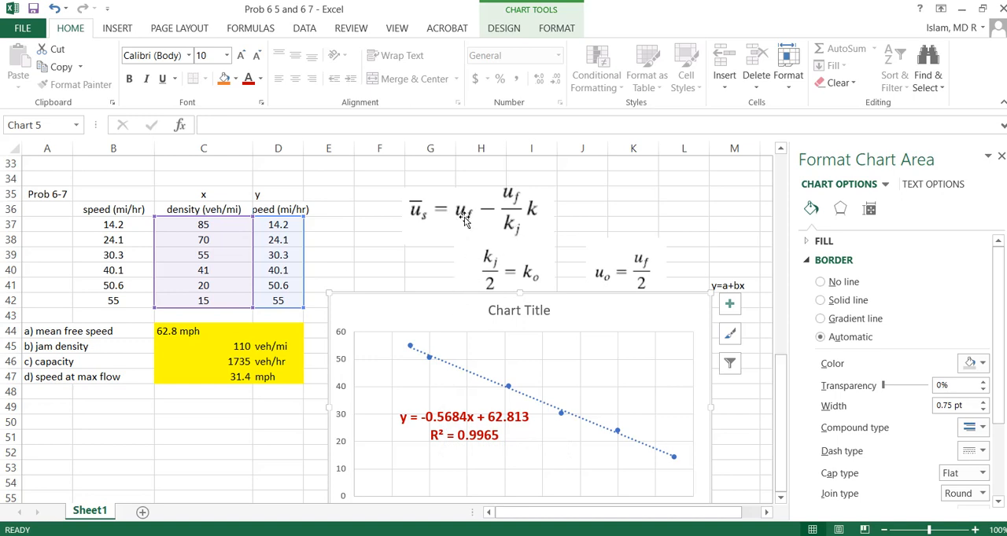
pyautogui.moveTo(468, 298)
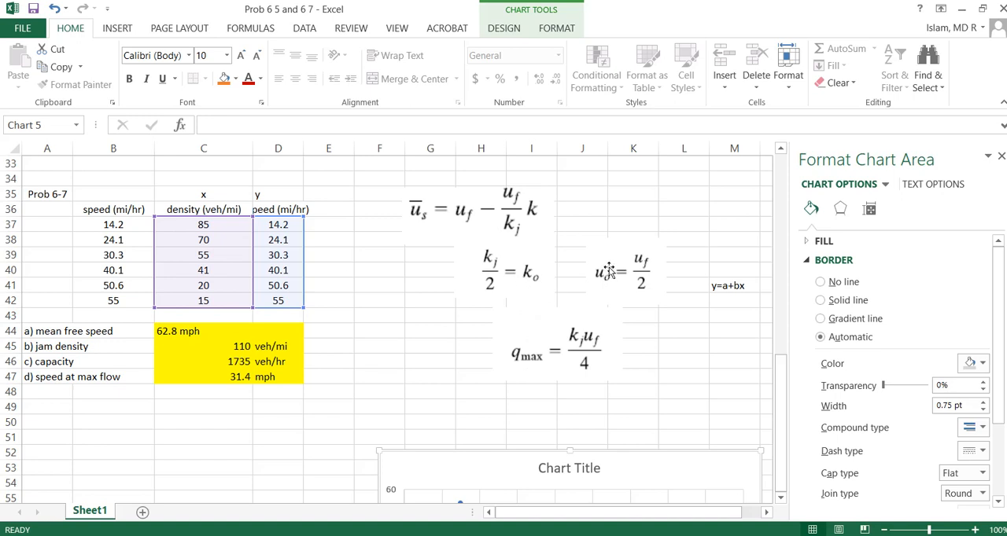
pyautogui.moveTo(544, 366)
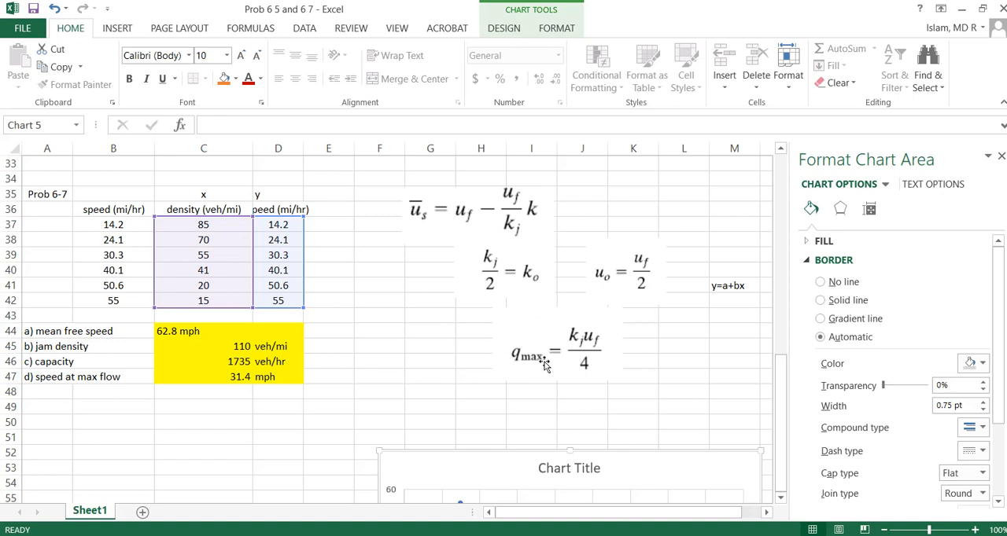
pyautogui.moveTo(436, 456)
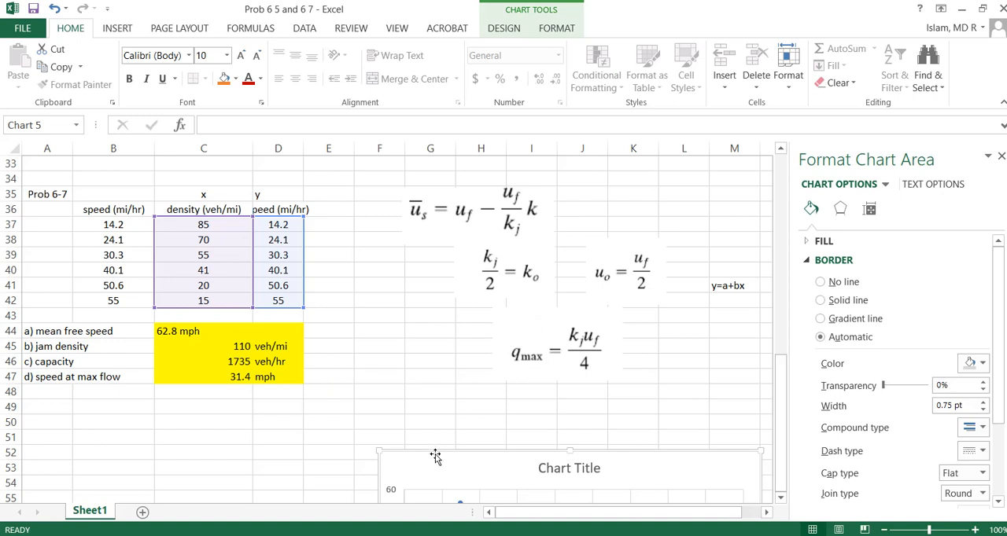